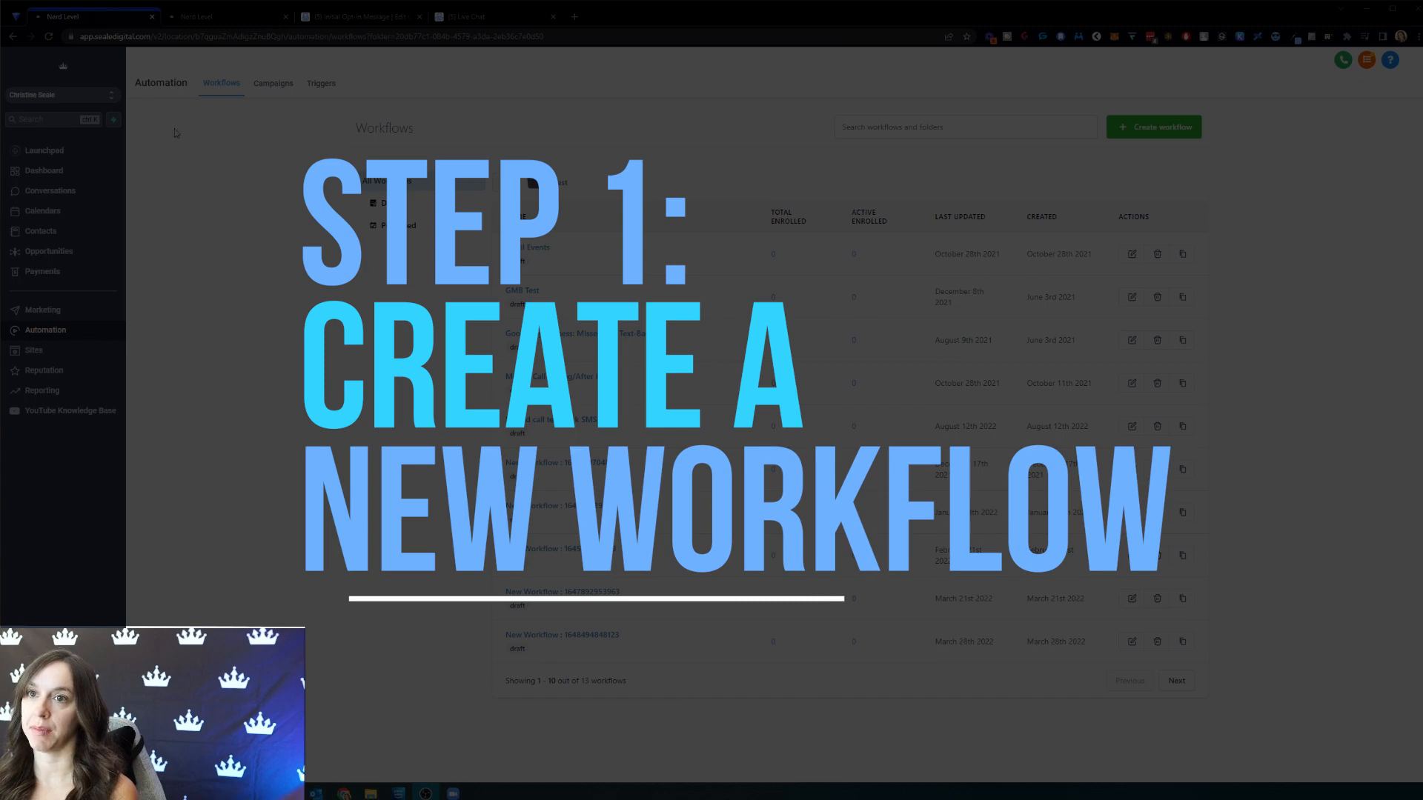
- Create a new workflow starting from scratch with a blank canvas
{"action": "left_click", "coordinate": [1153, 126]}
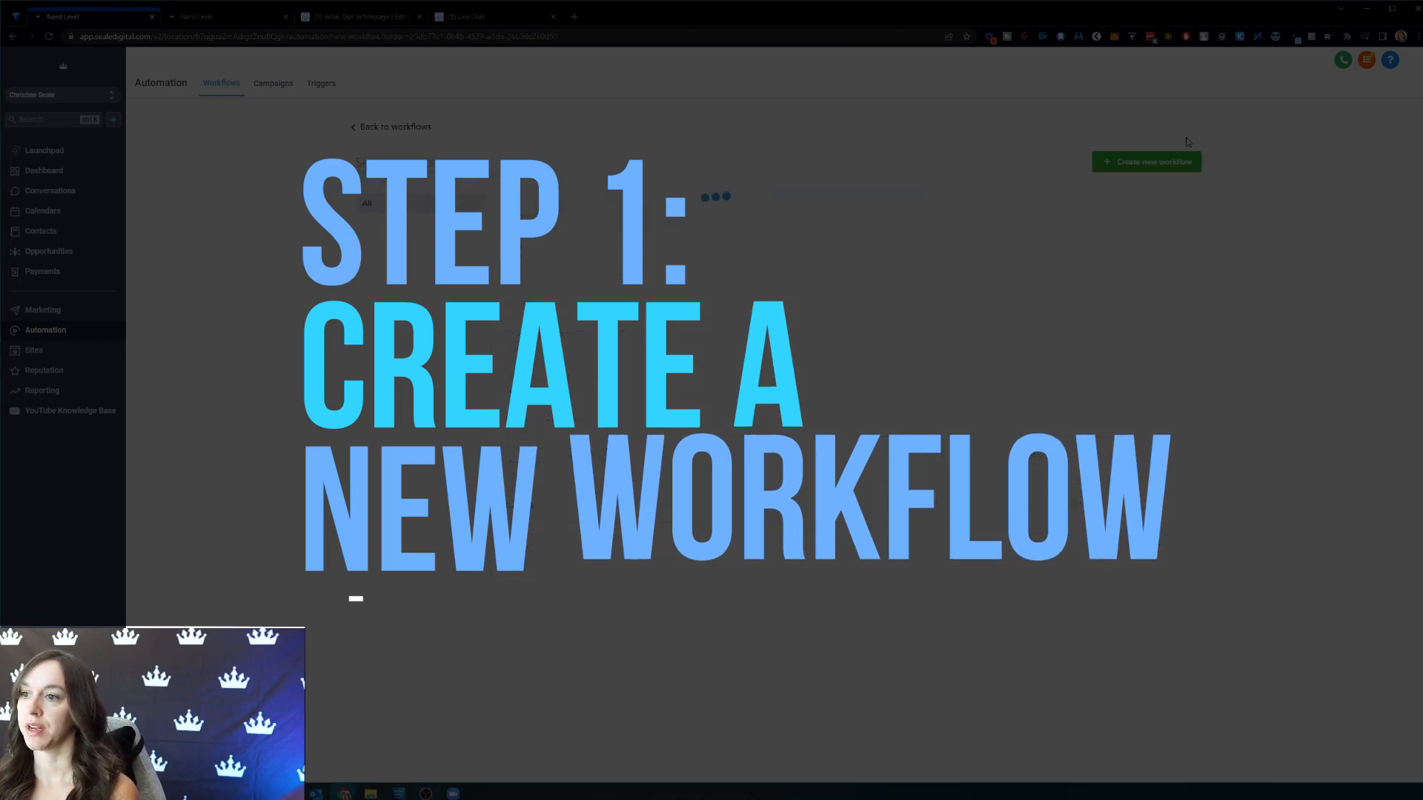
{"action": "left_click", "coordinate": [1146, 162]}
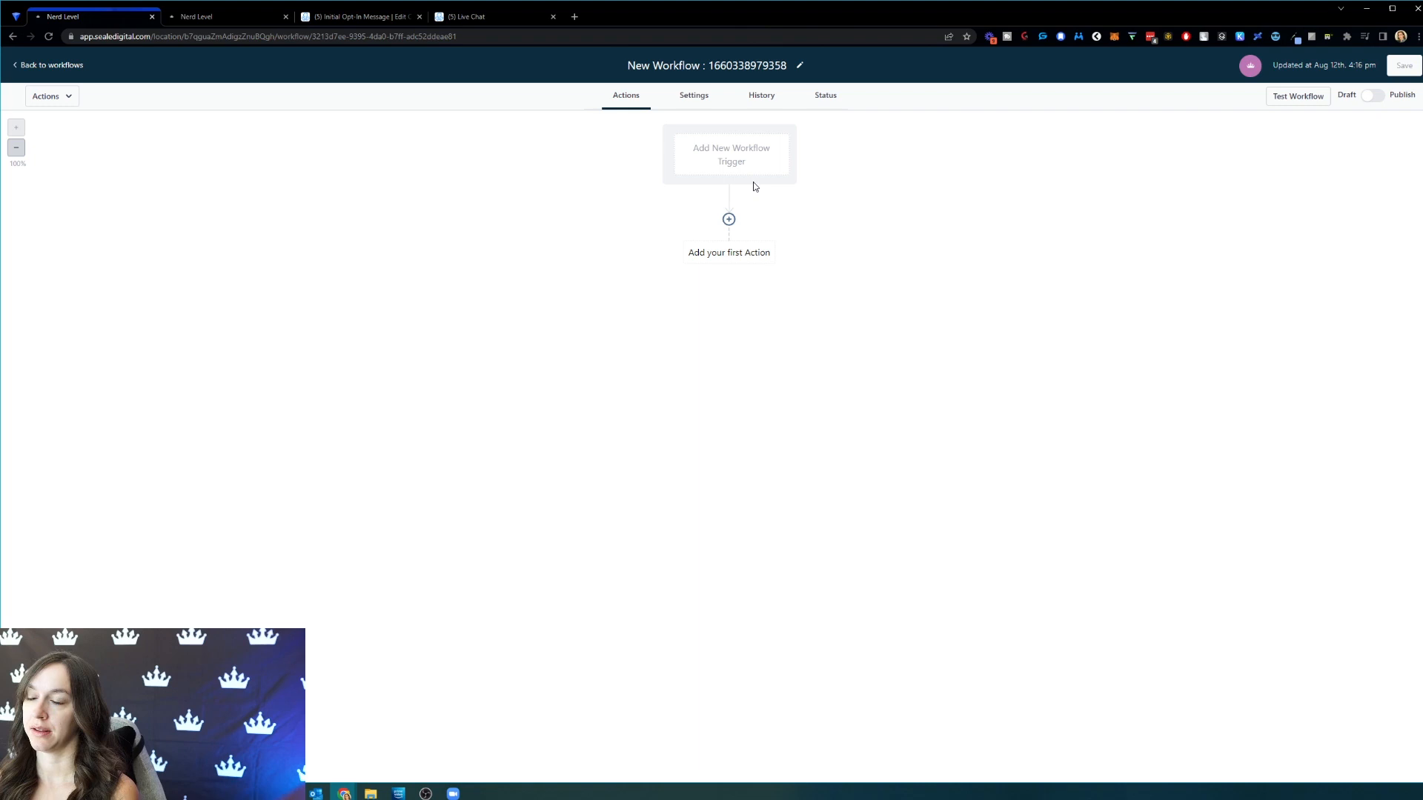
- Add and save an Invoice trigger filtered to Invoice Status = Sent
{"action": "left_click", "coordinate": [731, 154]}
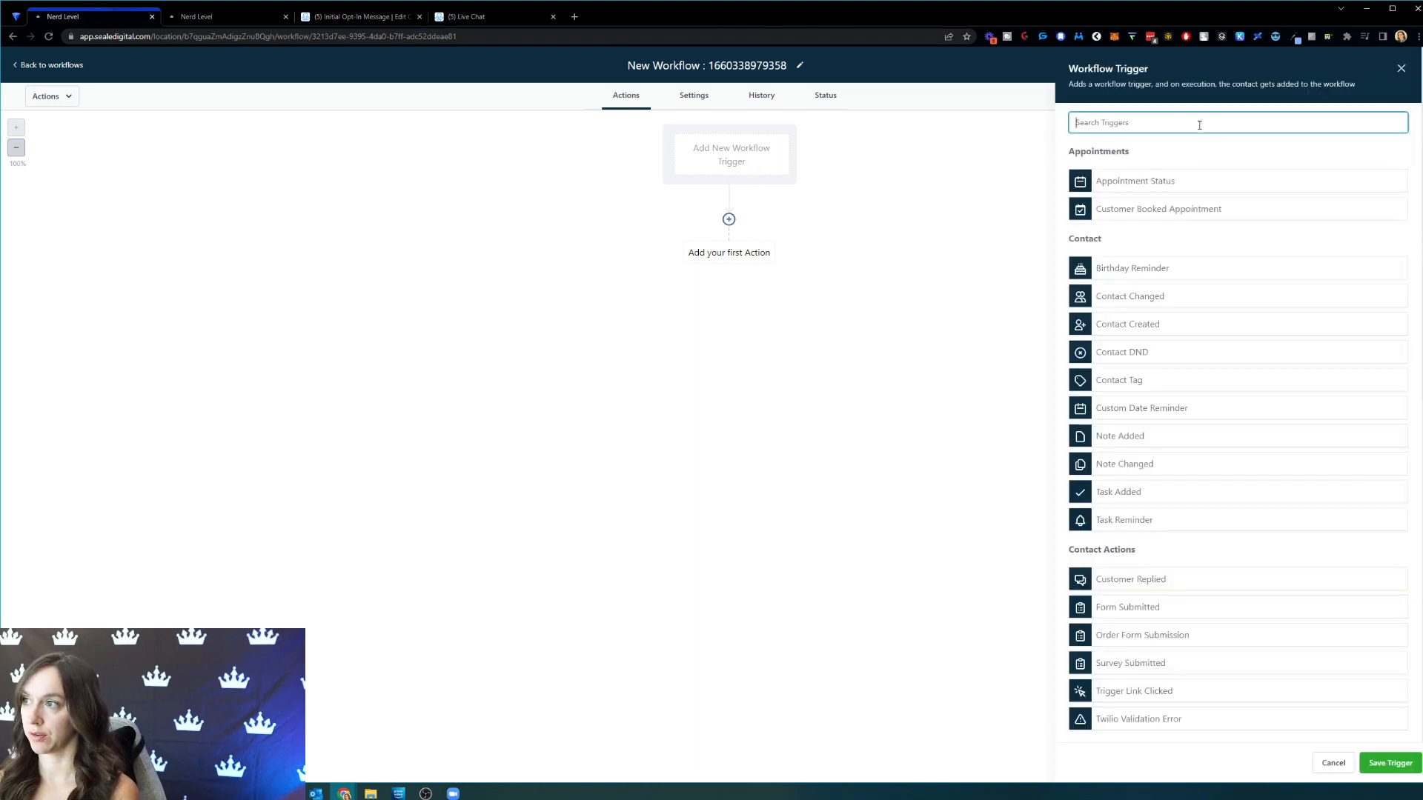
{"action": "type", "text": "invoi"}
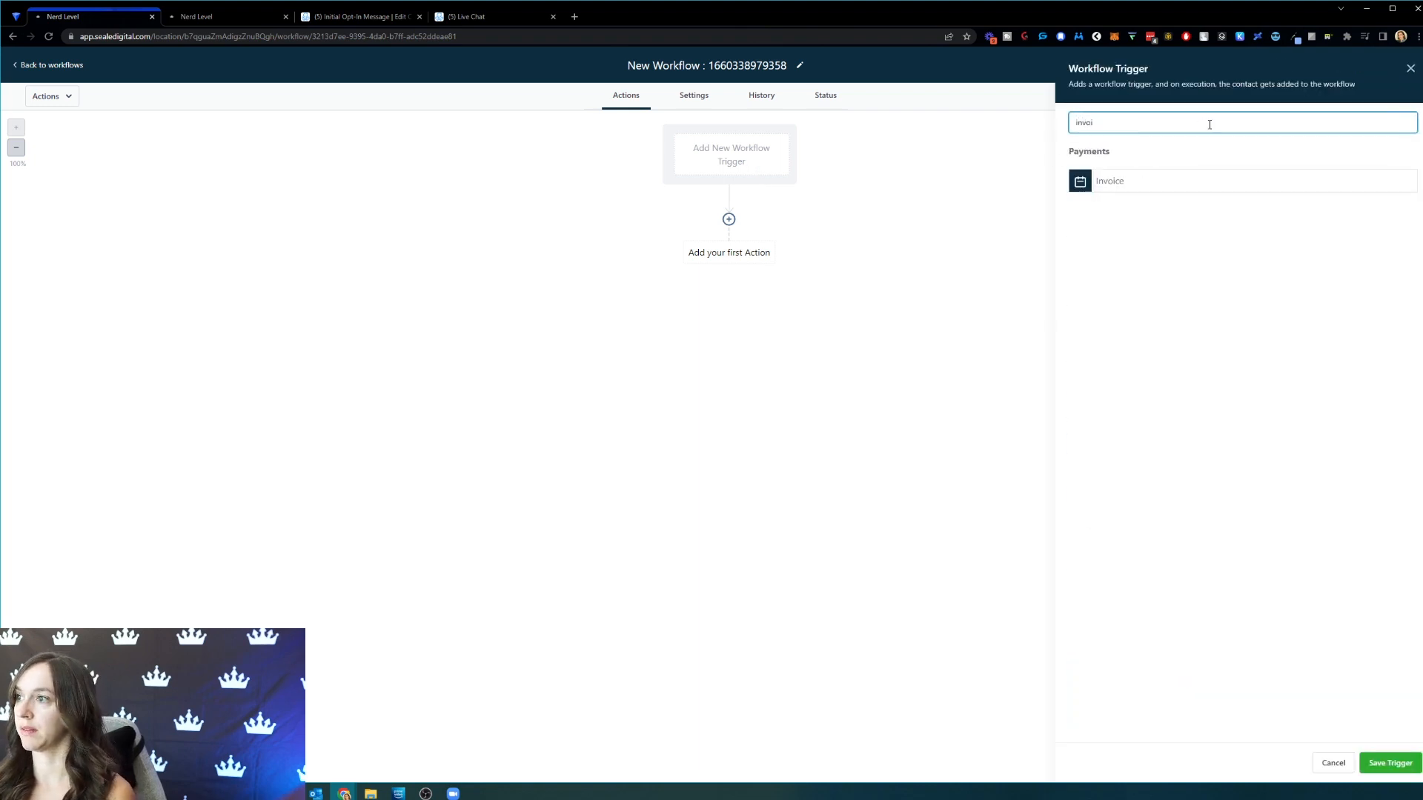
{"action": "left_click", "coordinate": [1109, 181]}
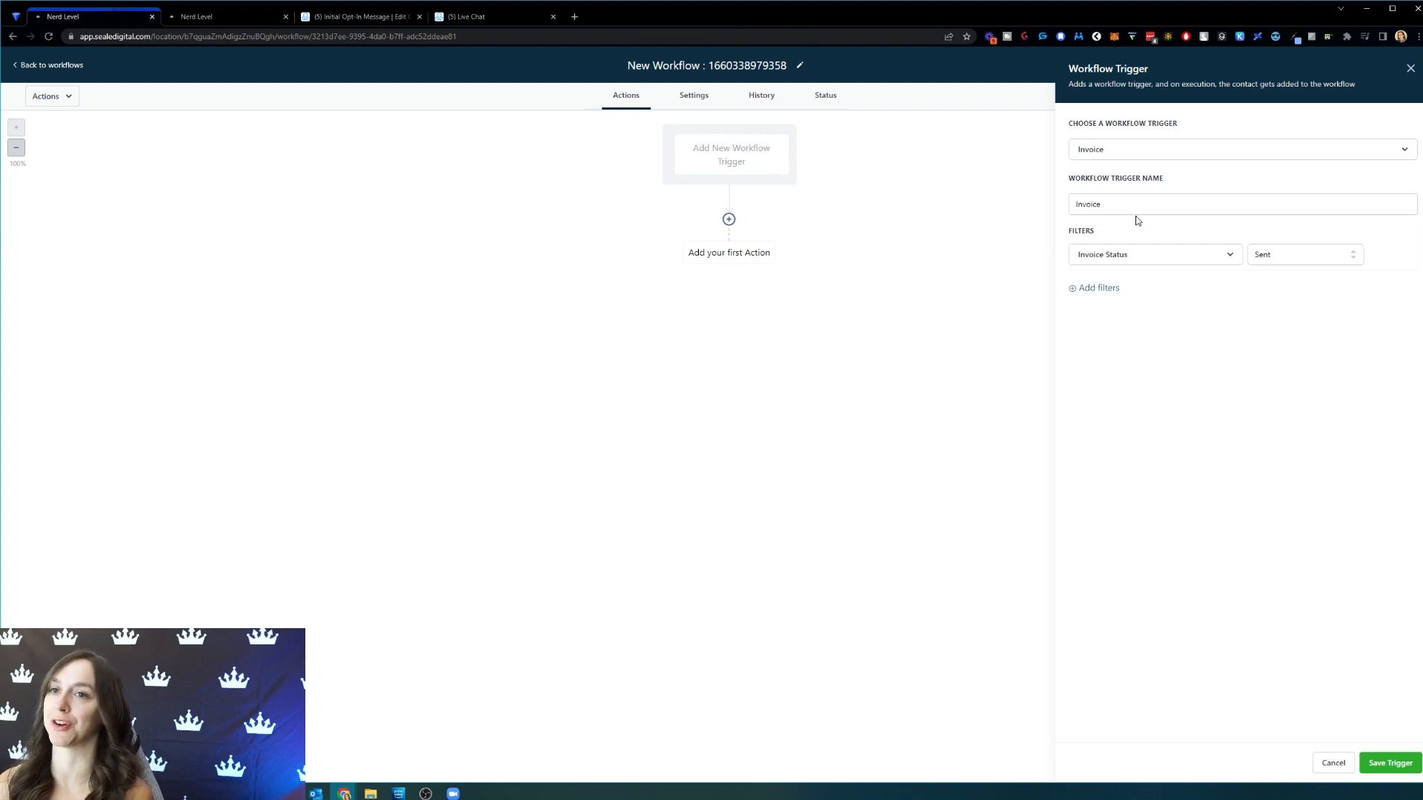
{"action": "mouse_move", "coordinate": [1073, 248]}
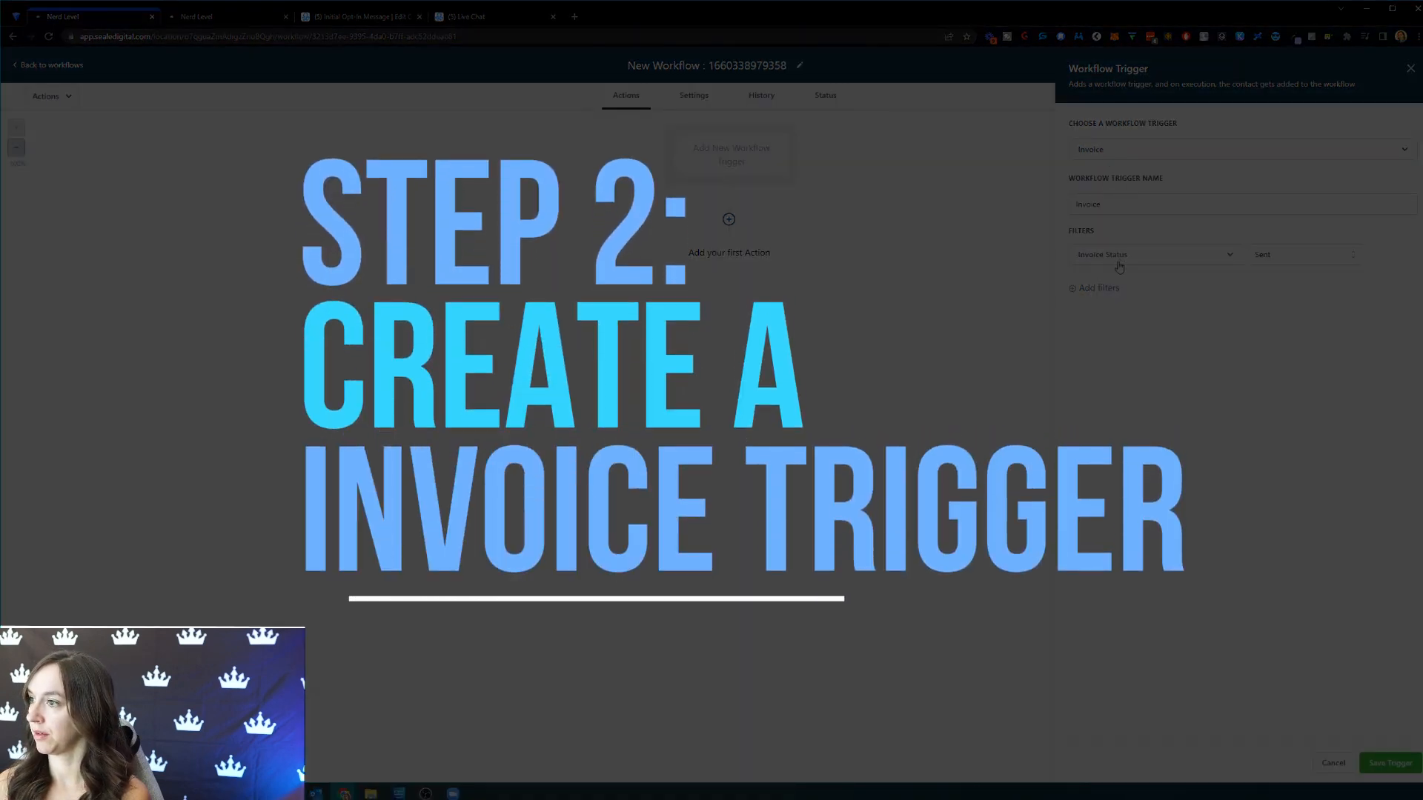
{"action": "left_click", "coordinate": [1303, 254]}
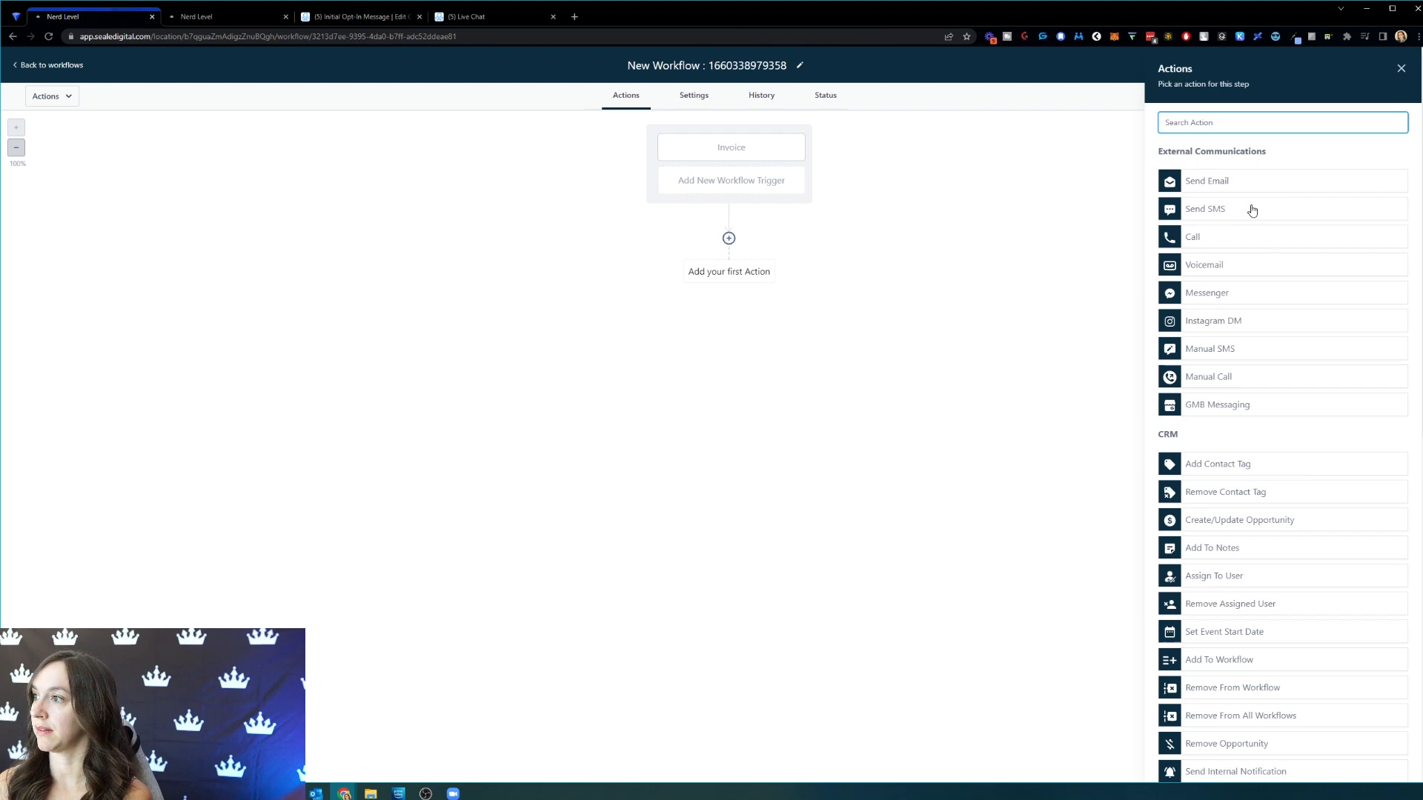
- Save a Send SMS action reading 'Hey I just sent you an invoice! Please check your email.'
{"action": "left_click", "coordinate": [1205, 209]}
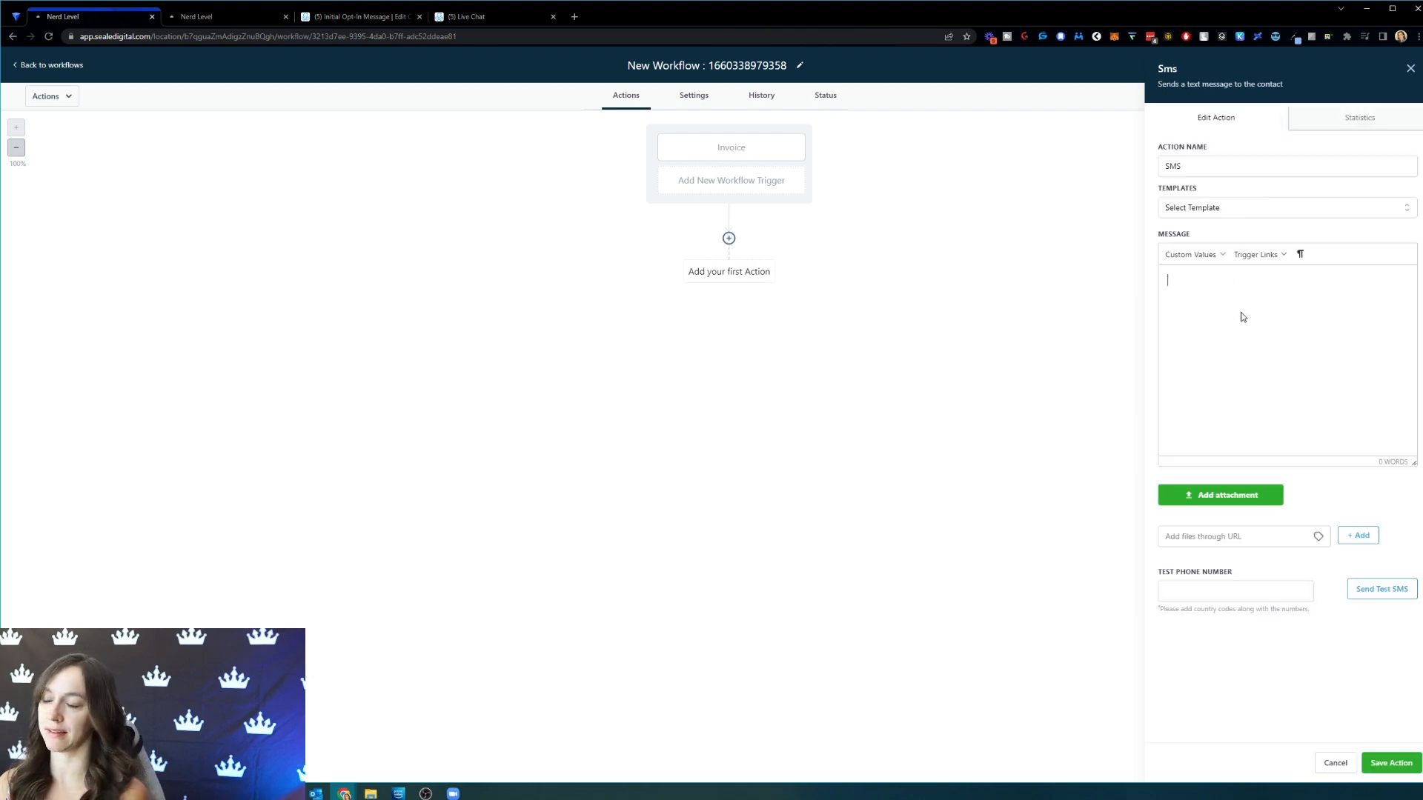
{"action": "type", "text": "Hey I just sent y"}
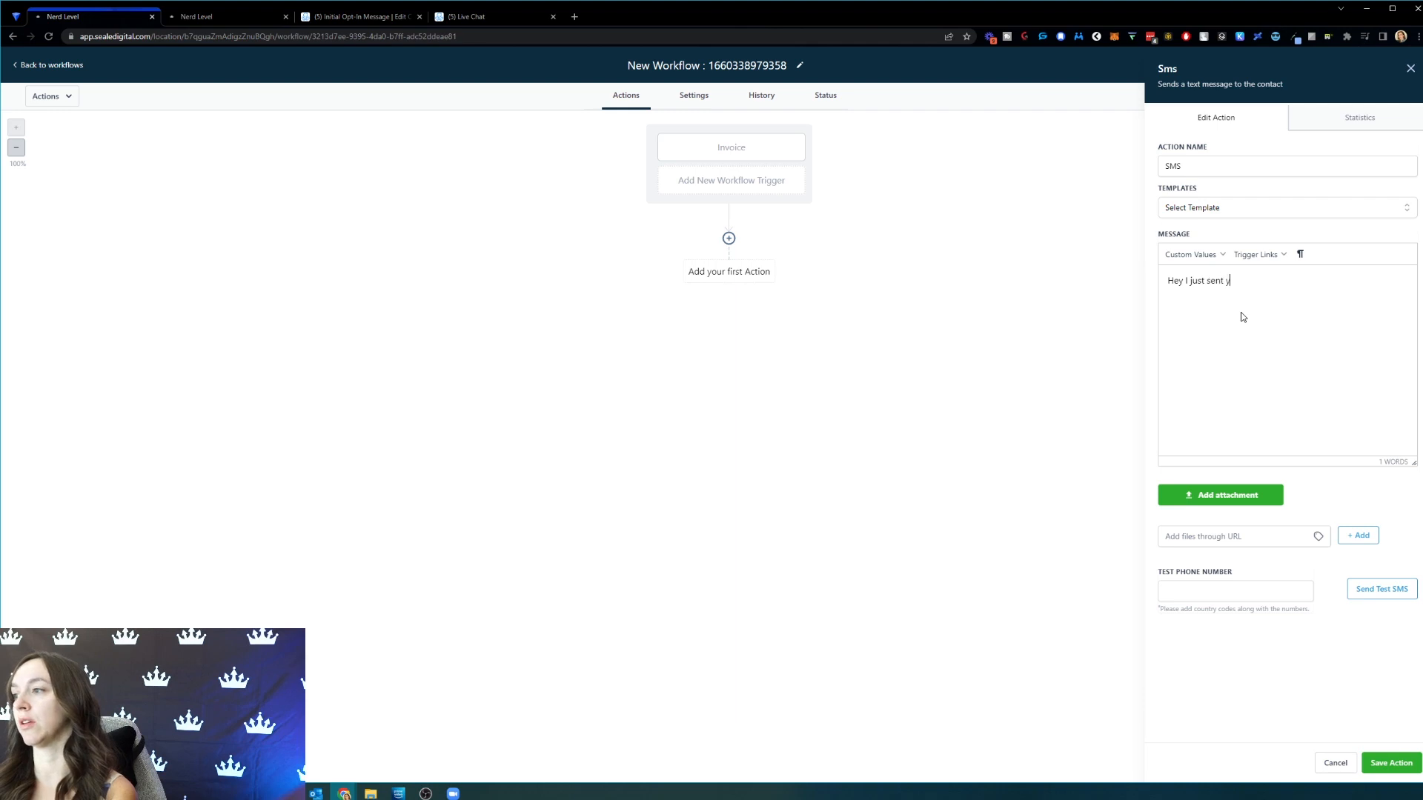
{"action": "type", "text": "ou an invoice!"}
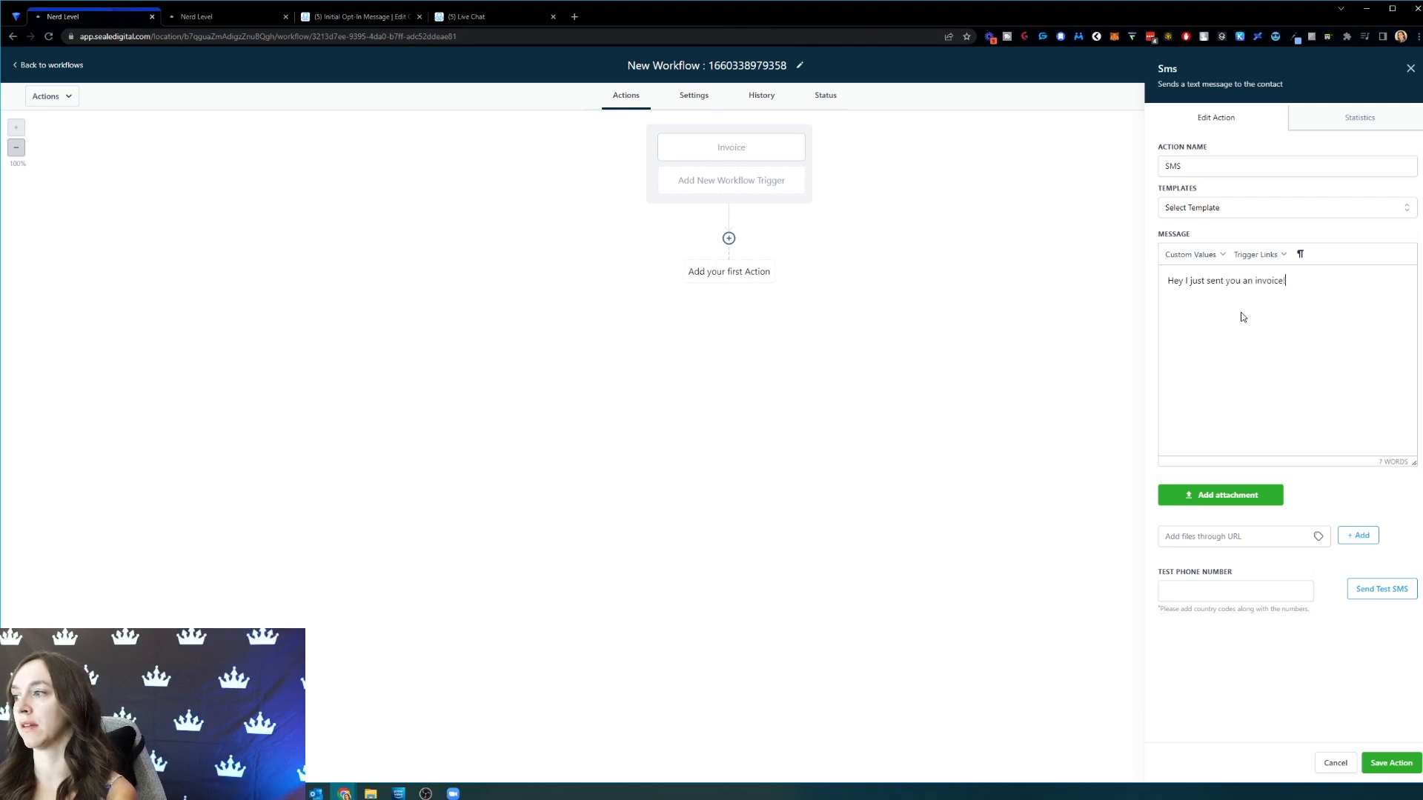
{"action": "type", "text": "You c"}
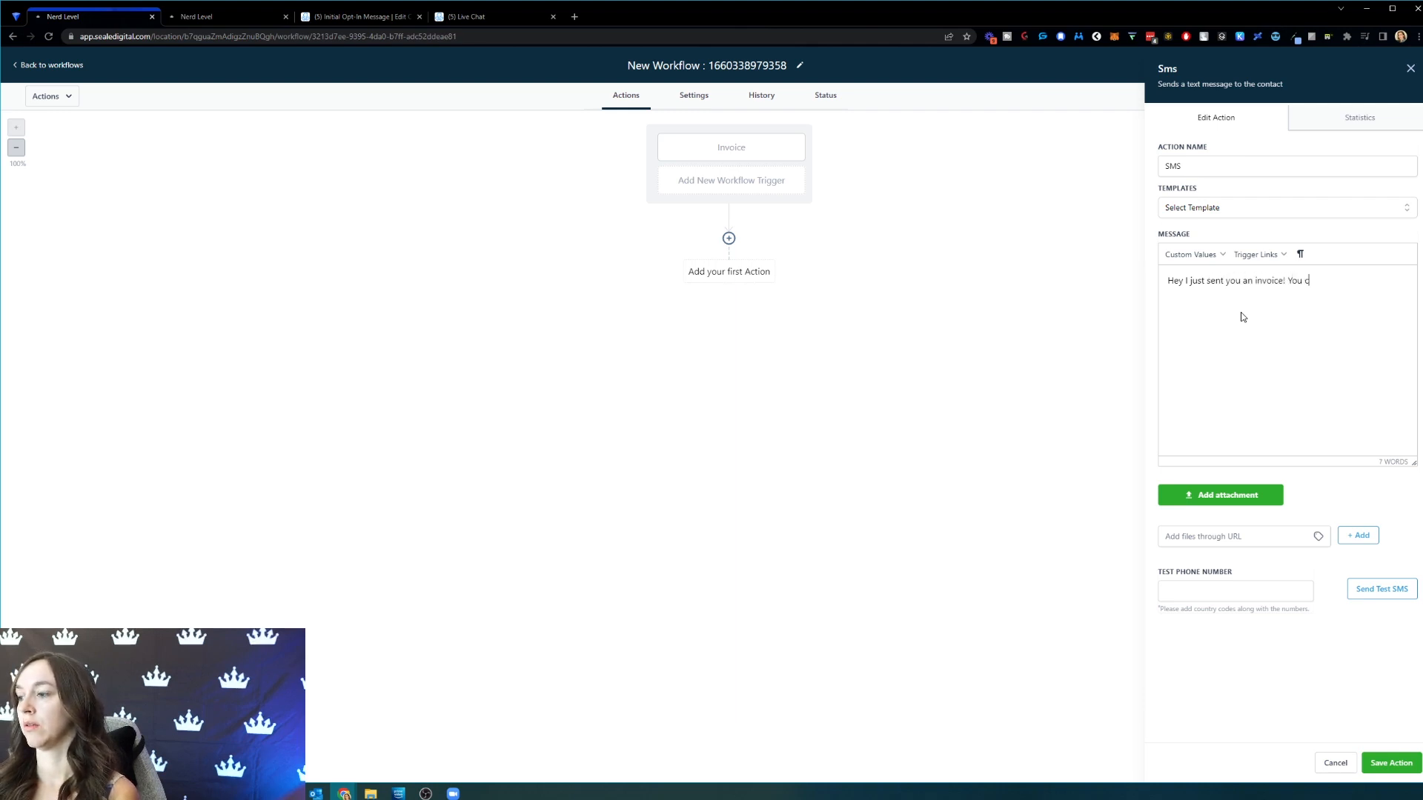
{"action": "type", "text": "an"}
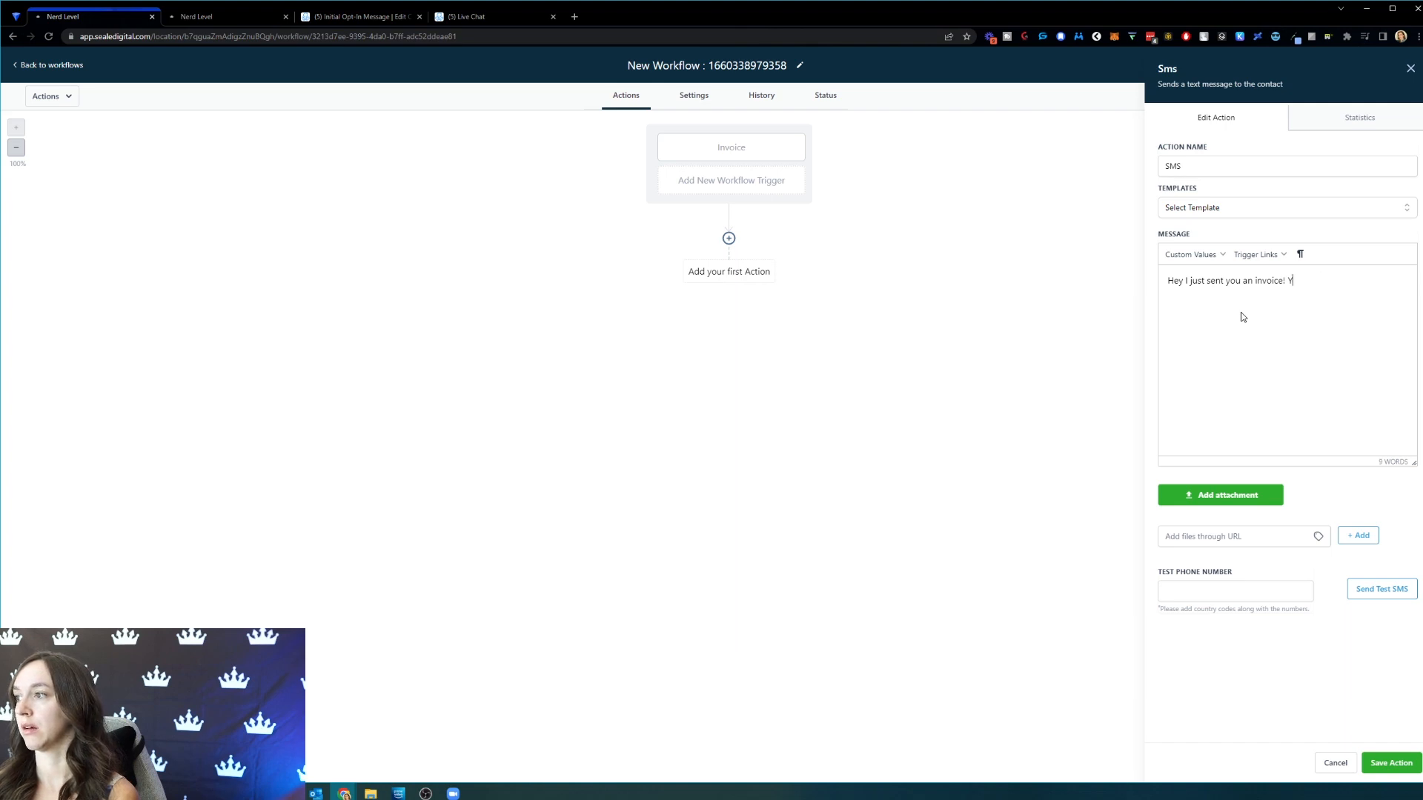
{"action": "type", "text": "Please check y9"}
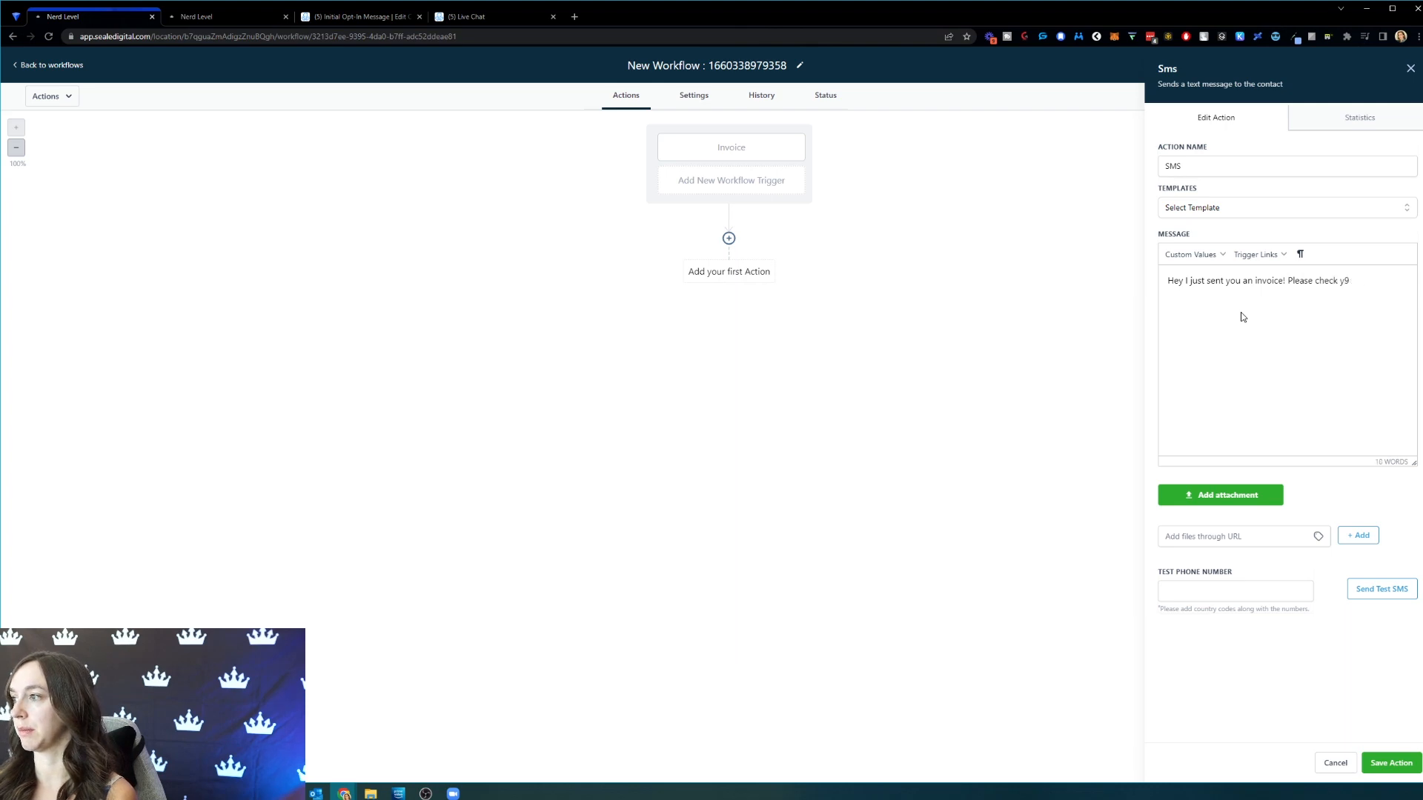
{"action": "type", "text": "our email."}
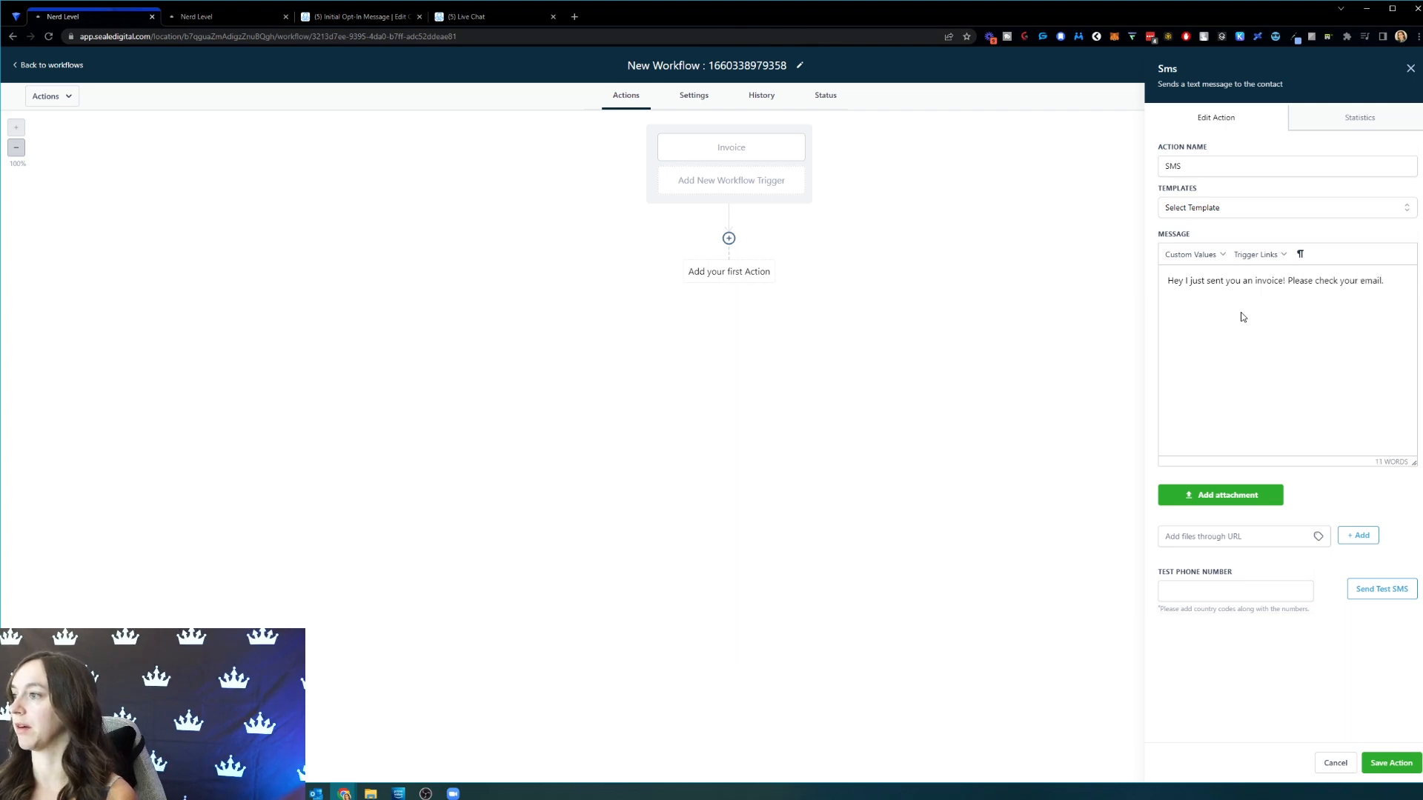
{"action": "left_click", "coordinate": [1389, 762]}
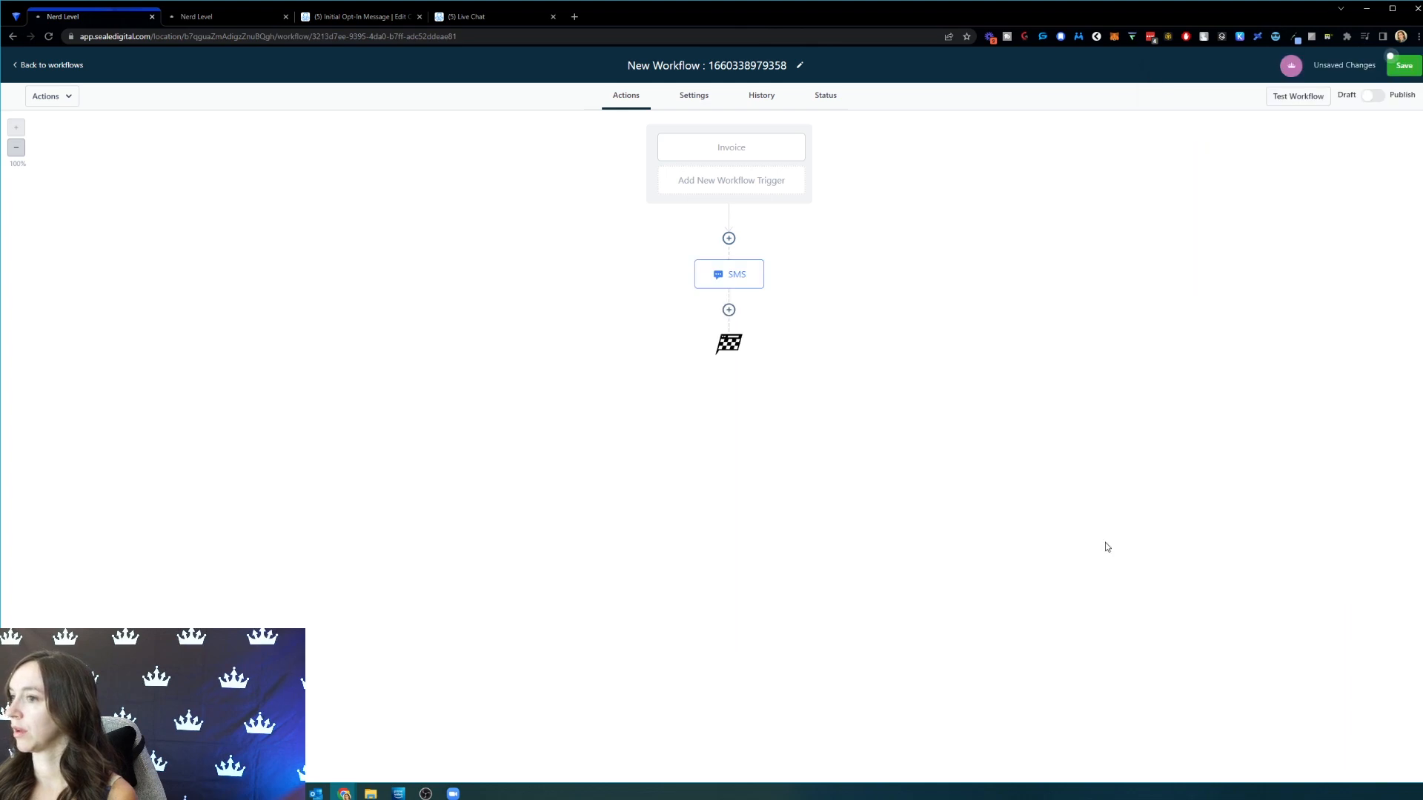
- Add an If/Else step after the SMS with segment Due Date is Yesterday
{"action": "left_click", "coordinate": [728, 310]}
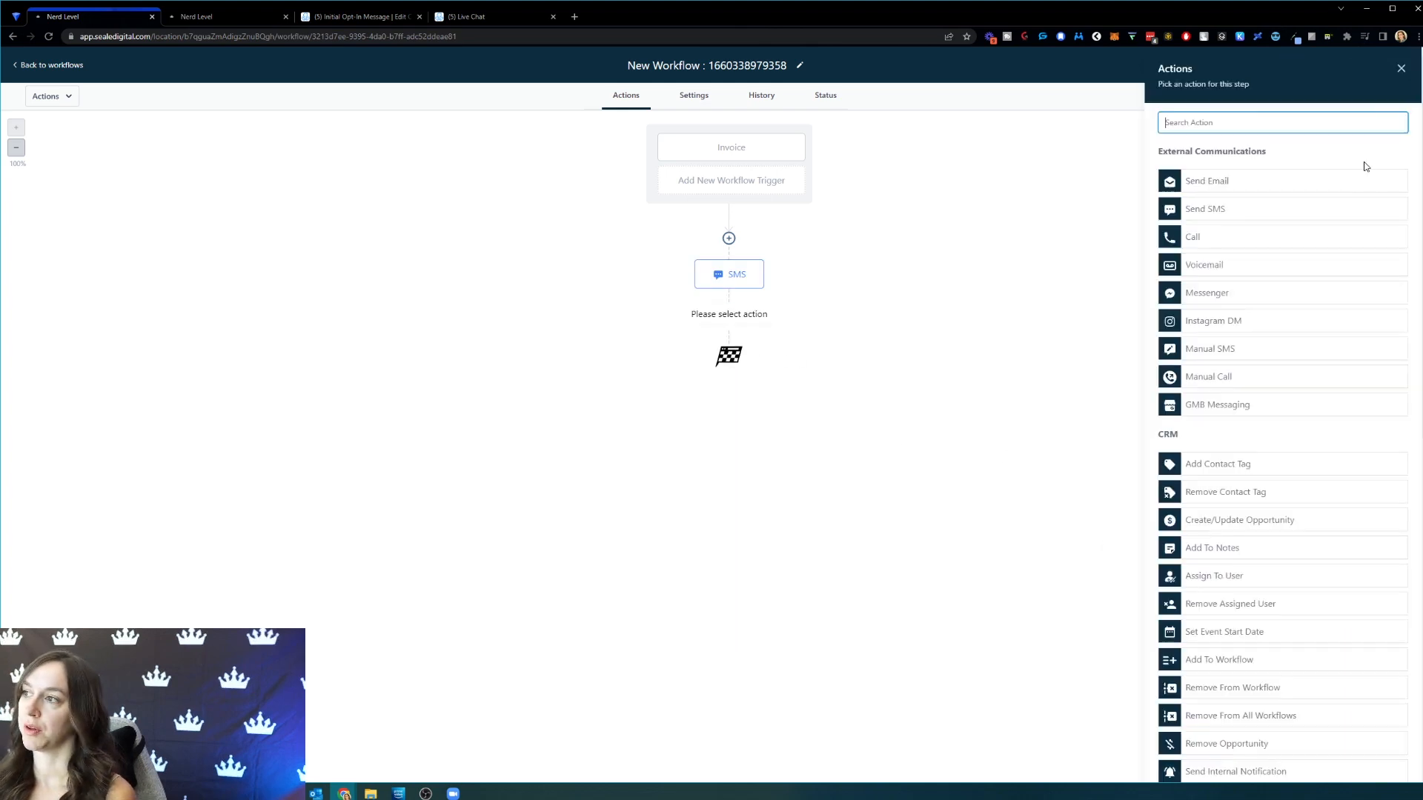
{"action": "type", "text": "if"}
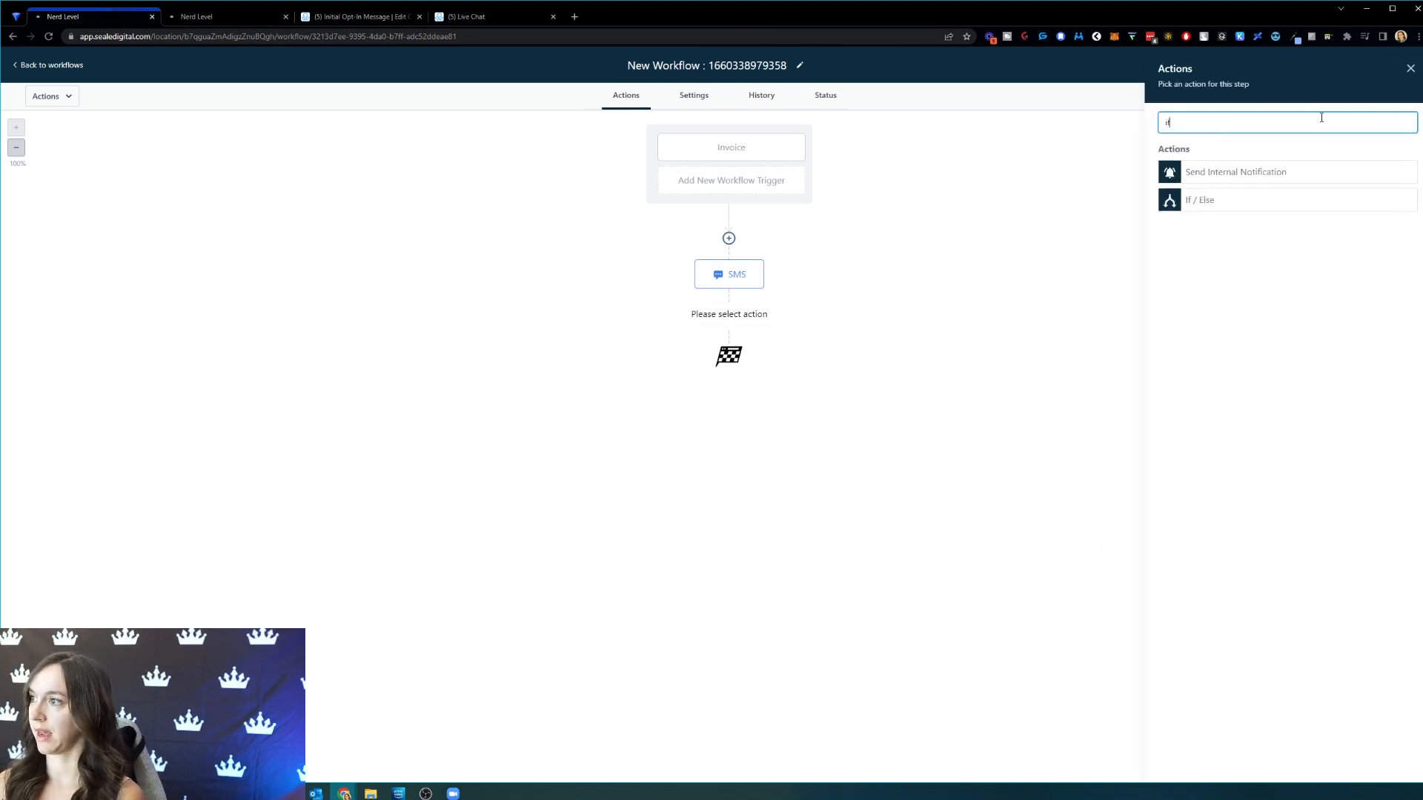
{"action": "left_click", "coordinate": [1199, 200]}
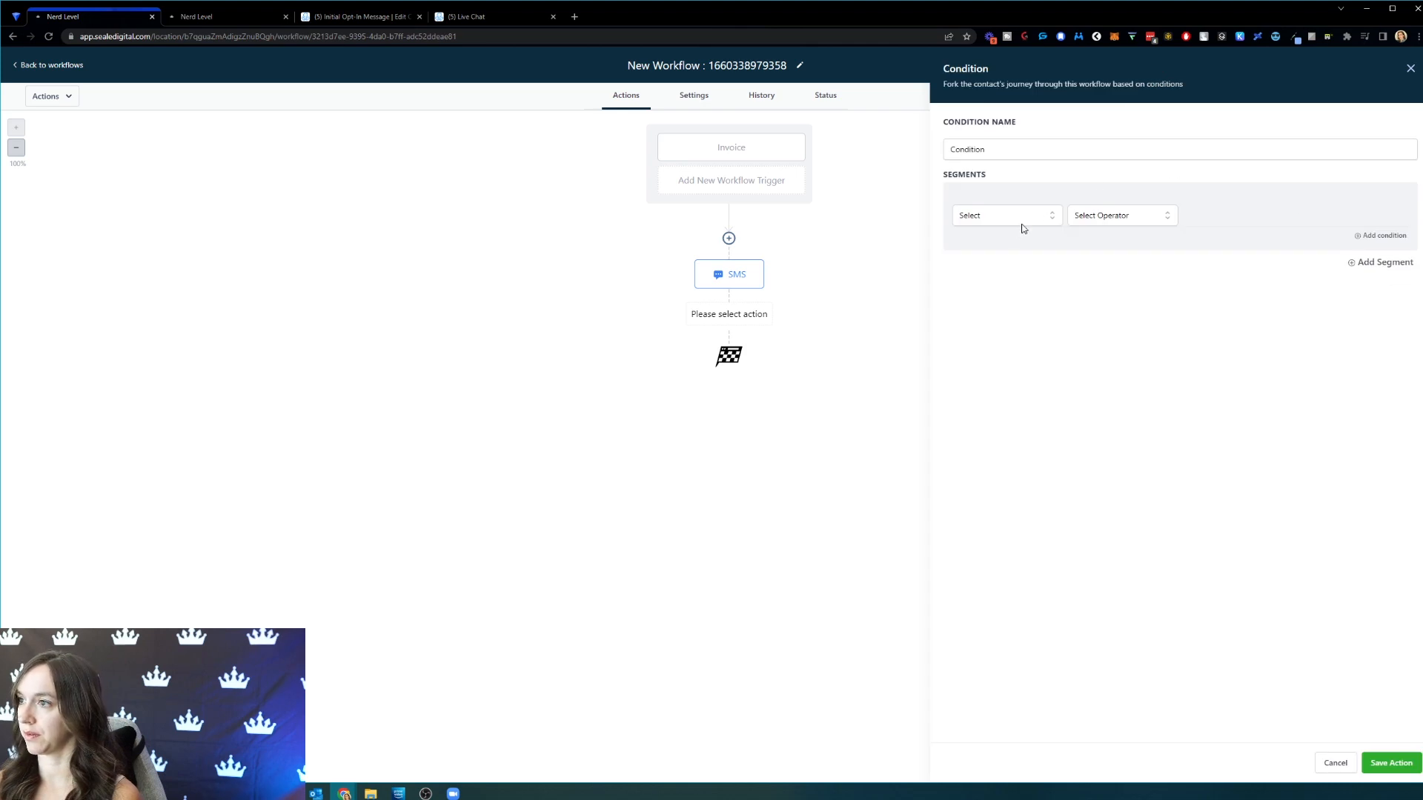
{"action": "left_click", "coordinate": [1005, 215]}
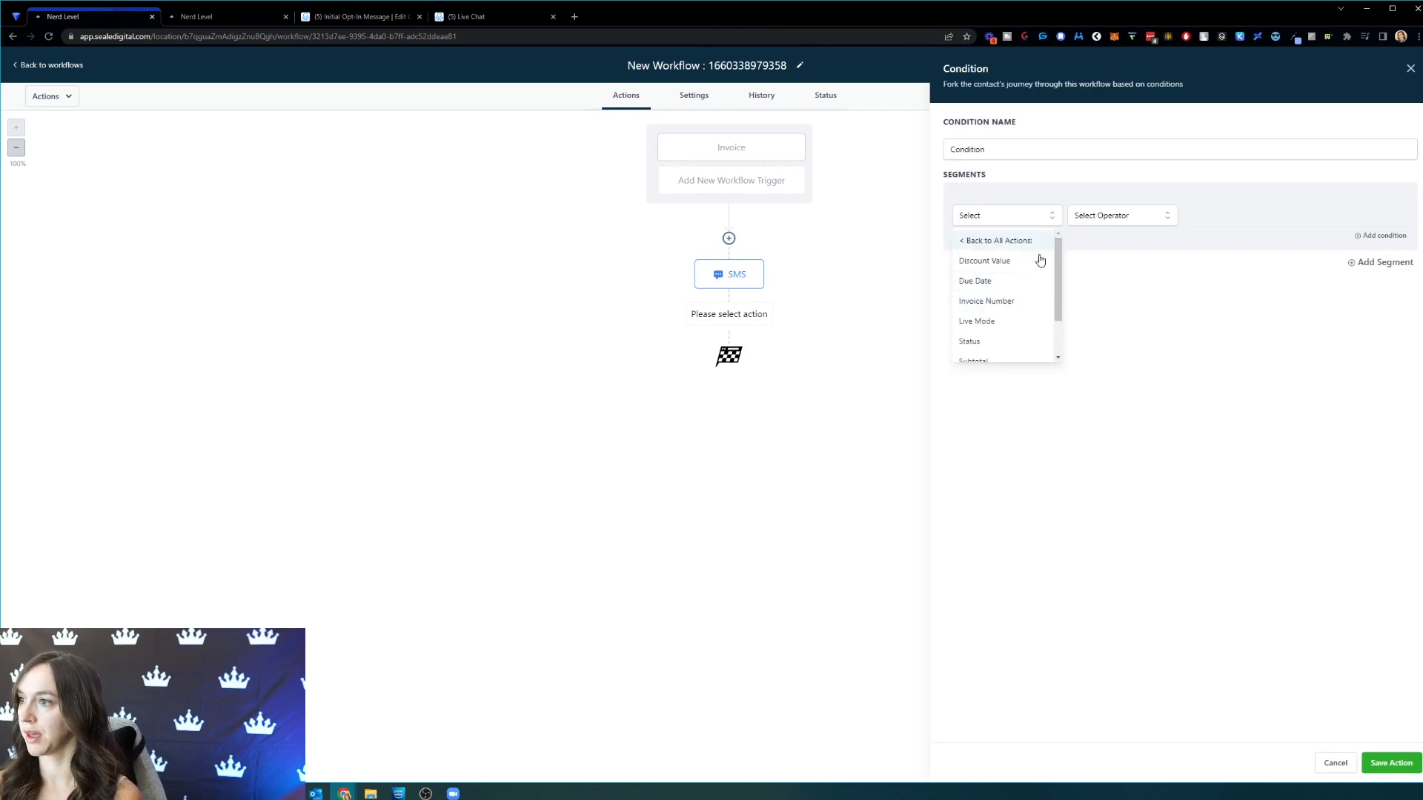
{"action": "mouse_move", "coordinate": [989, 278]}
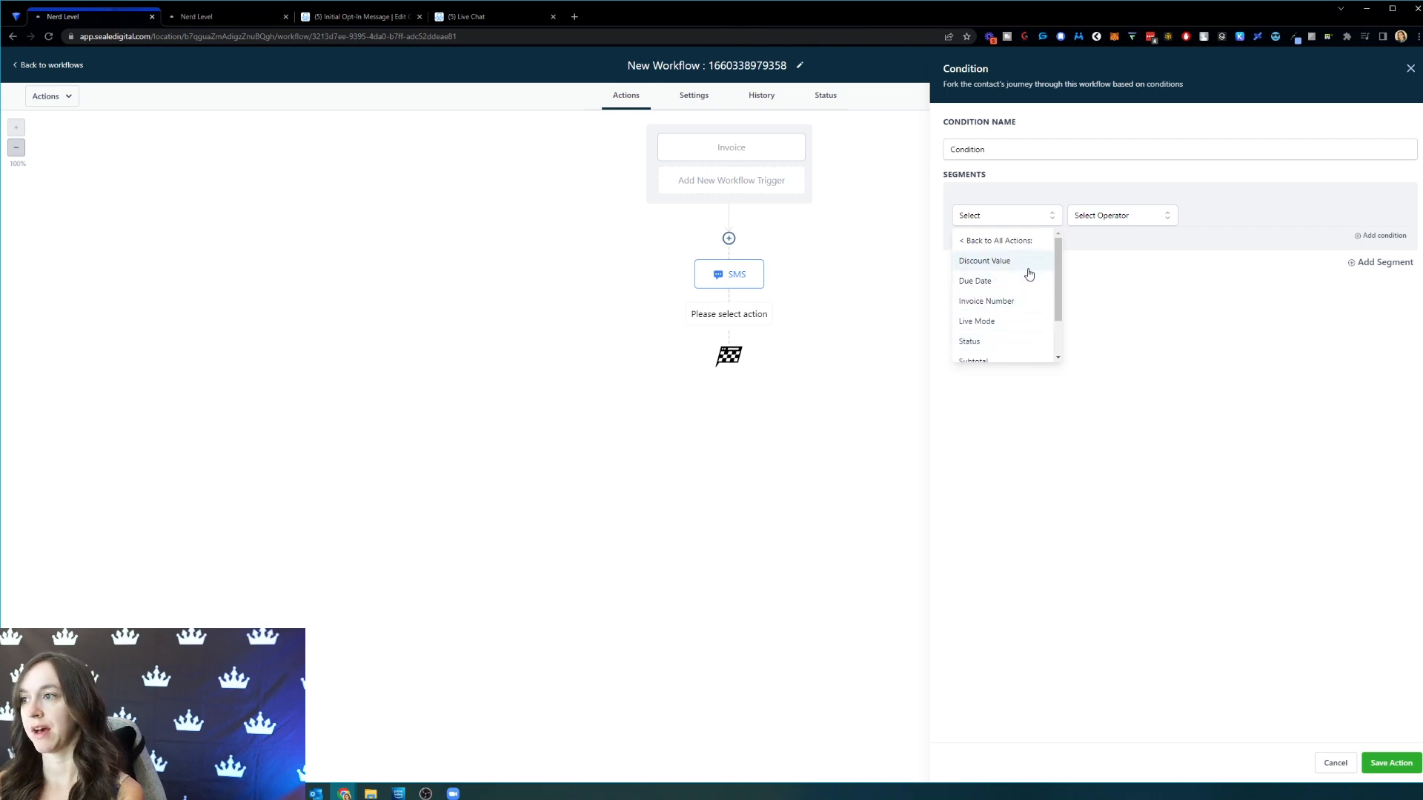
{"action": "scroll", "scroll_direction": "down", "scroll_amount": 3}
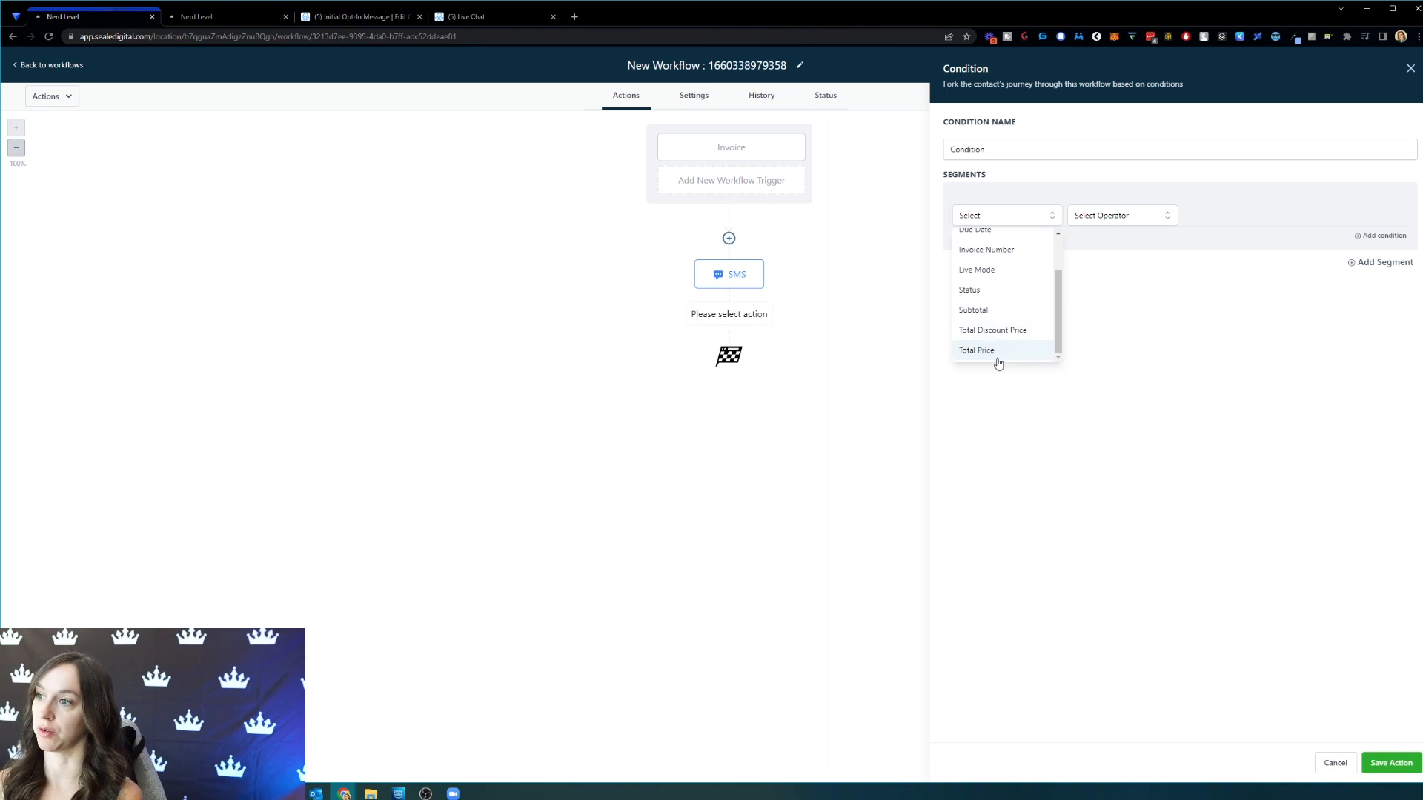
{"action": "left_click", "coordinate": [976, 228]}
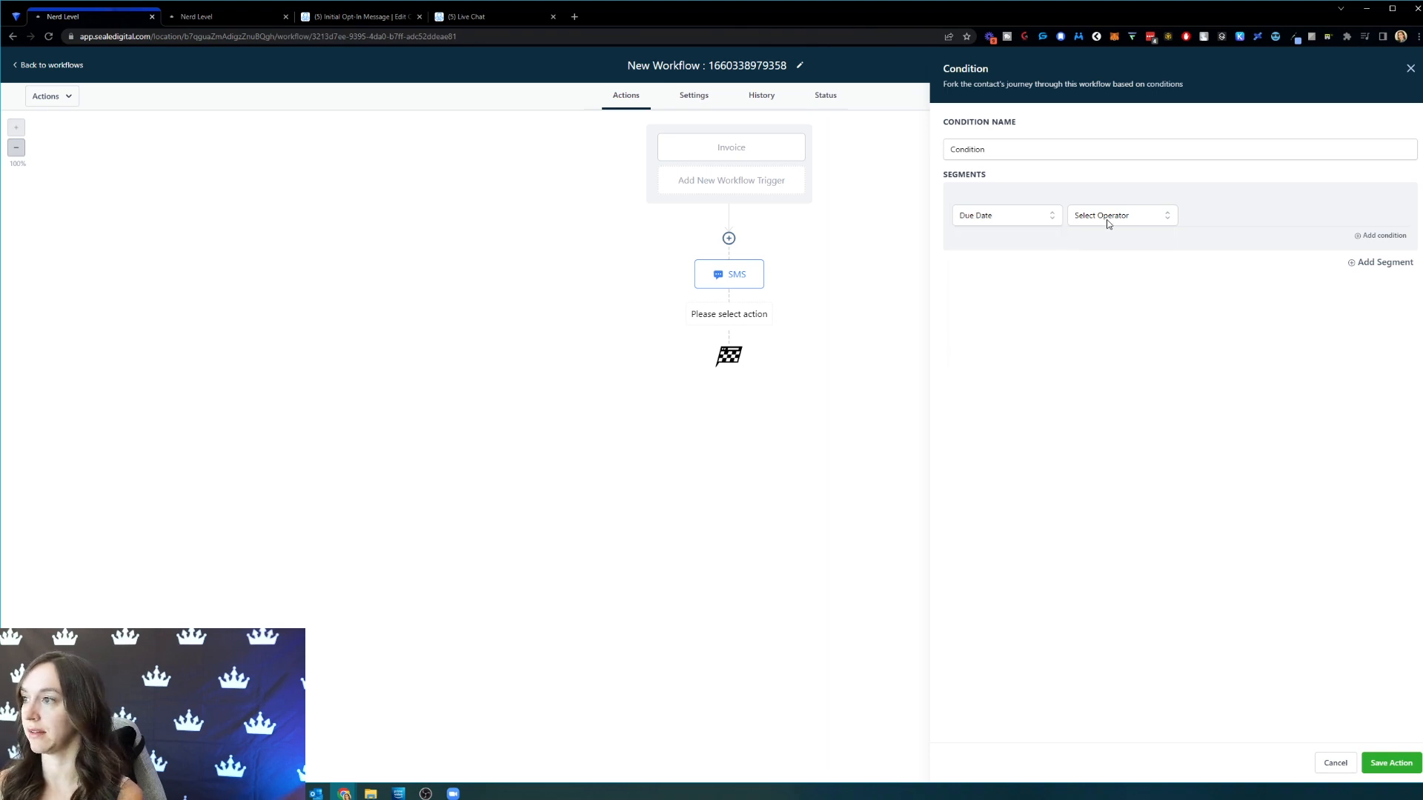
{"action": "left_click", "coordinate": [1121, 215]}
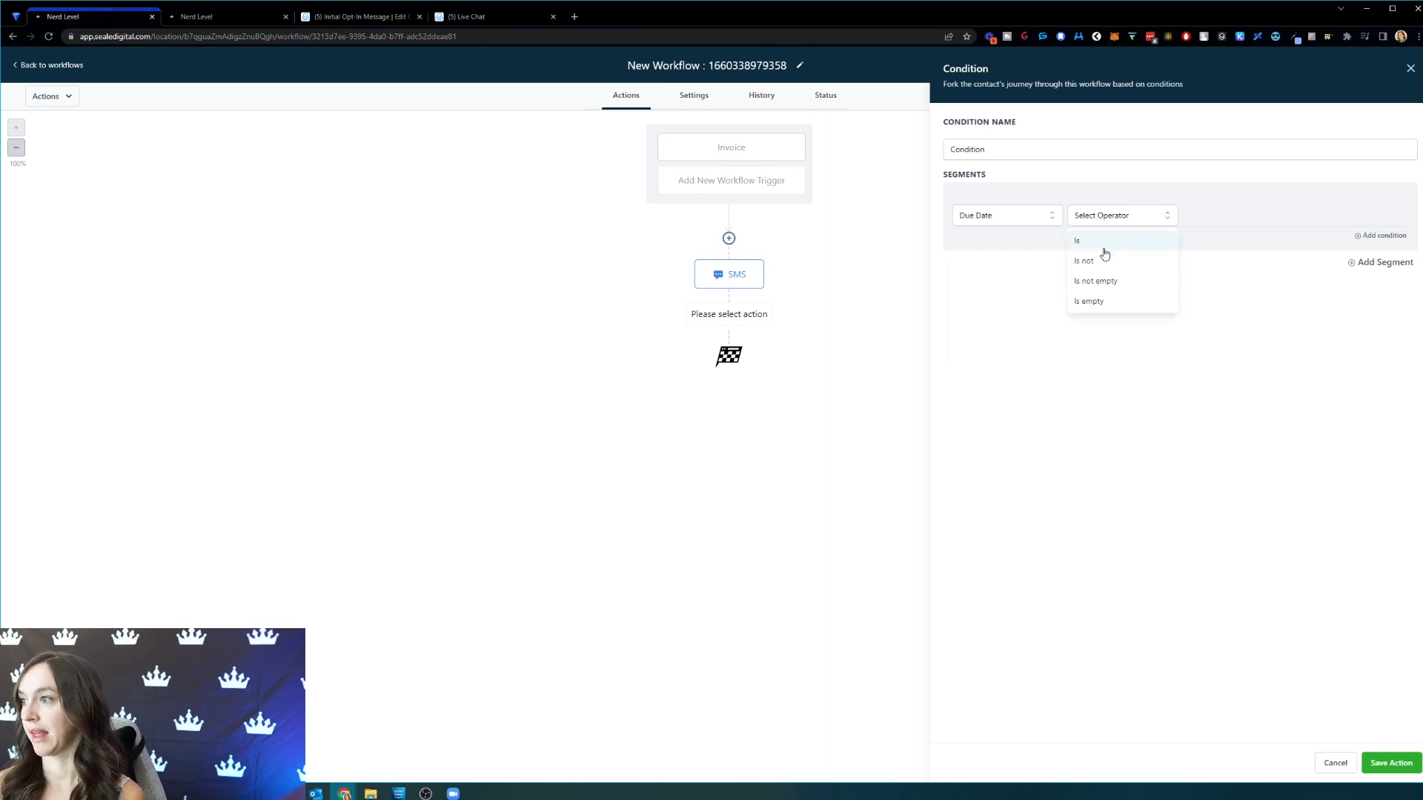
{"action": "left_click", "coordinate": [1078, 240]}
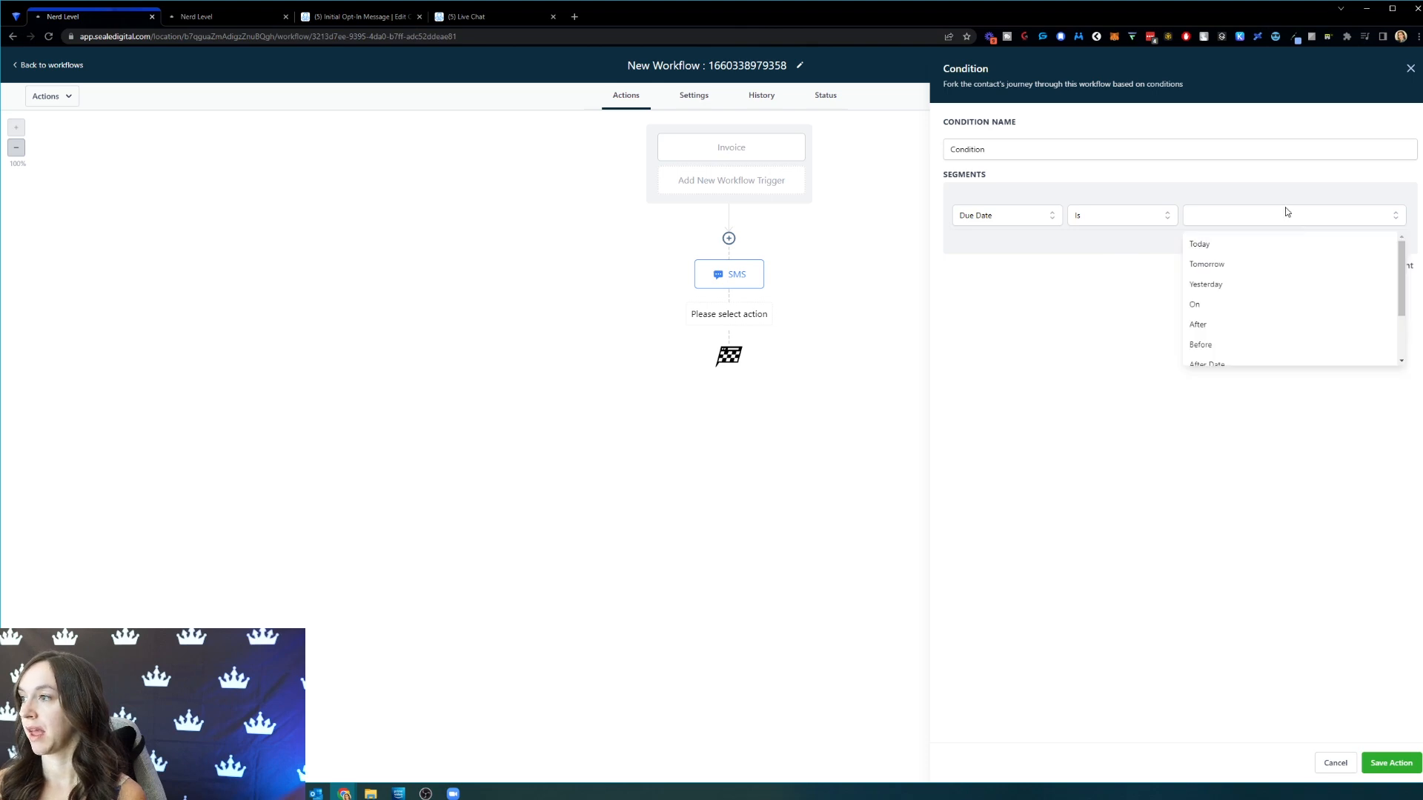
{"action": "mouse_move", "coordinate": [1271, 227]}
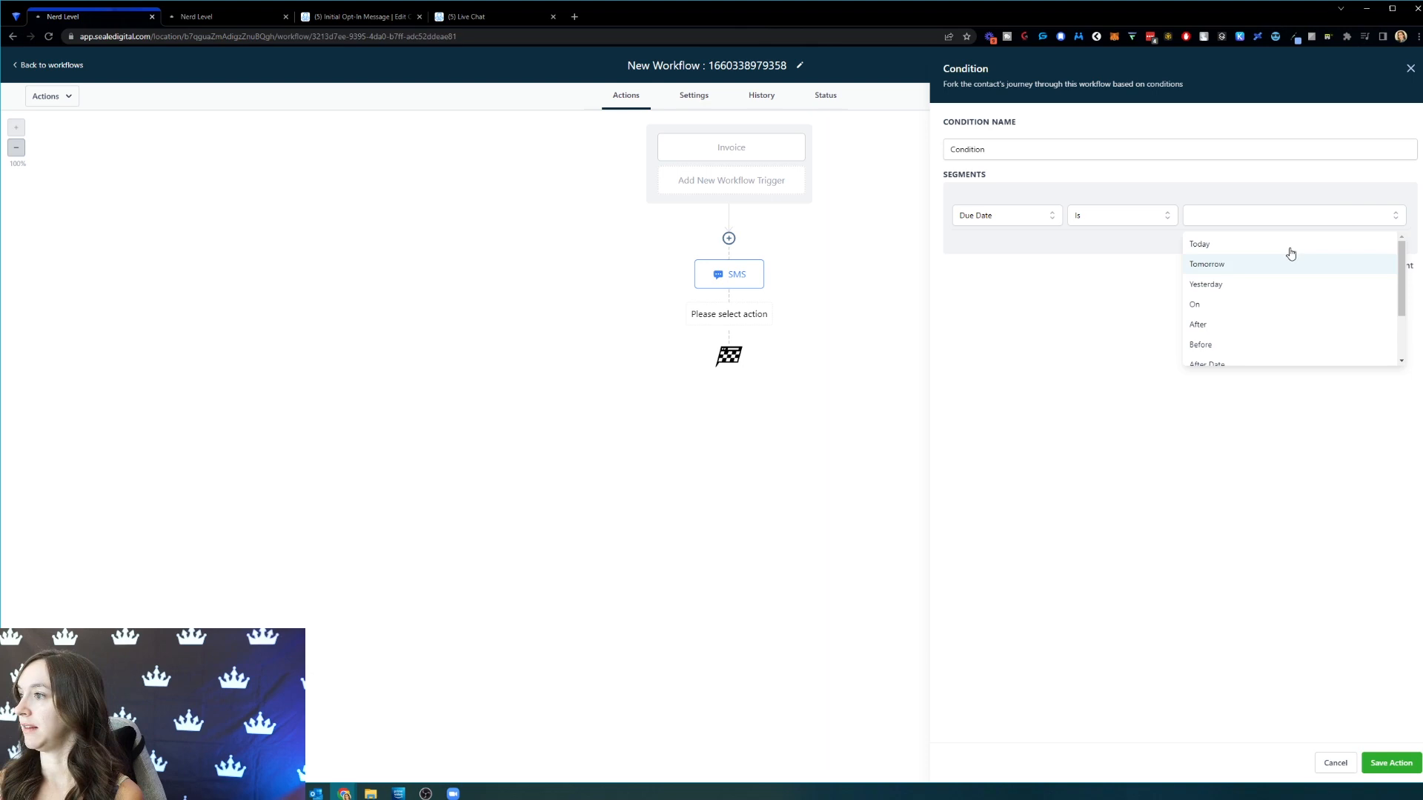
{"action": "mouse_move", "coordinate": [1253, 284]}
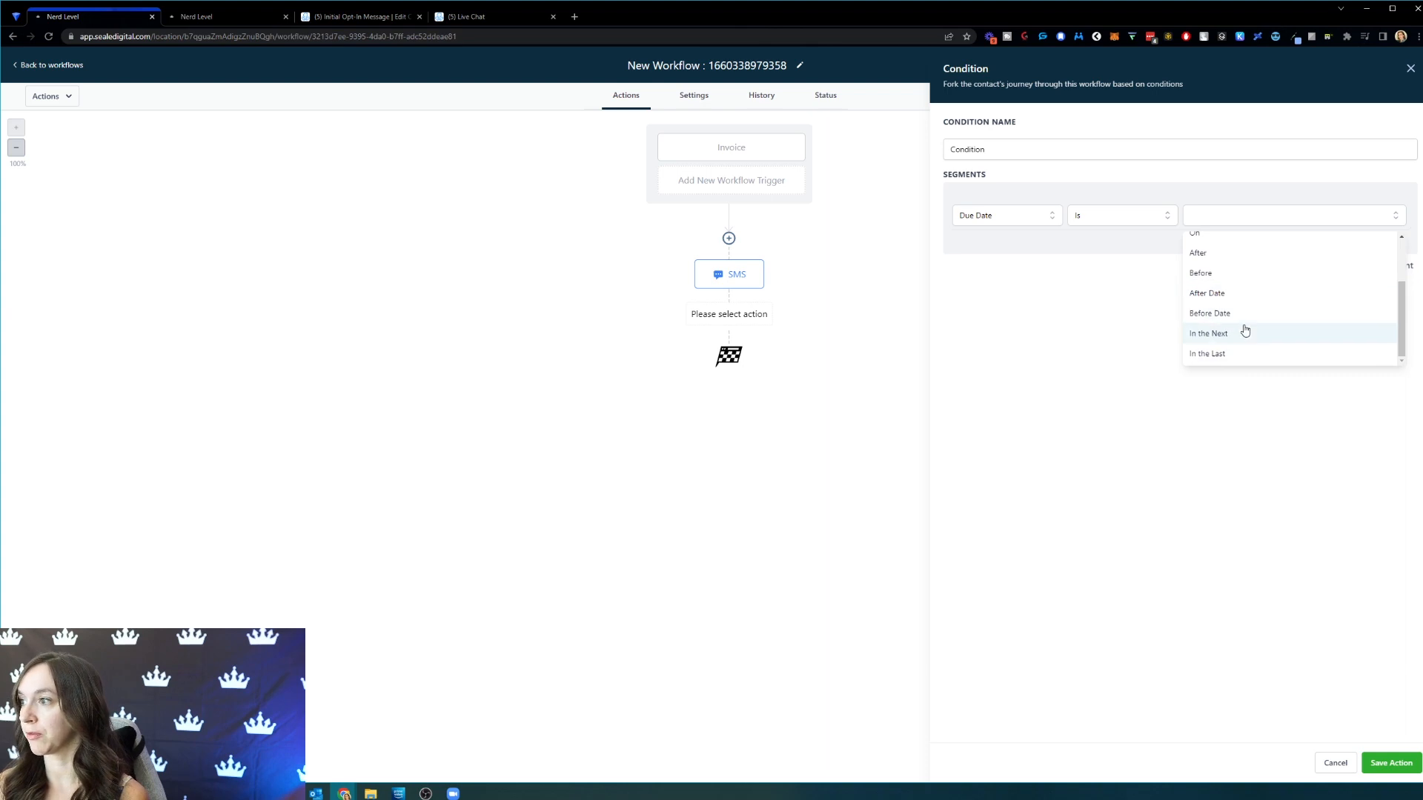
{"action": "mouse_move", "coordinate": [1248, 352]}
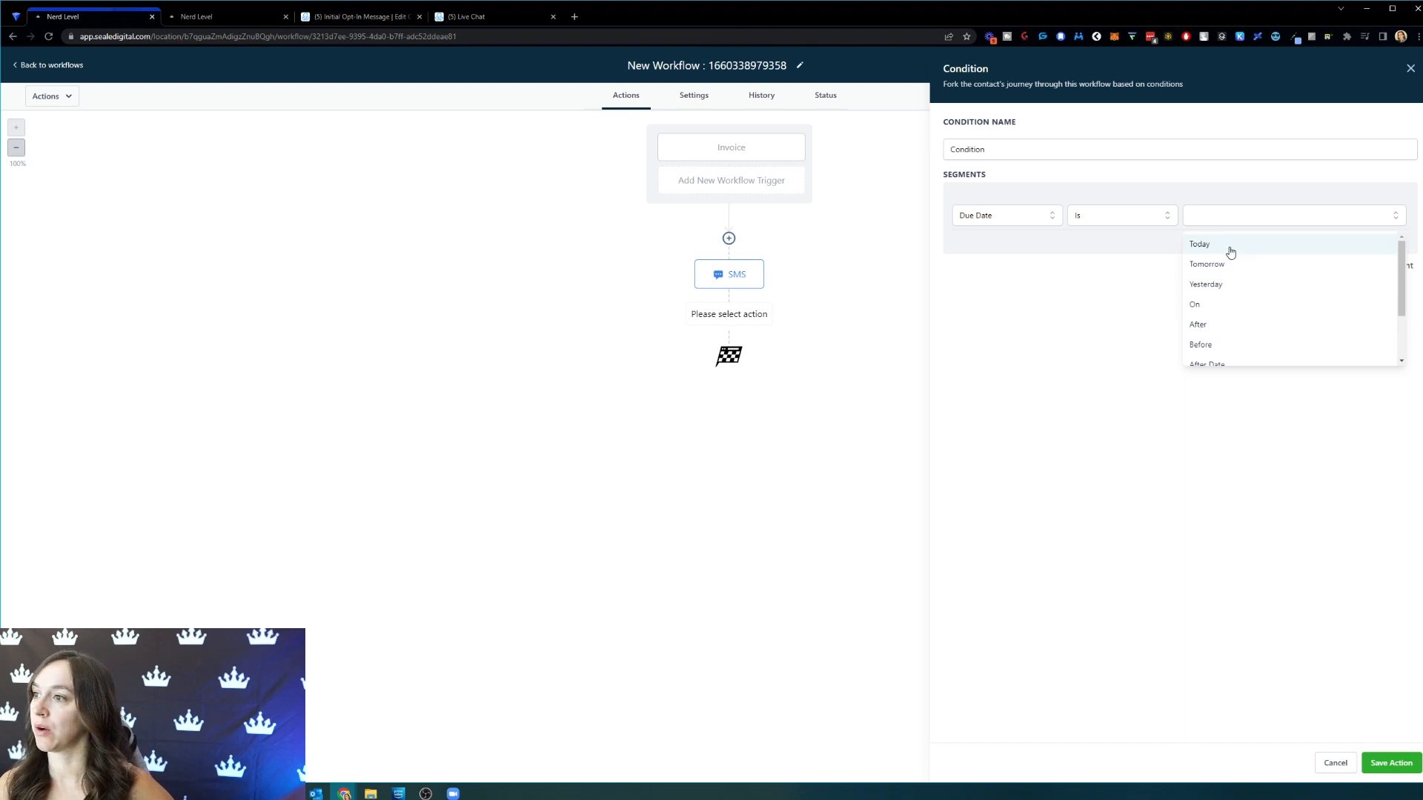
{"action": "mouse_move", "coordinate": [1203, 264]}
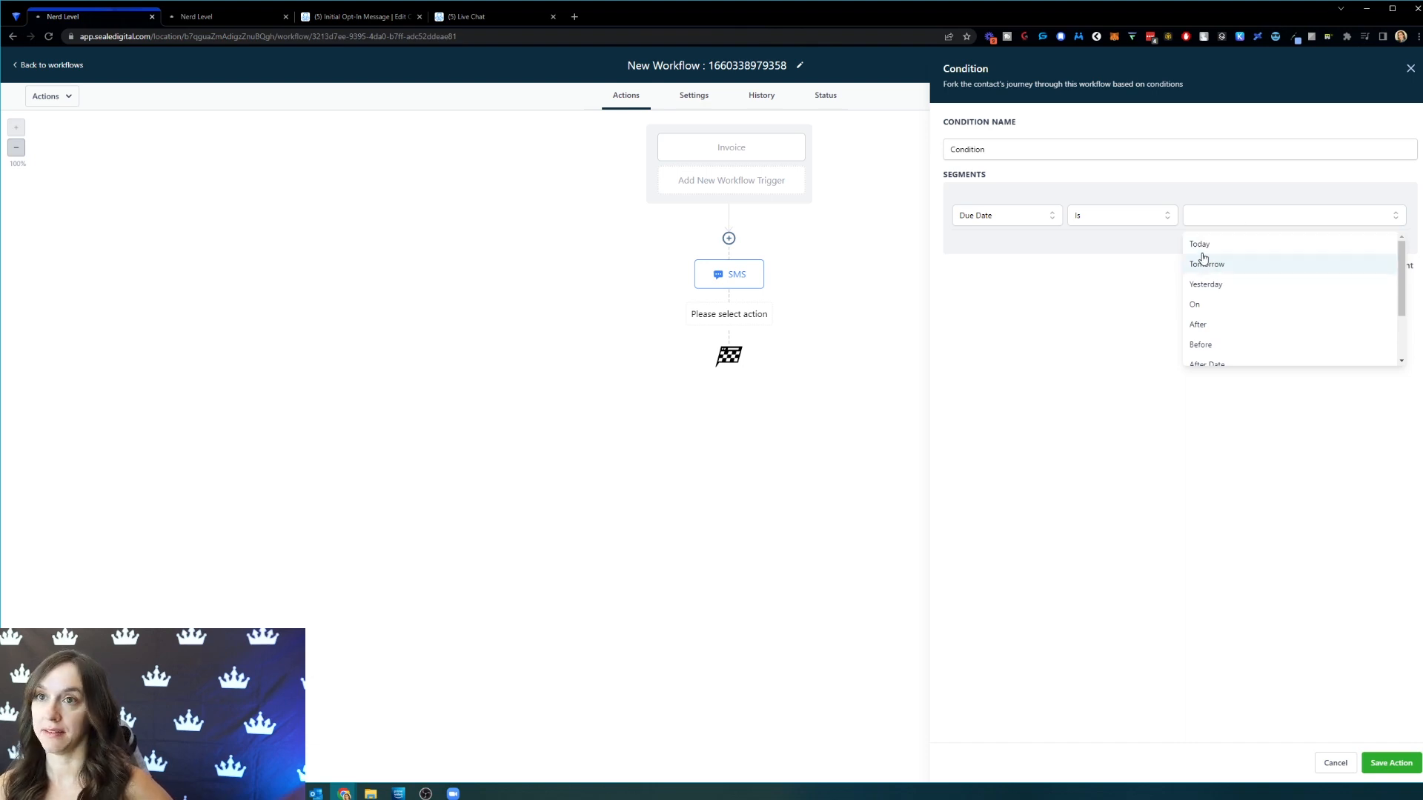
{"action": "mouse_move", "coordinate": [1103, 295]}
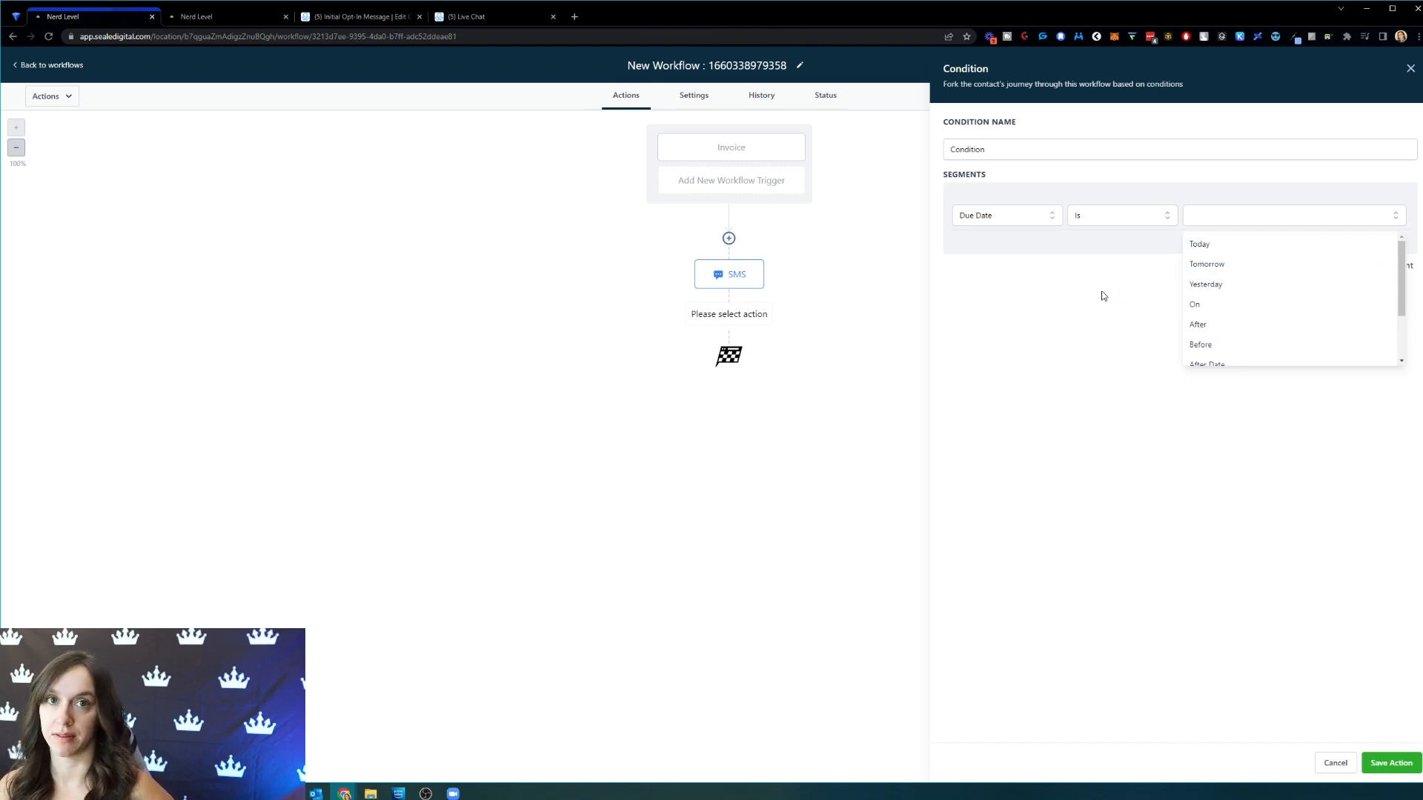
{"action": "mouse_move", "coordinate": [1005, 402]}
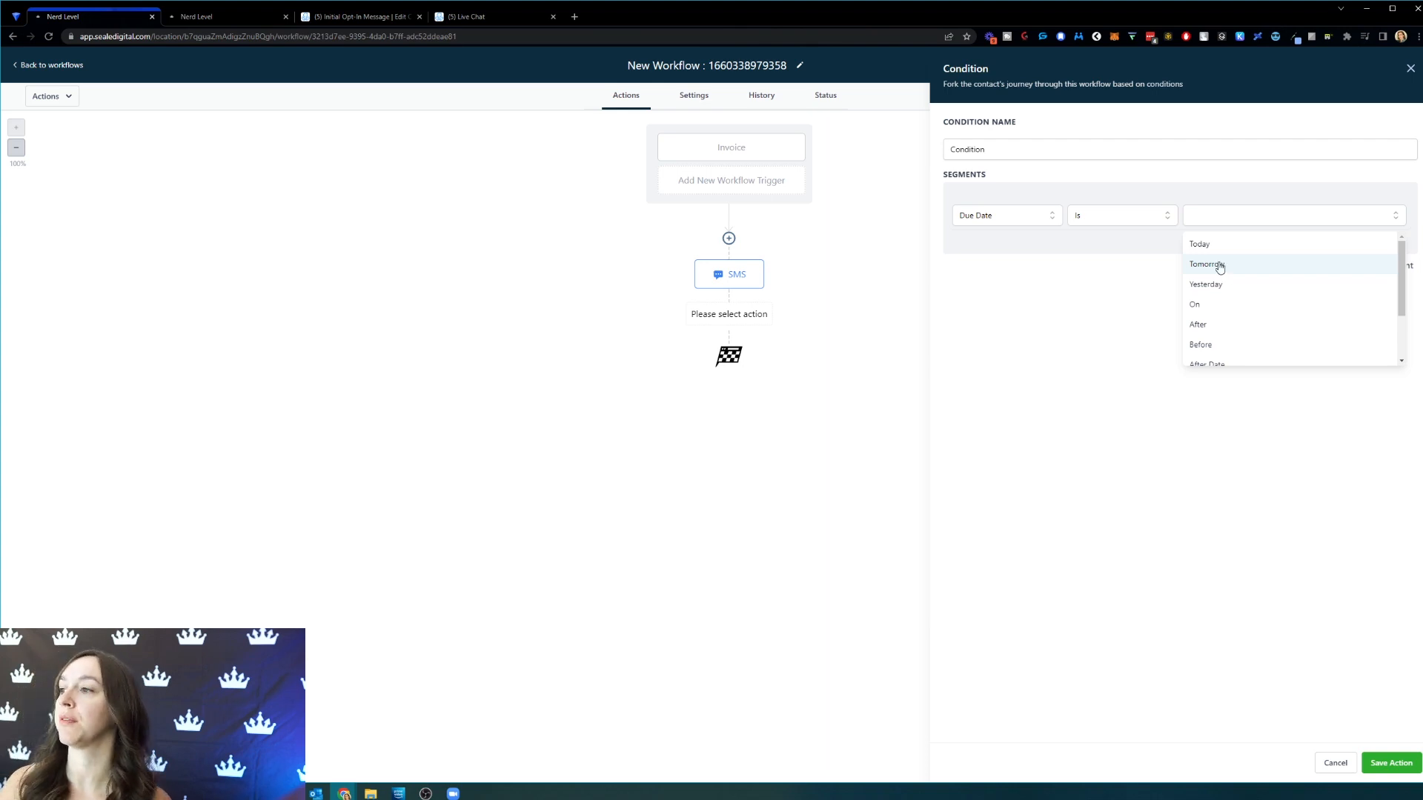
{"action": "left_click", "coordinate": [1206, 284]}
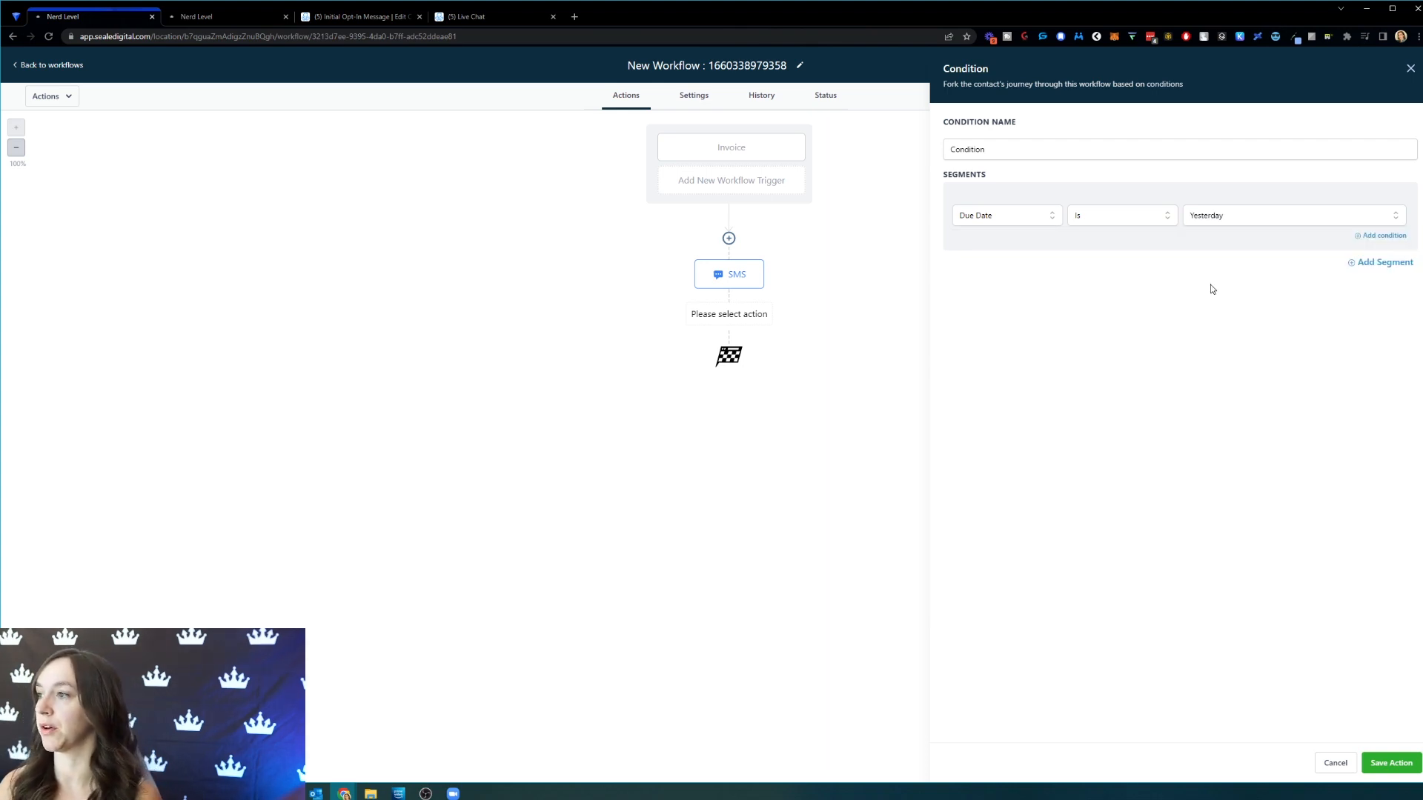
{"action": "mouse_move", "coordinate": [1364, 734]}
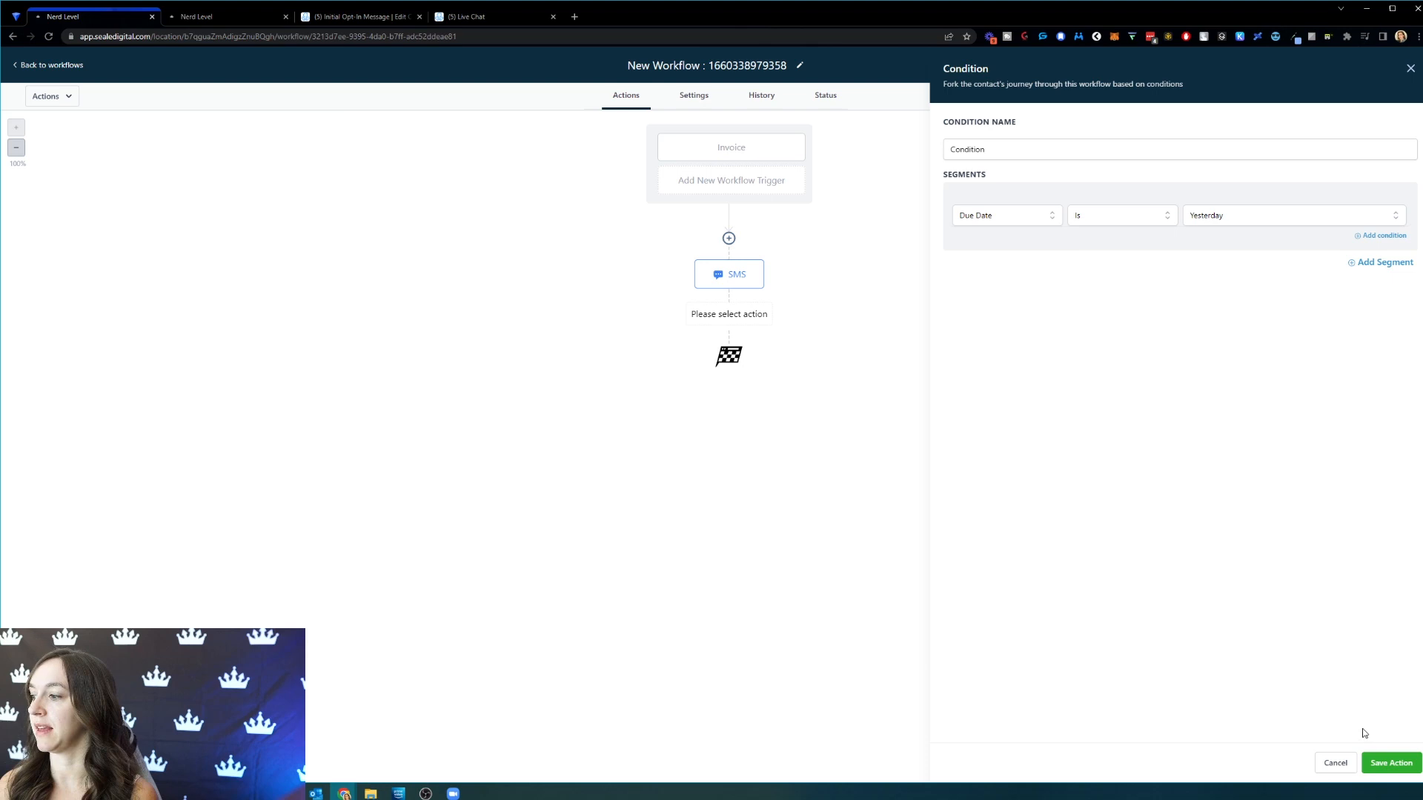
- Save the condition and rename it 'Due date is yesterday?'
{"action": "left_click", "coordinate": [1391, 762]}
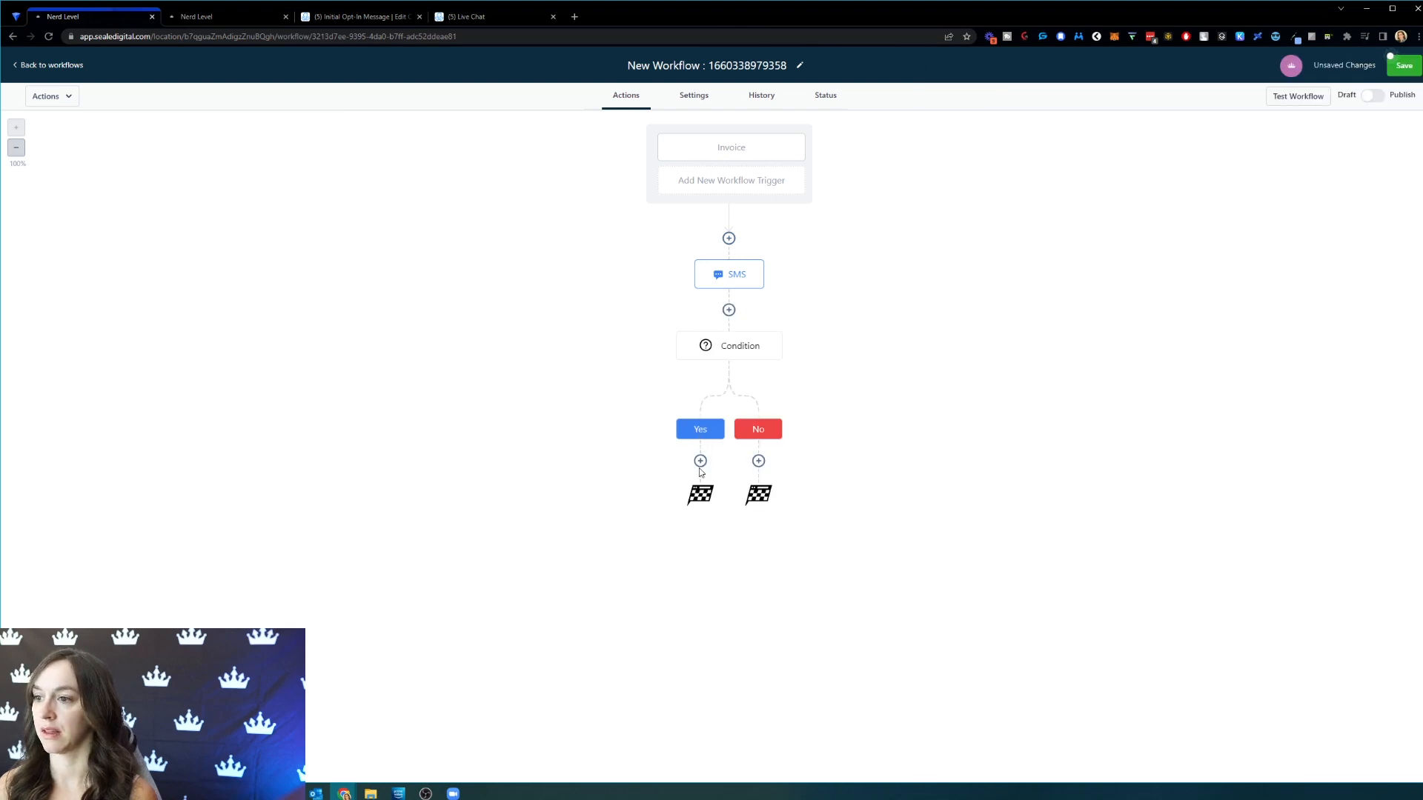
{"action": "left_click", "coordinate": [740, 345]}
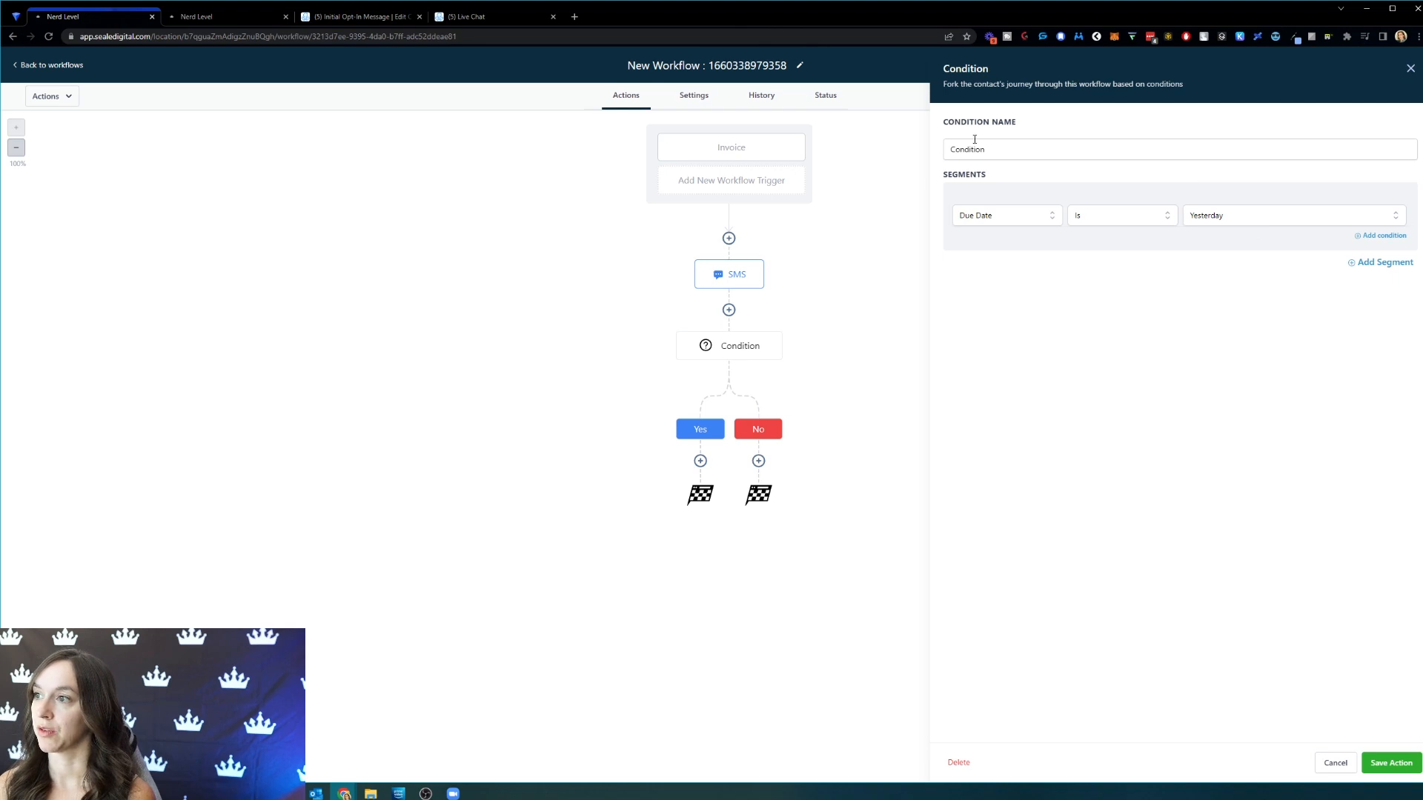
{"action": "type", "text": "Due date is yesterday?"}
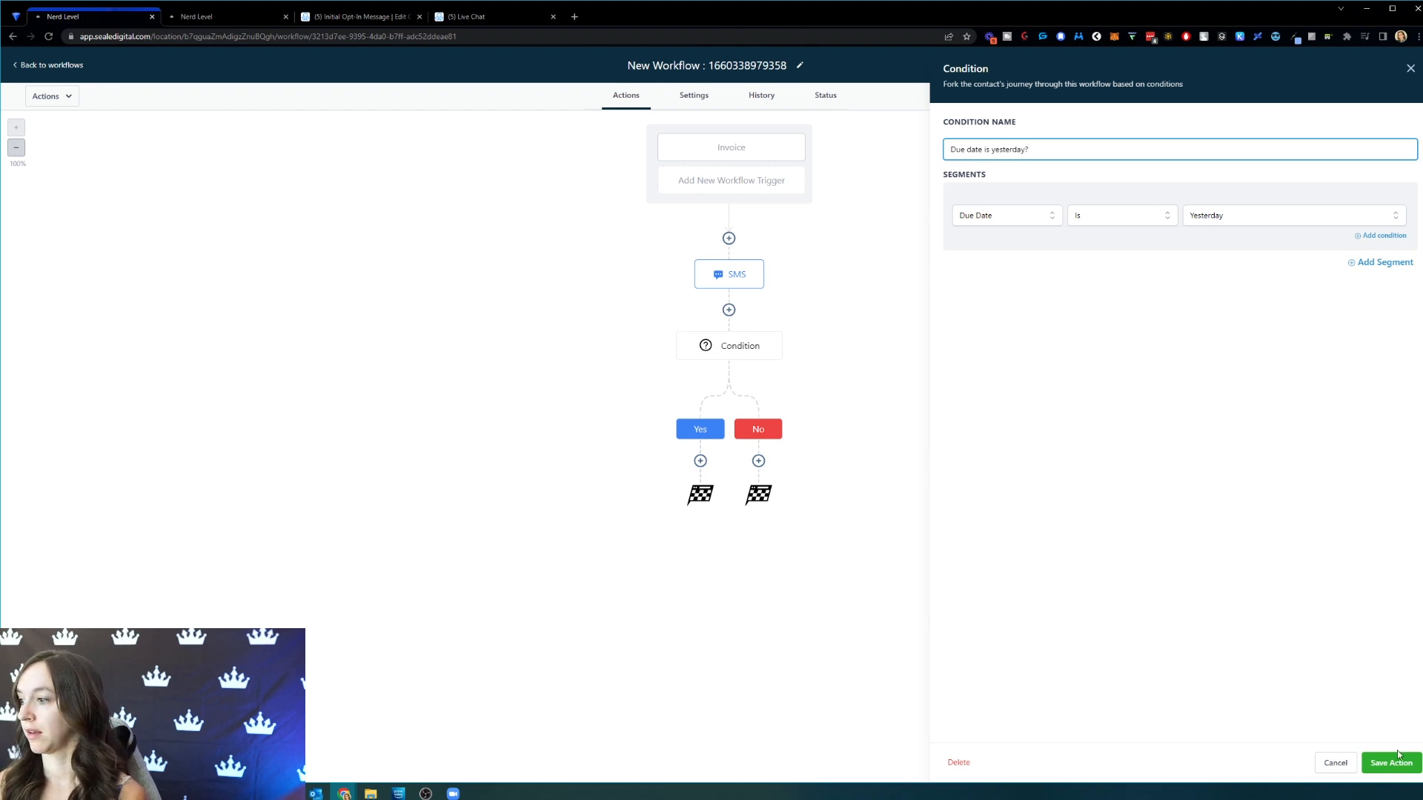
{"action": "left_click", "coordinate": [1389, 762]}
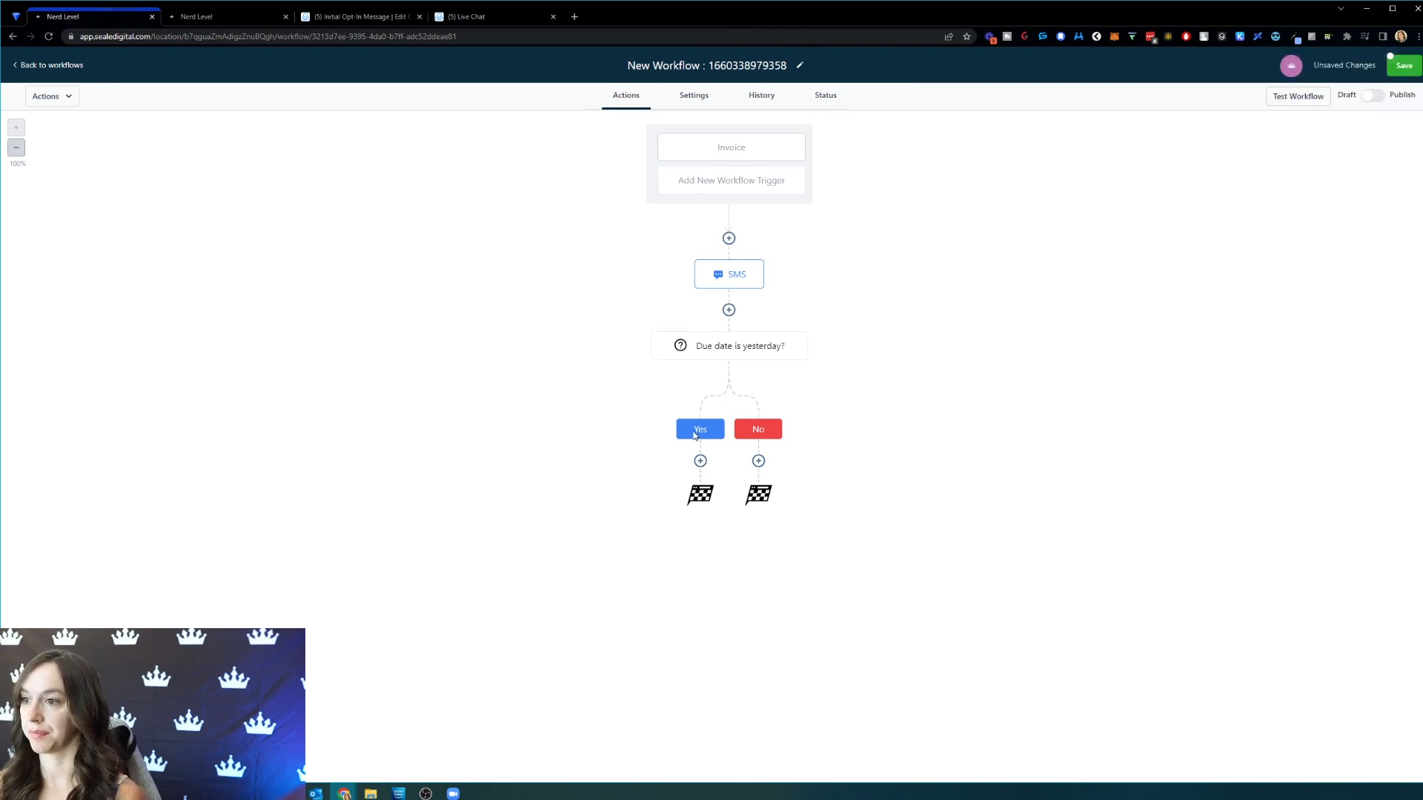
- Save a Send SMS step on the Yes branch saying 'Yo you forgot to pay your bill!'
{"action": "left_click", "coordinate": [699, 460]}
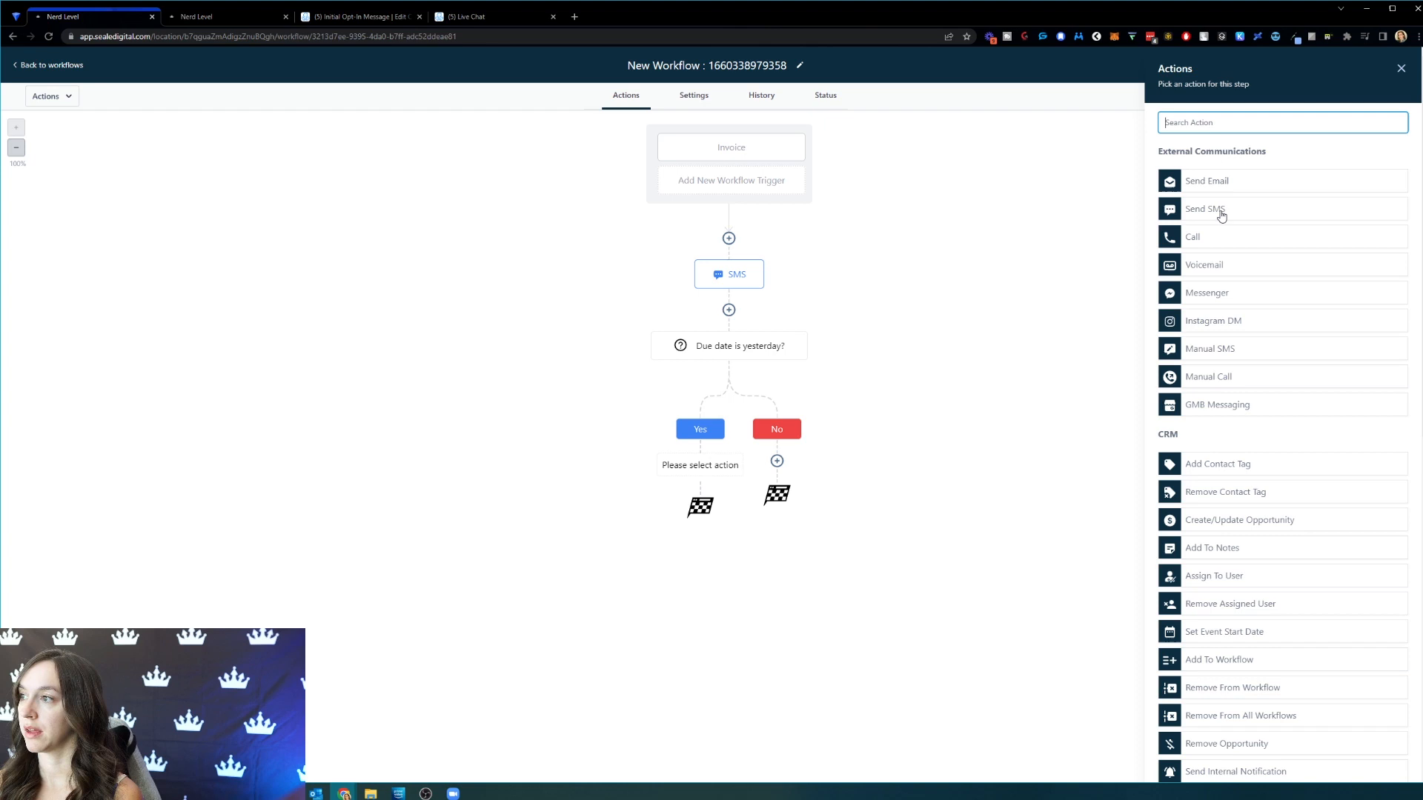
{"action": "left_click", "coordinate": [1205, 209]}
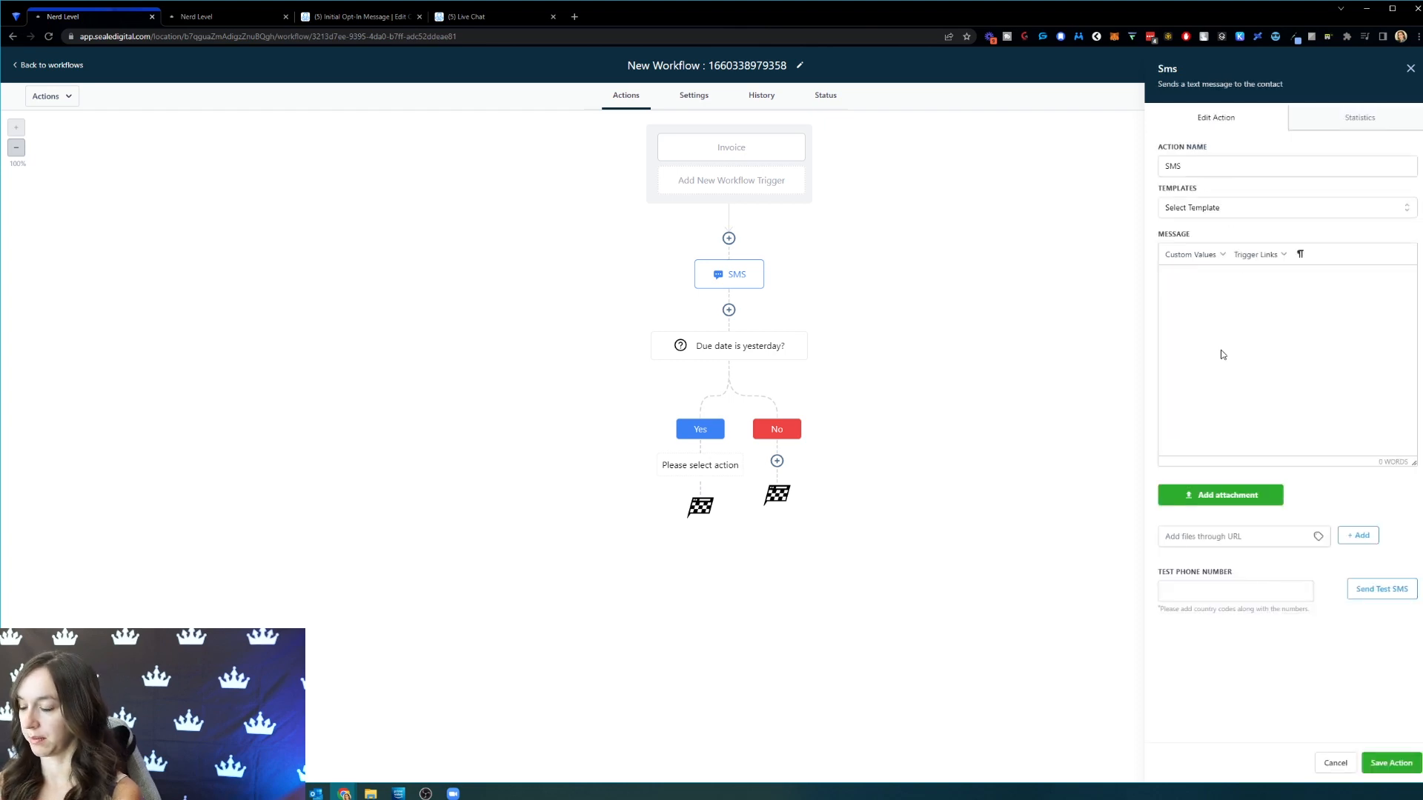
{"action": "type", "text": "Yo you forgot to pay your bill!"}
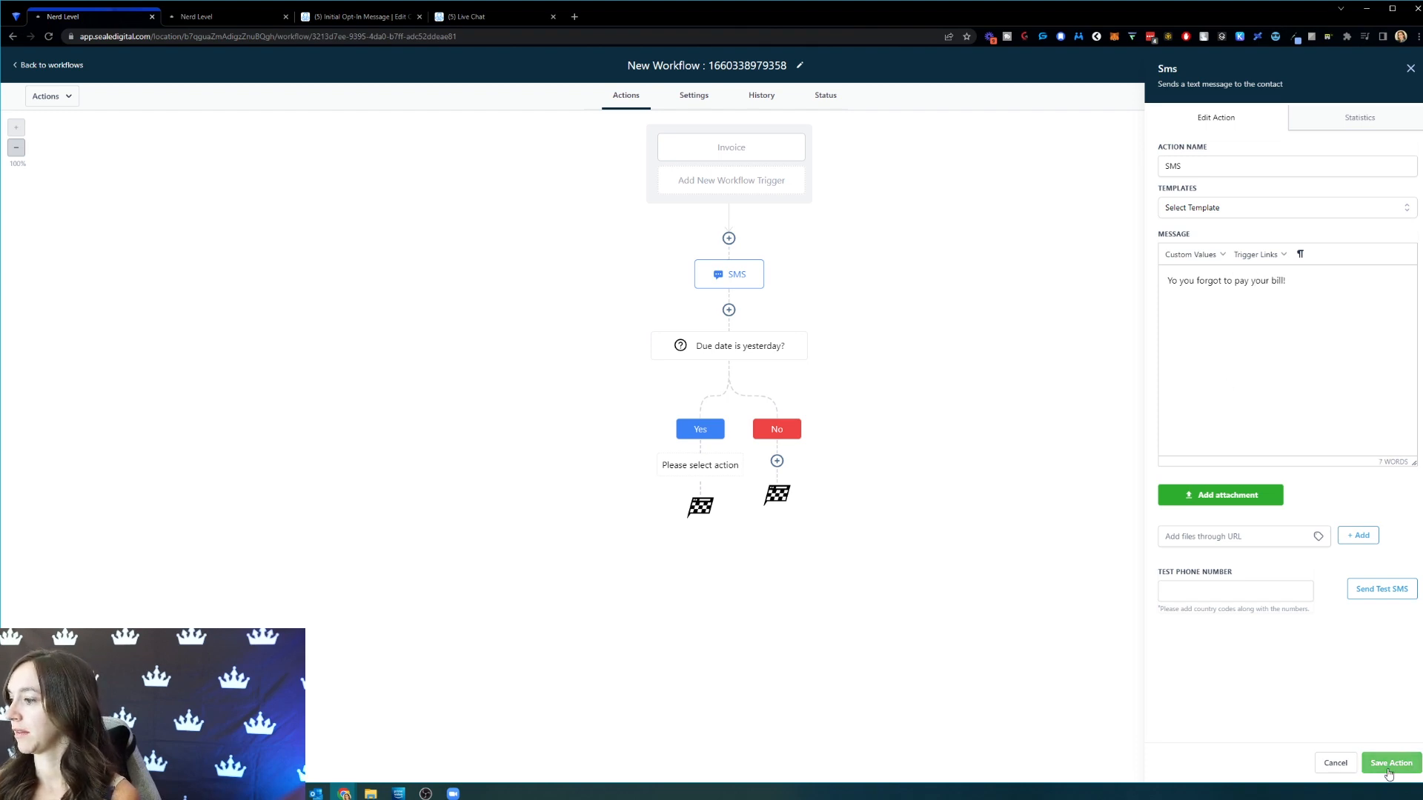
{"action": "left_click", "coordinate": [1389, 762]}
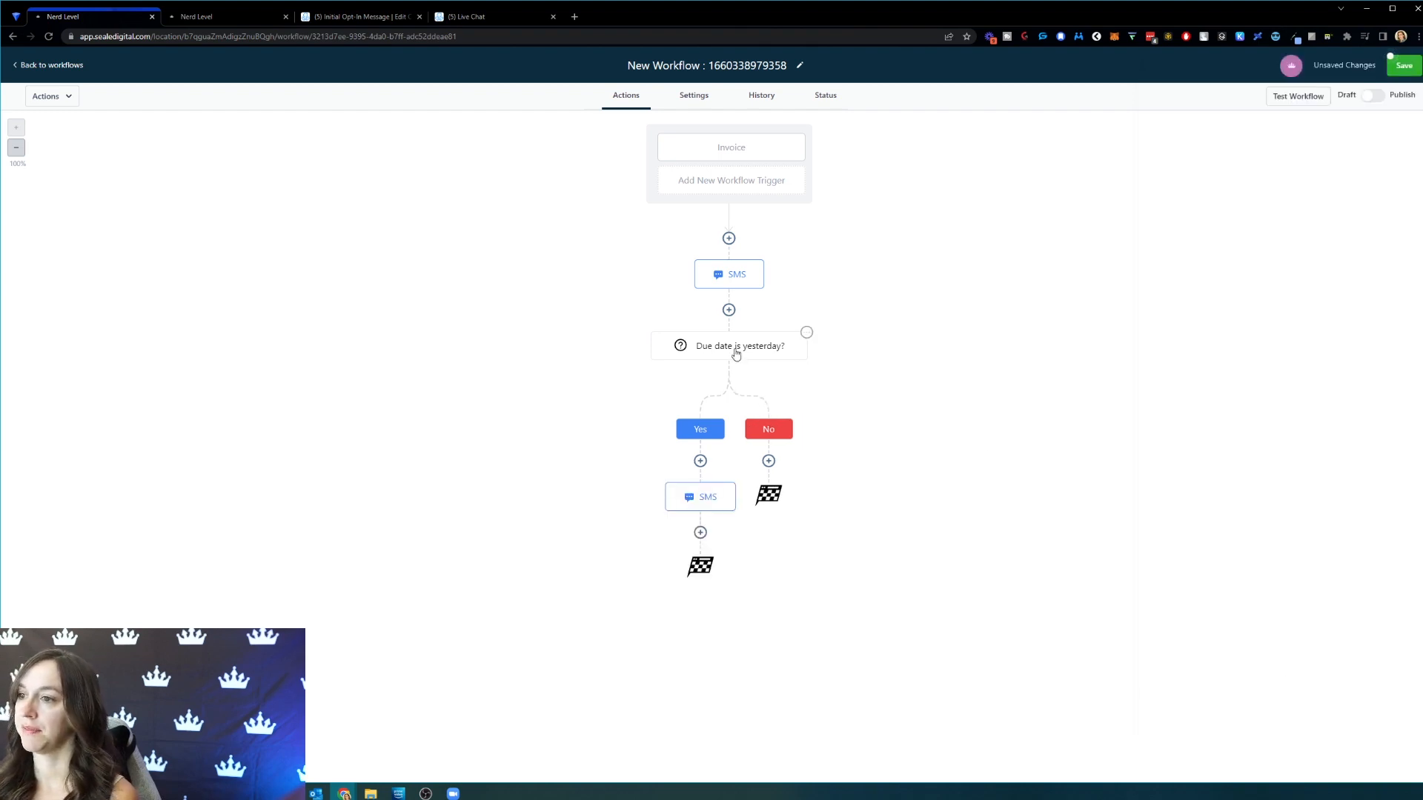
- Add an If/Else on the No branch based on Due Date, initially comparing with Before
{"action": "left_click", "coordinate": [768, 459]}
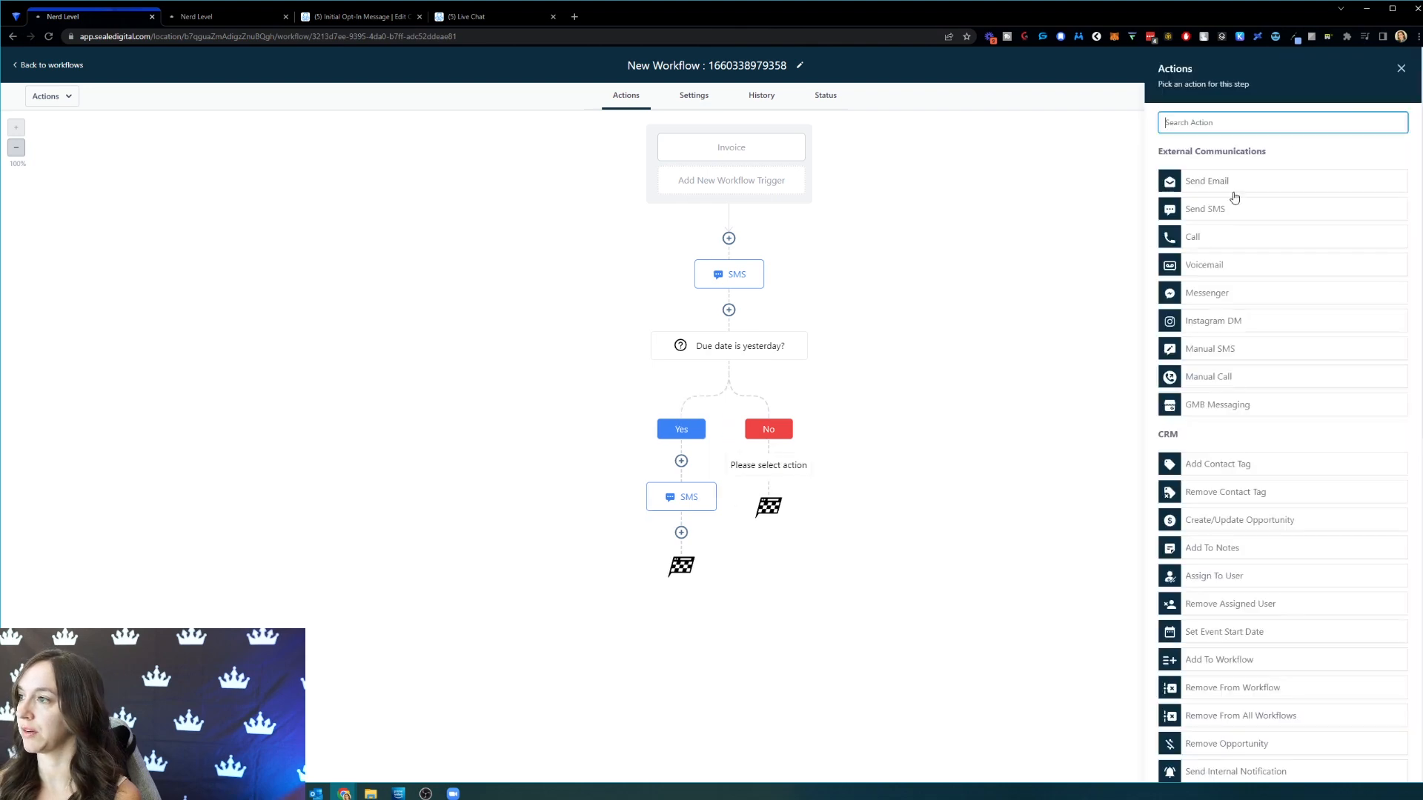
{"action": "type", "text": "if"}
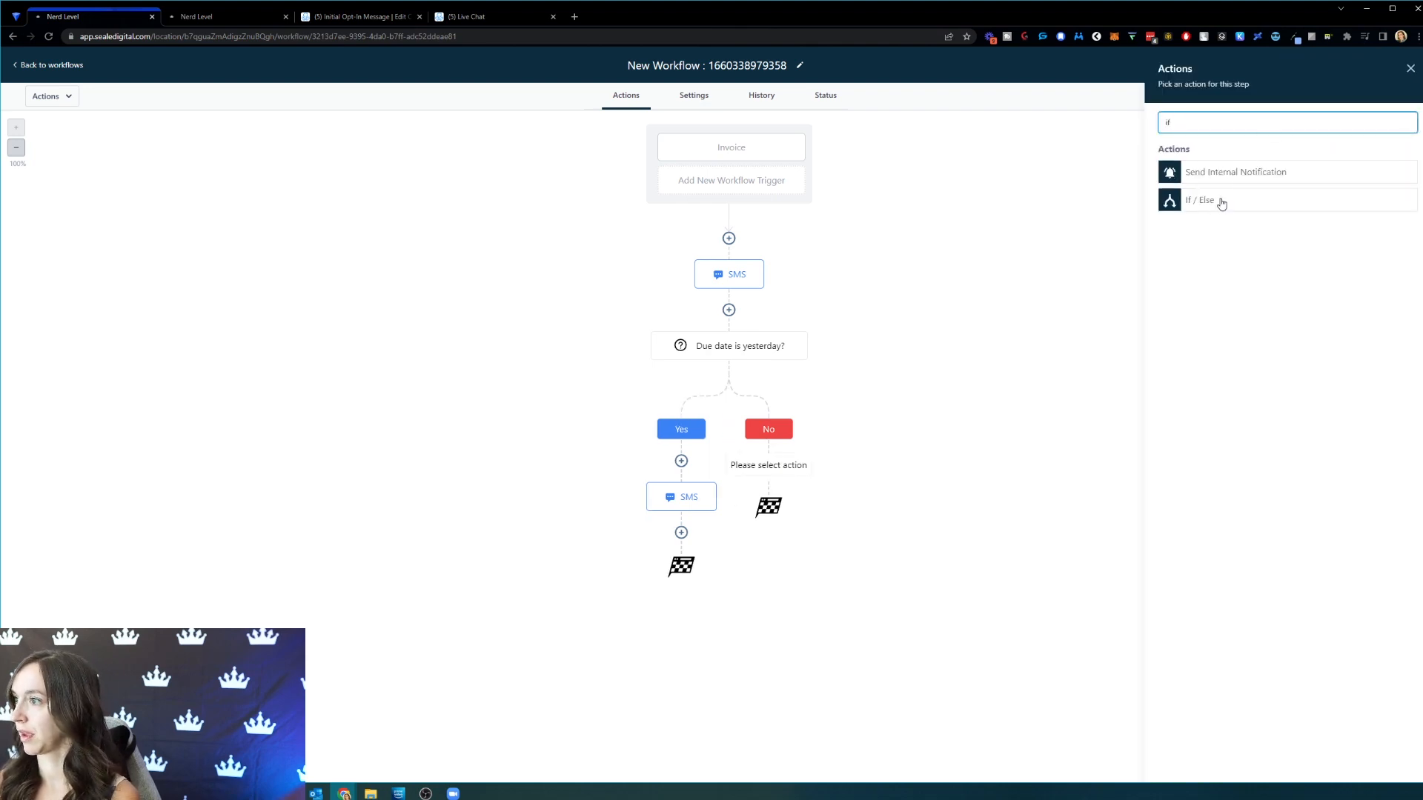
{"action": "left_click", "coordinate": [1202, 200]}
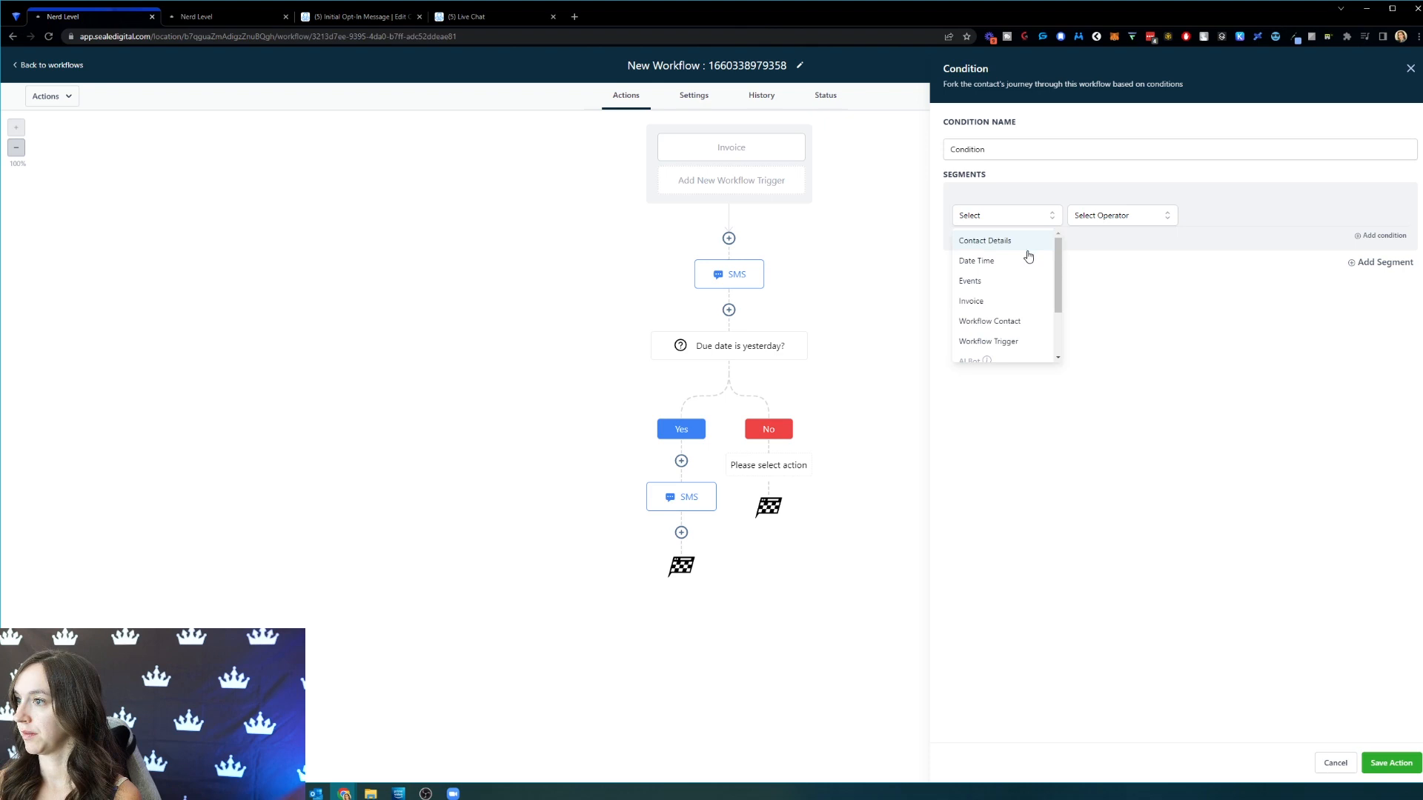
{"action": "left_click", "coordinate": [977, 260]}
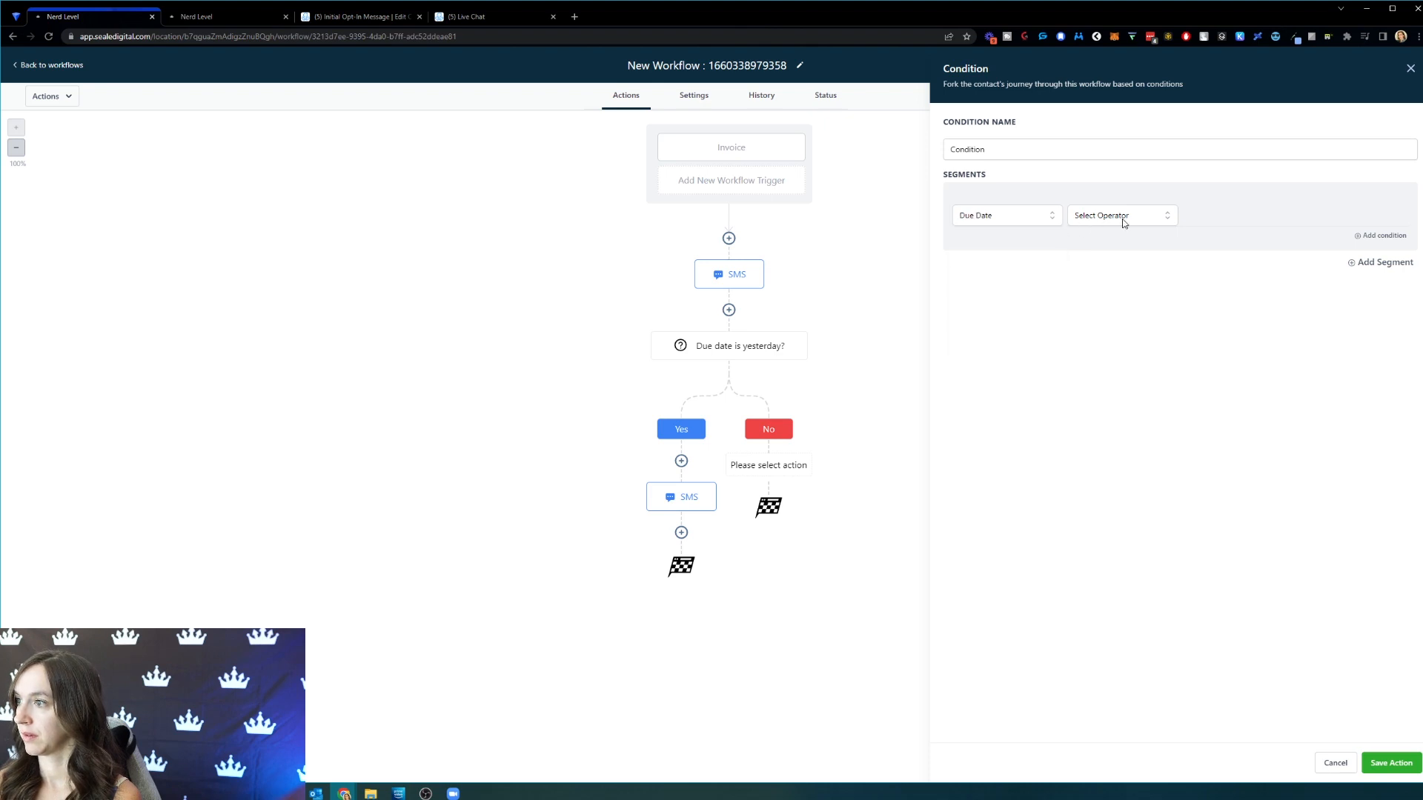
{"action": "left_click", "coordinate": [1122, 215]}
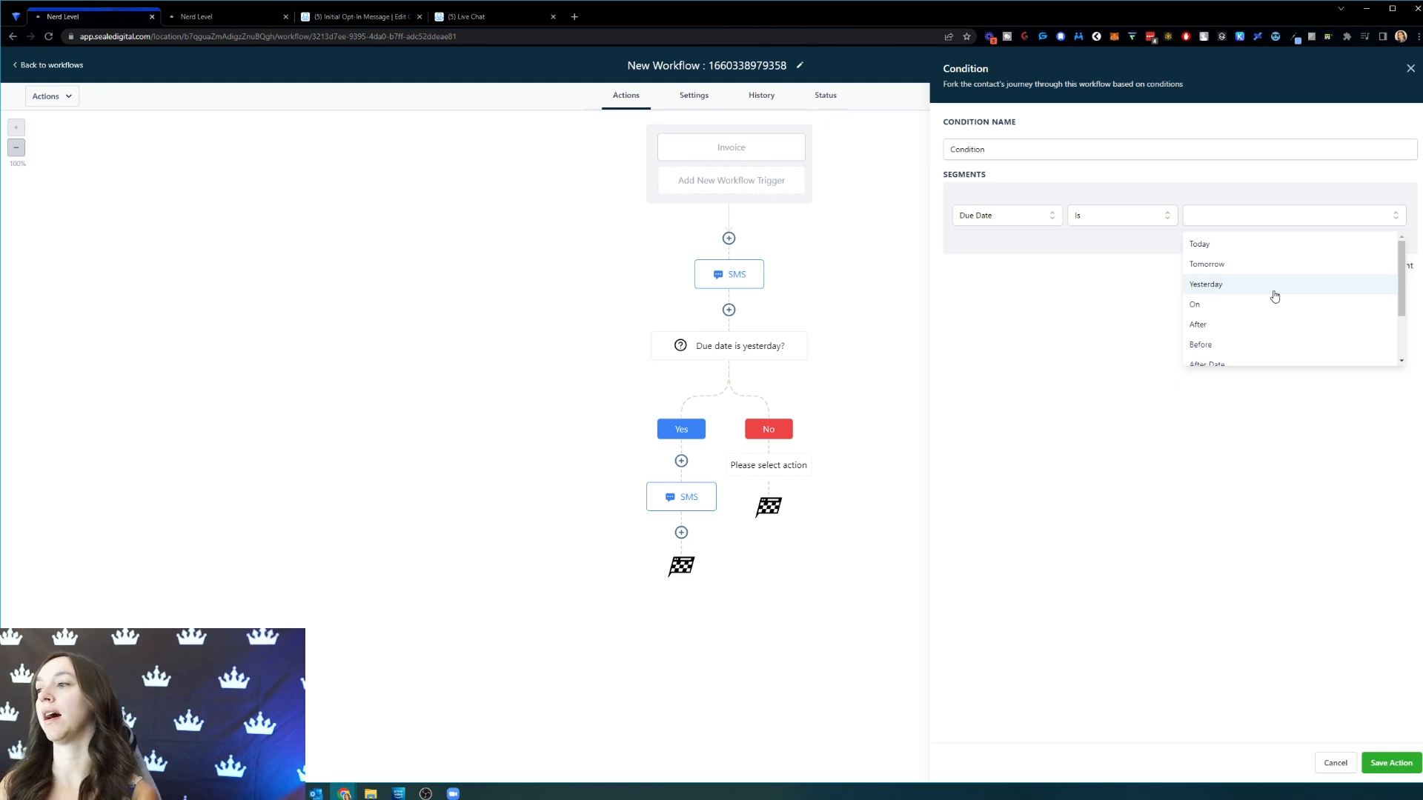
{"action": "scroll", "scroll_direction": "down", "scroll_amount": 3}
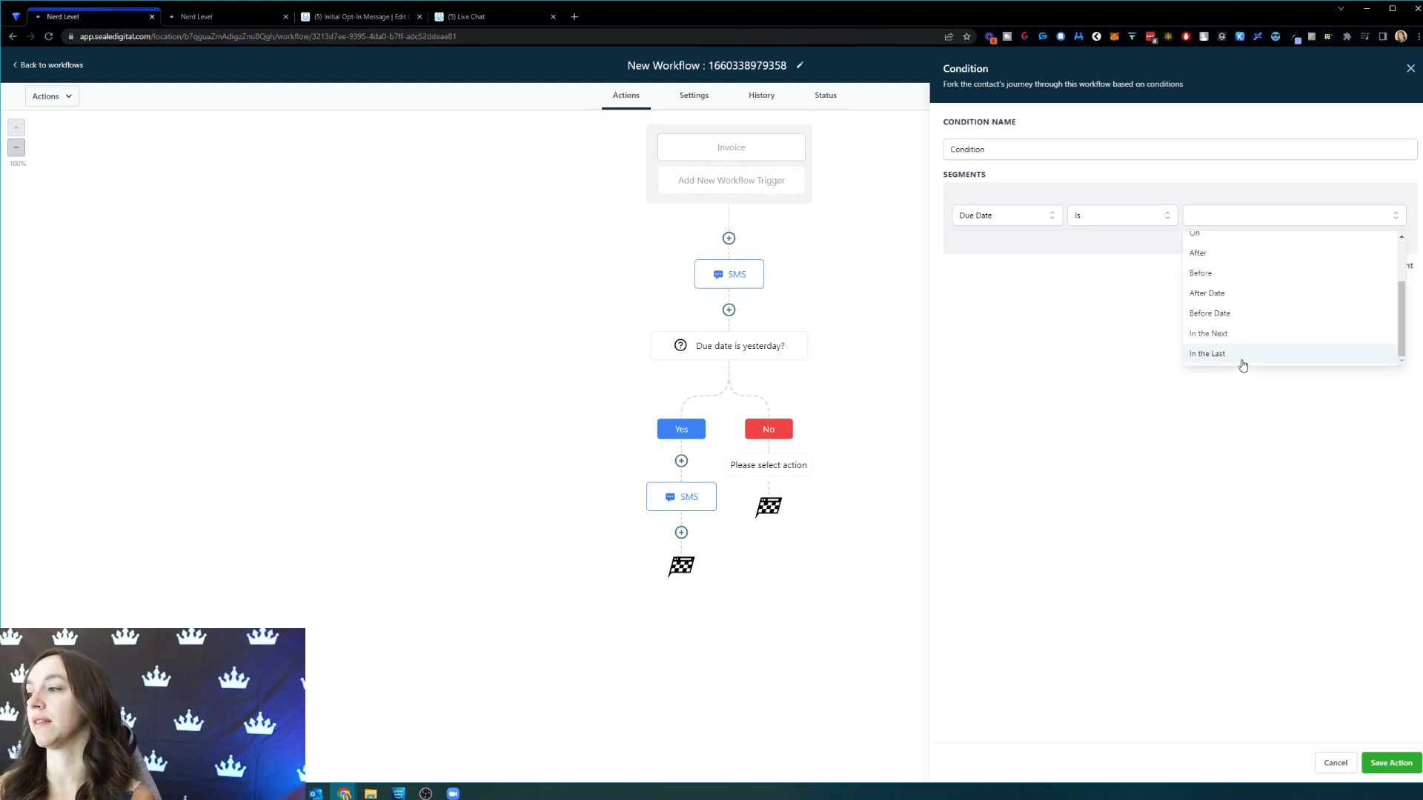
{"action": "left_click", "coordinate": [1200, 272]}
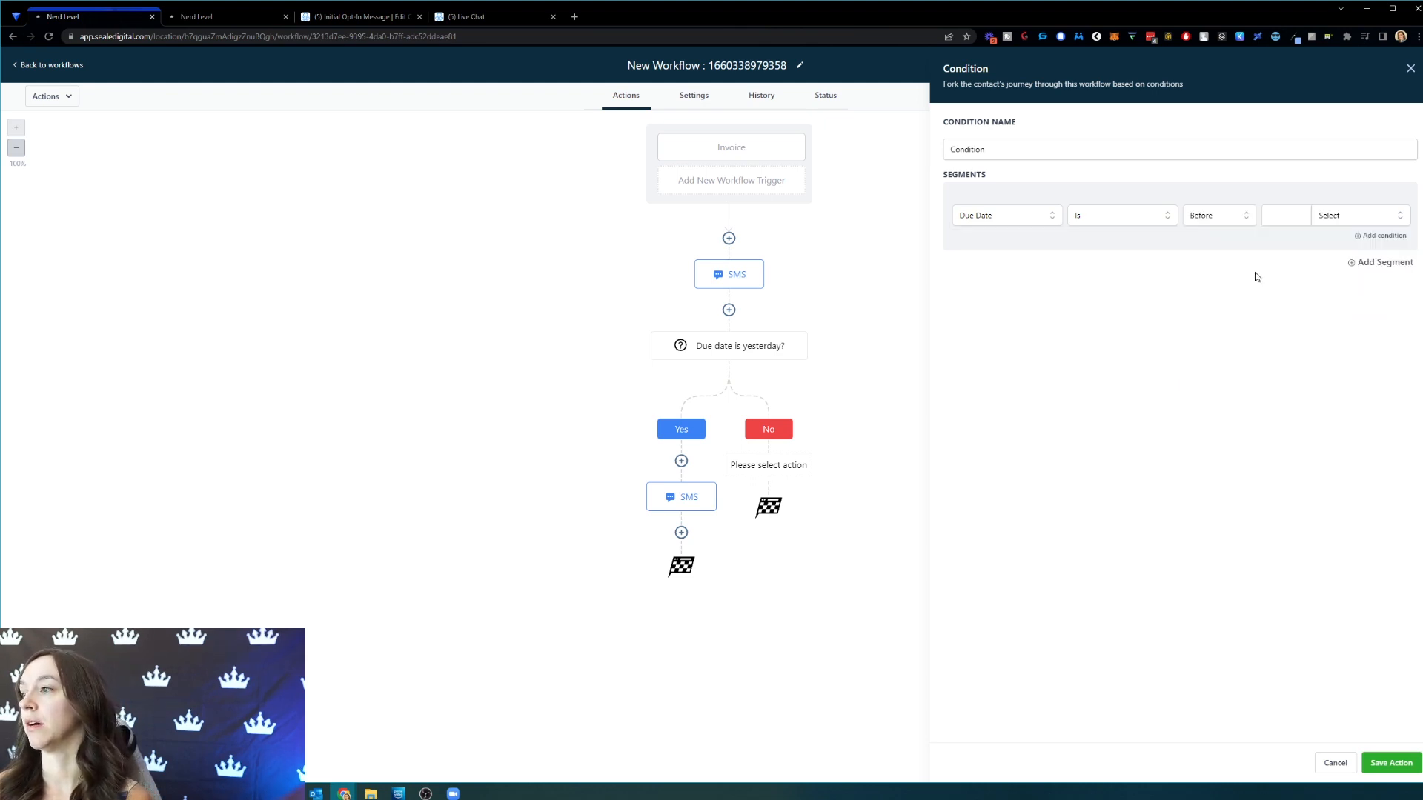
{"action": "left_click", "coordinate": [1284, 215]}
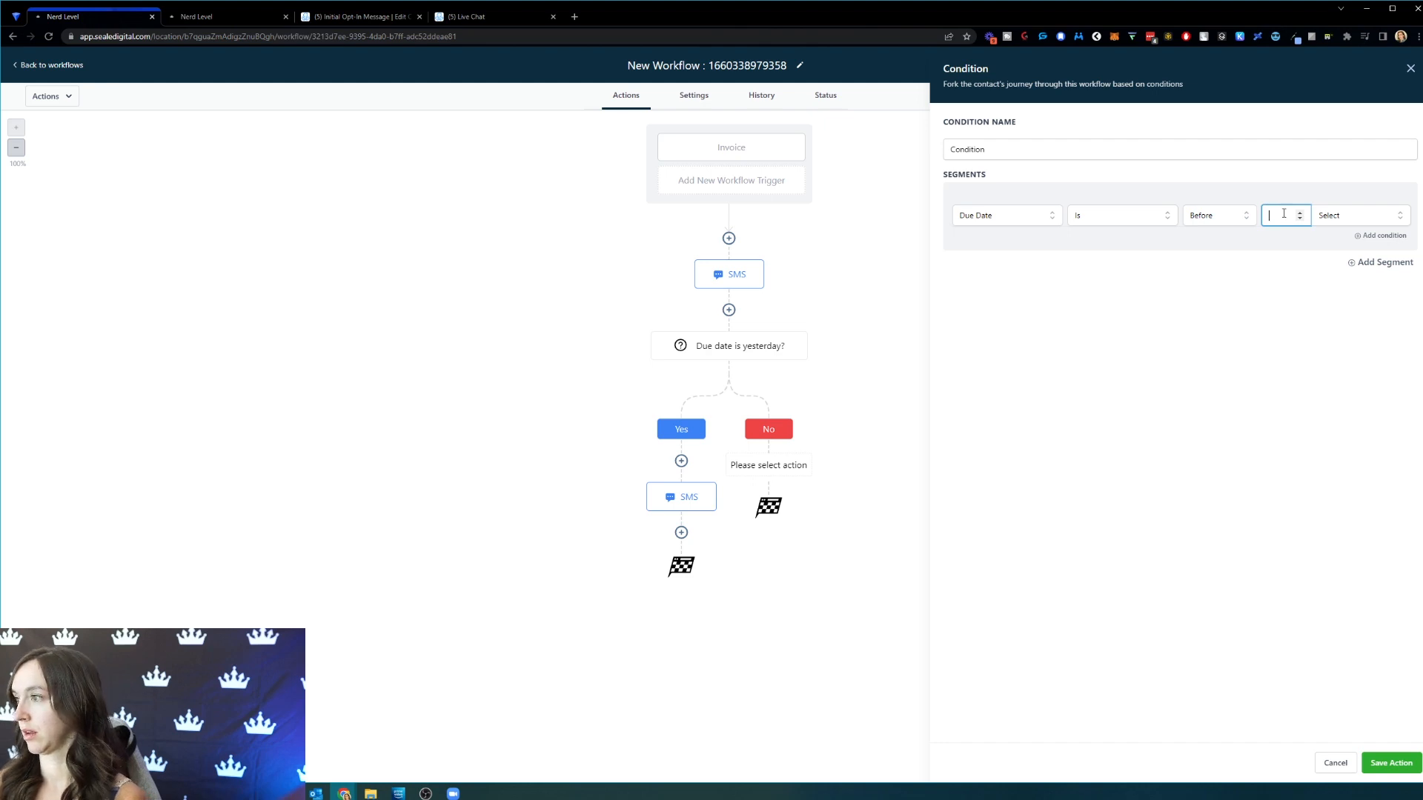
- Settle the comparison on Due Date is After 7 Days and save the nested condition
{"action": "left_click", "coordinate": [1284, 215]}
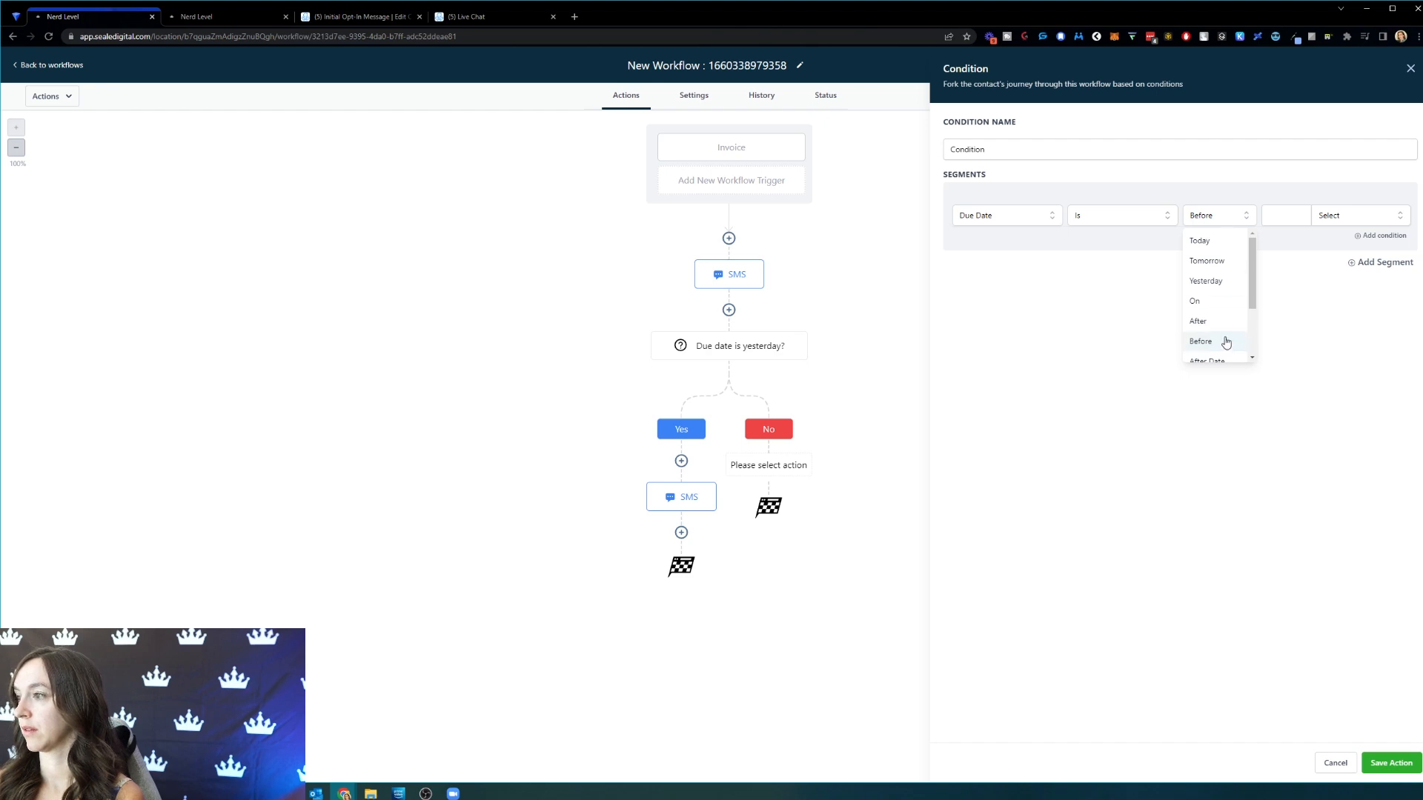
{"action": "left_click", "coordinate": [1198, 320]}
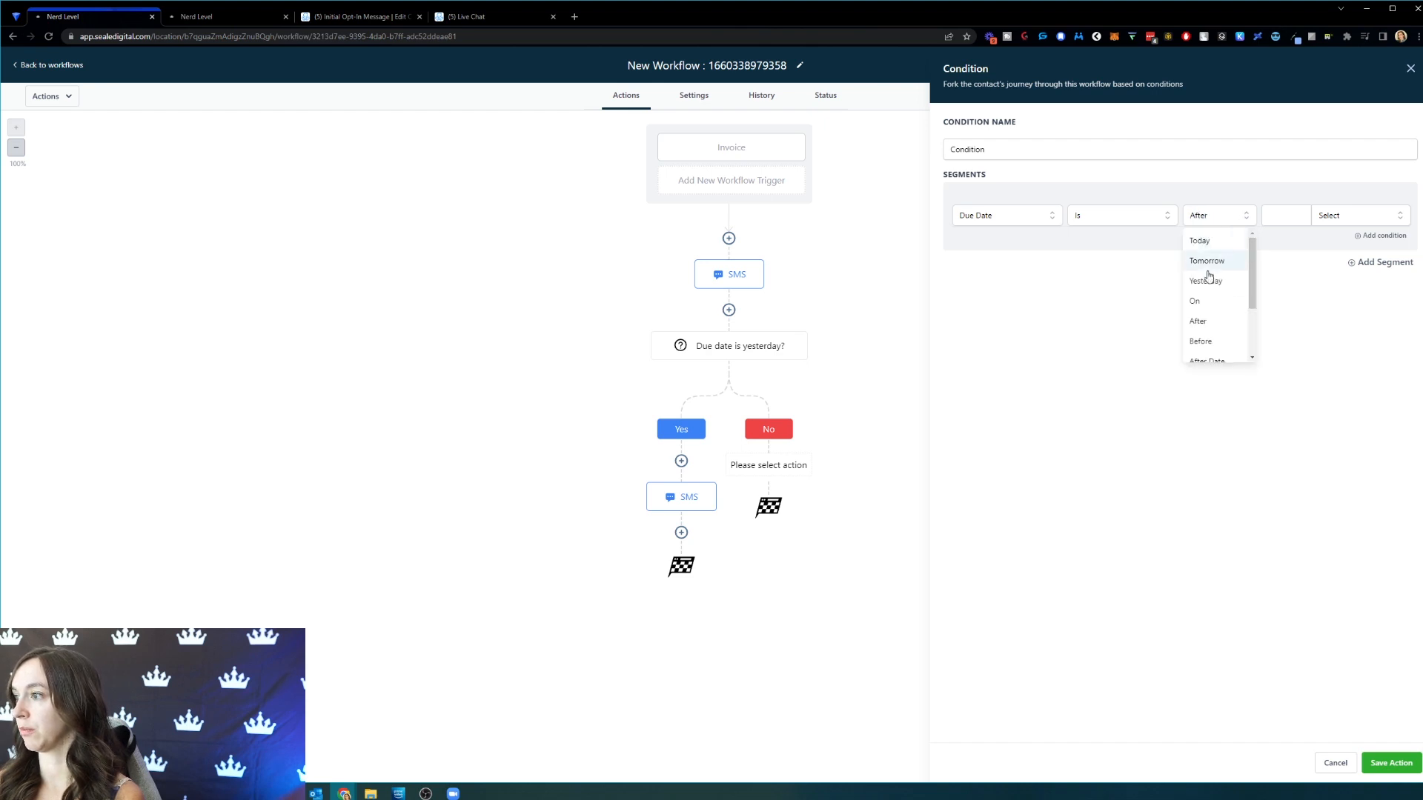
{"action": "left_click", "coordinate": [1199, 341]}
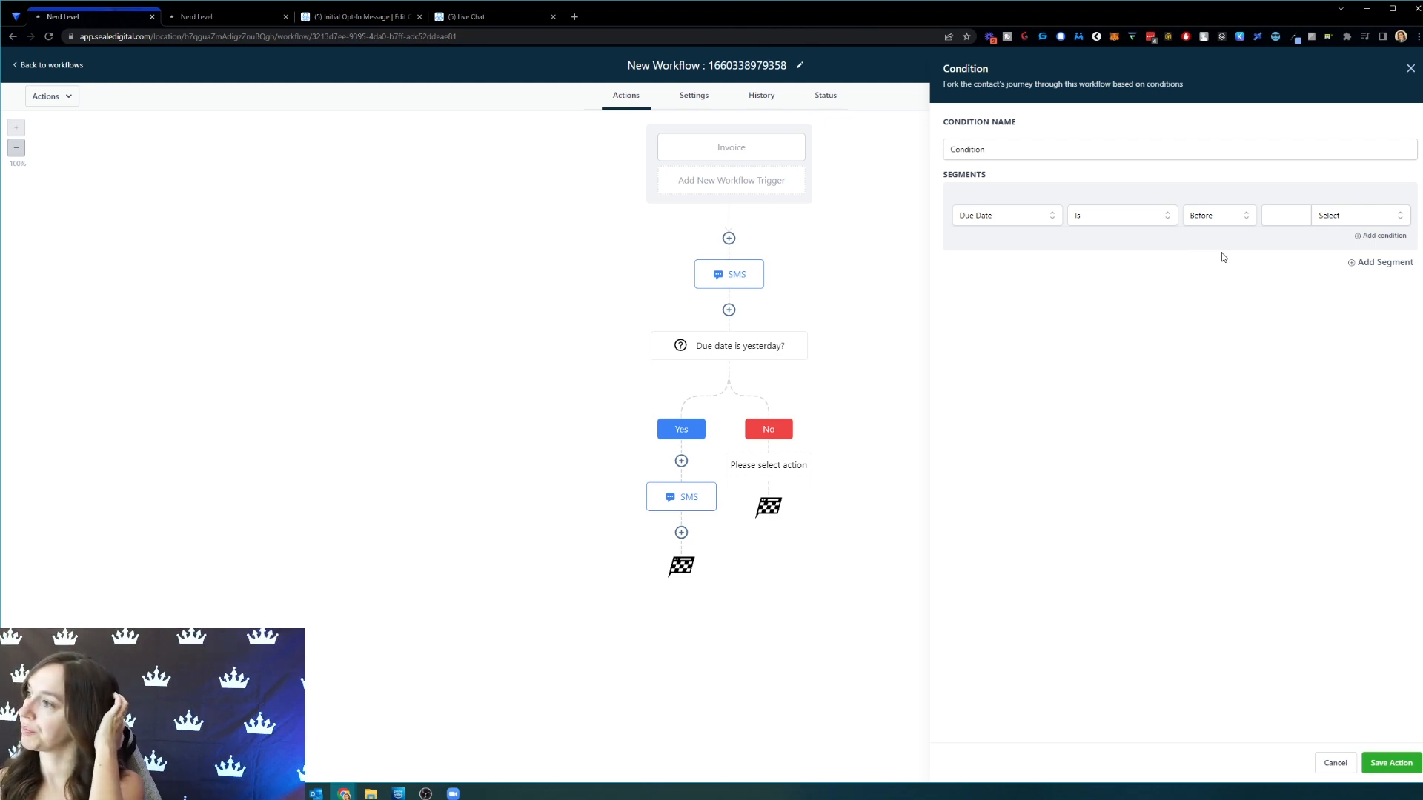
{"action": "mouse_move", "coordinate": [1226, 228]}
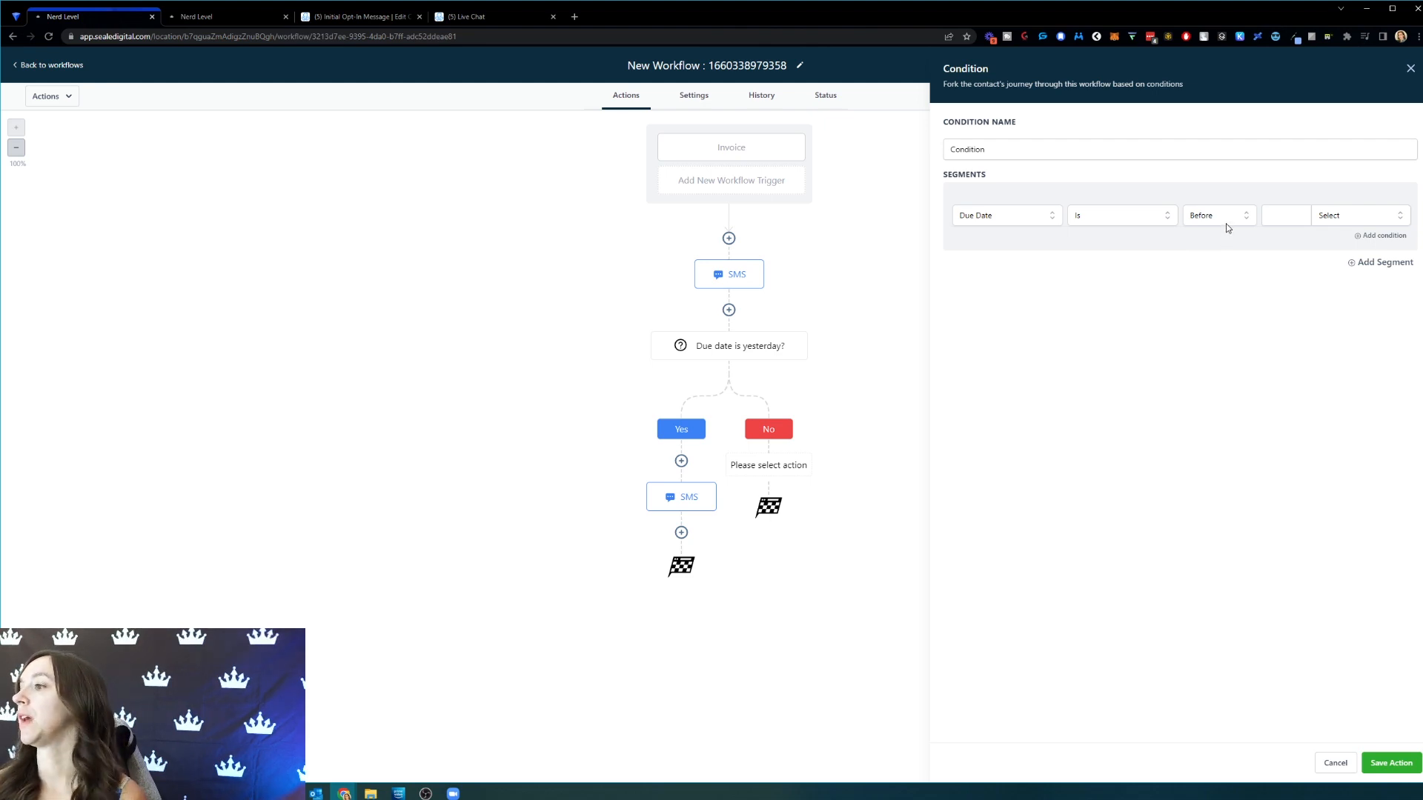
{"action": "left_click", "coordinate": [1216, 214]}
{"action": "type", "text": "7"}
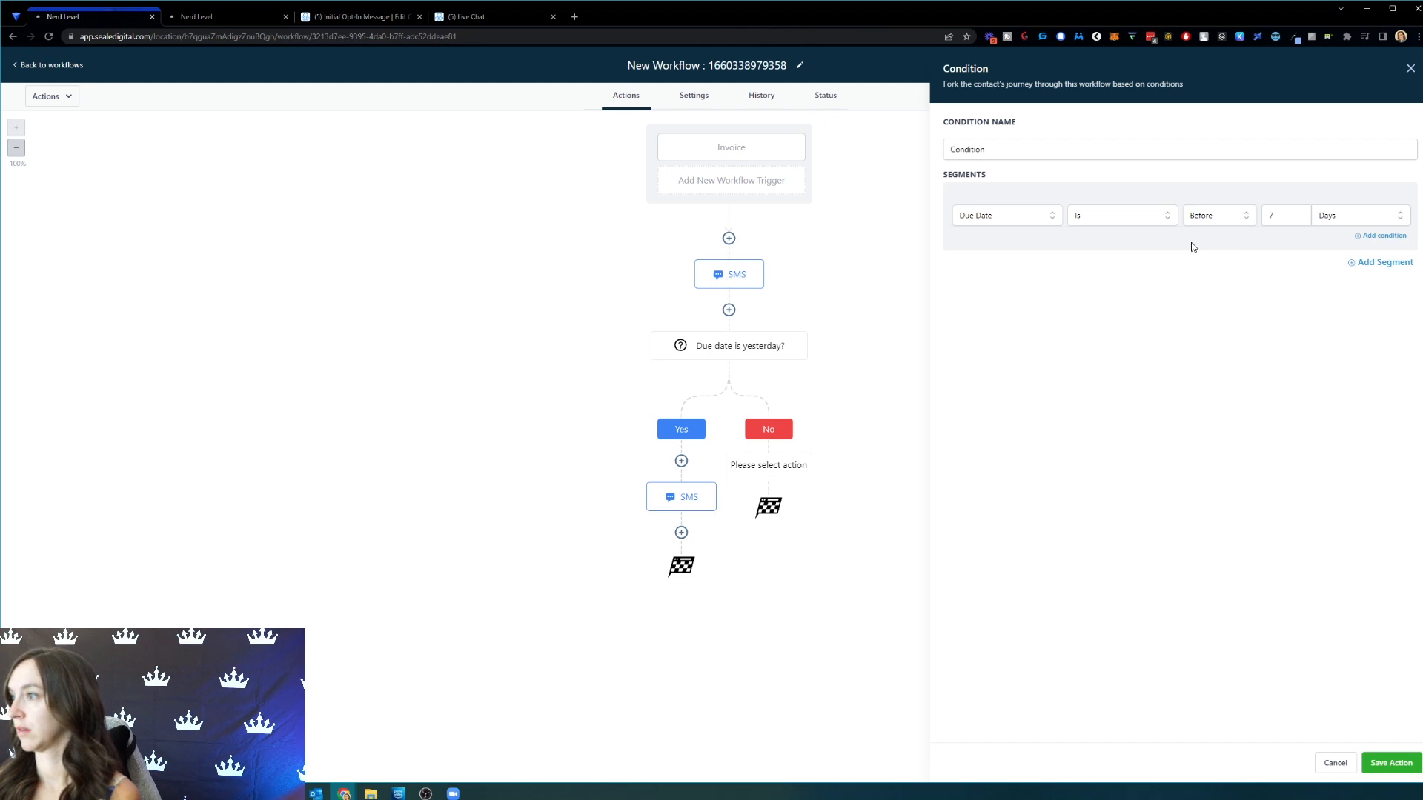
{"action": "left_click", "coordinate": [1215, 215]}
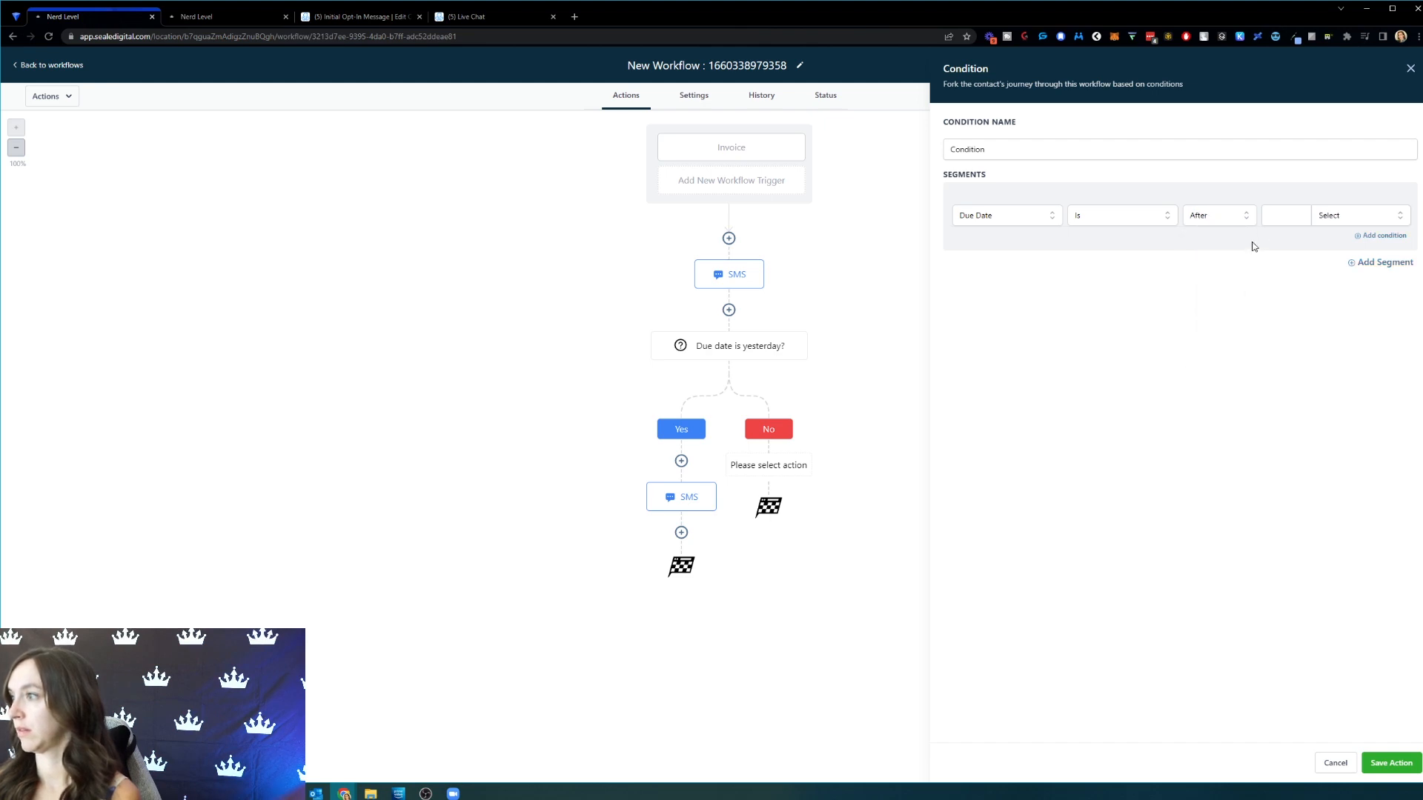
{"action": "type", "text": "7"}
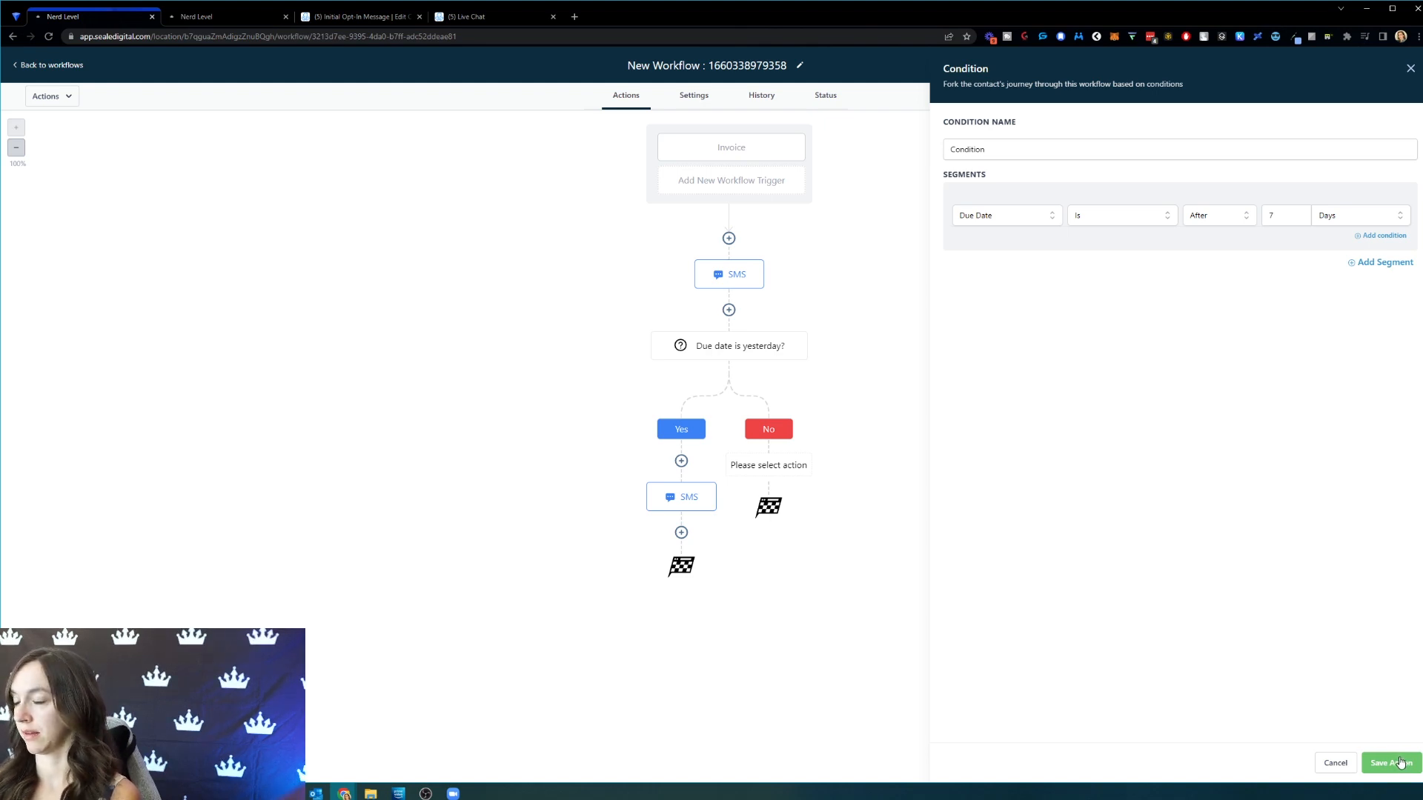
{"action": "left_click", "coordinate": [1395, 762]}
{"action": "type", "text": "Hey you were s"}
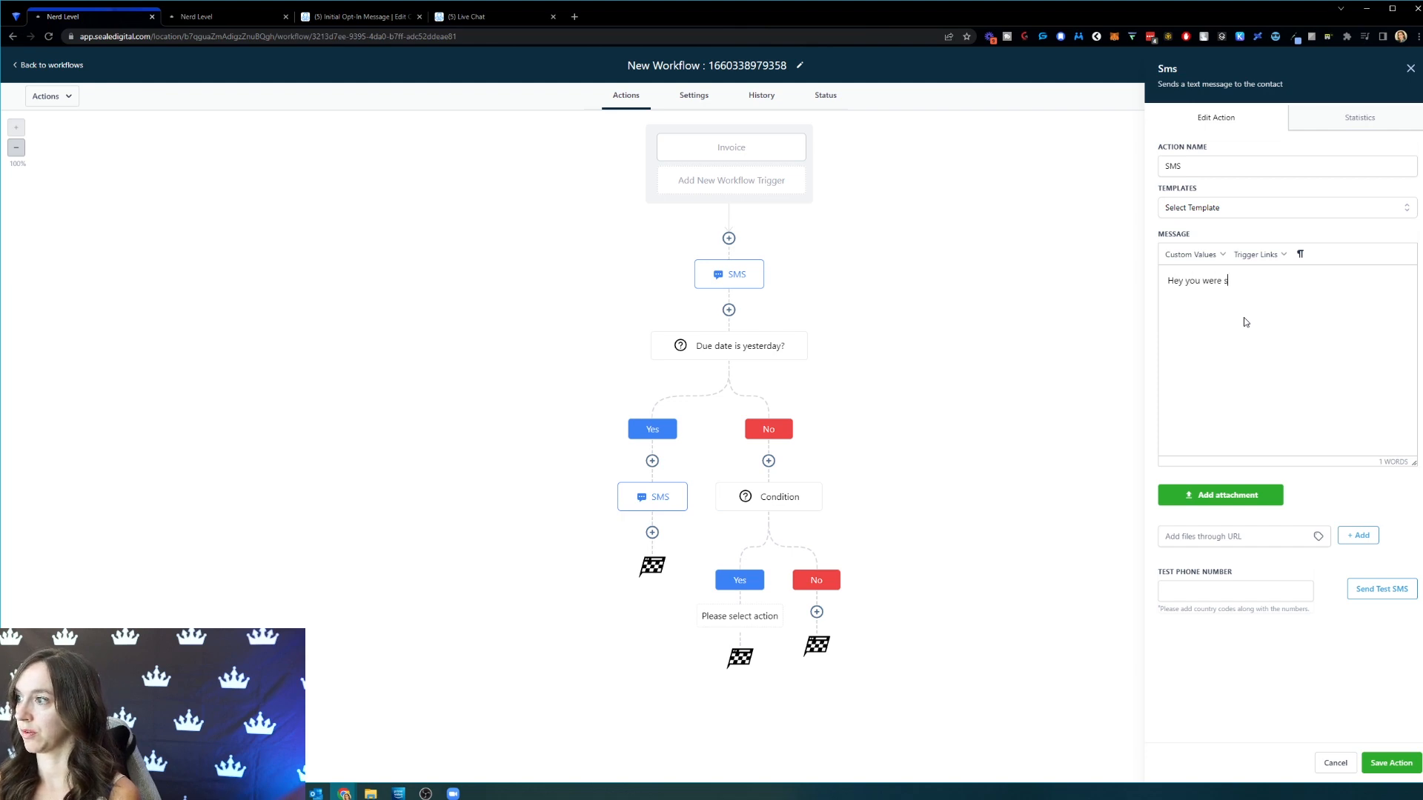
- Save the nested Yes-branch SMS 'Hey you were supposed to pay a week ago'
{"action": "type", "text": "upposed to pay a week ago!"}
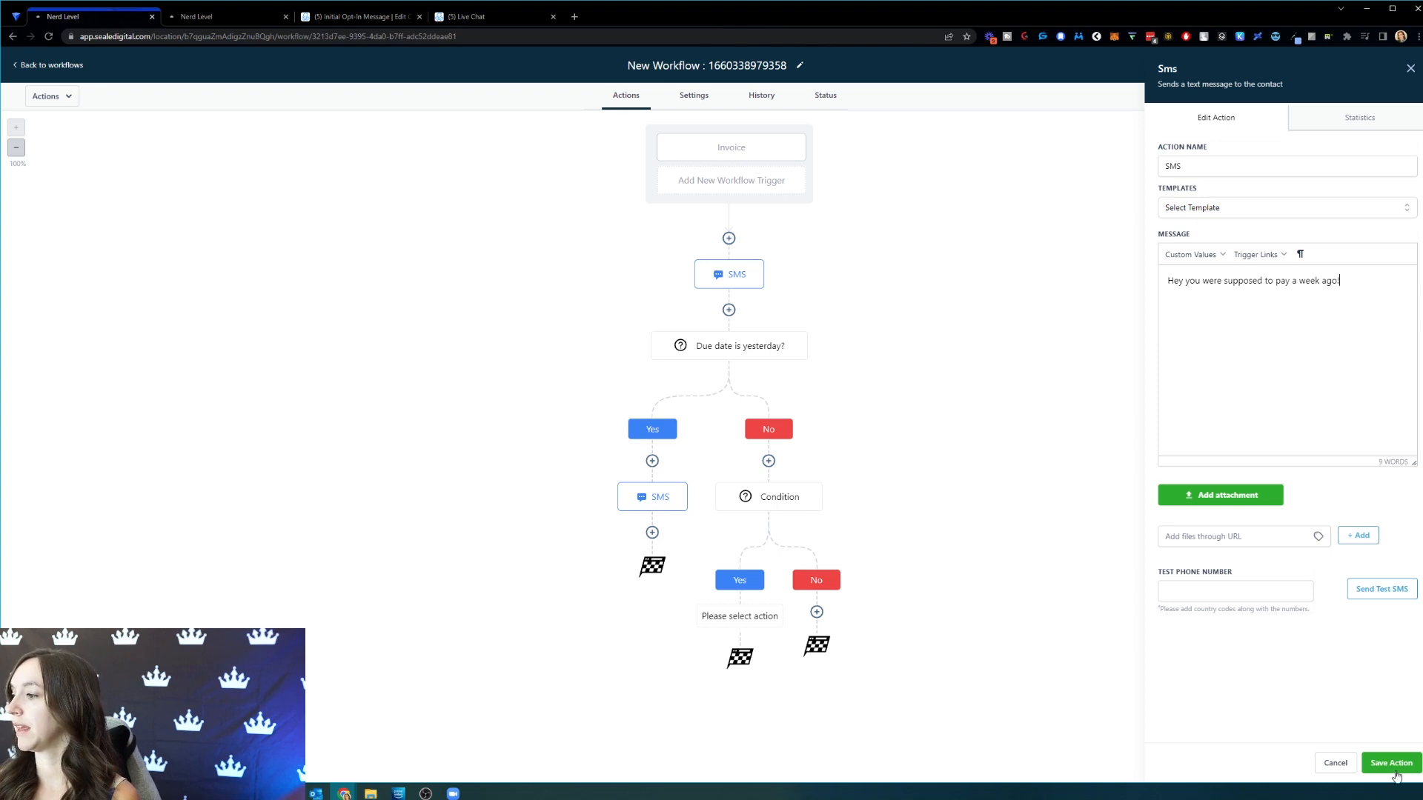
{"action": "left_click", "coordinate": [1391, 762]}
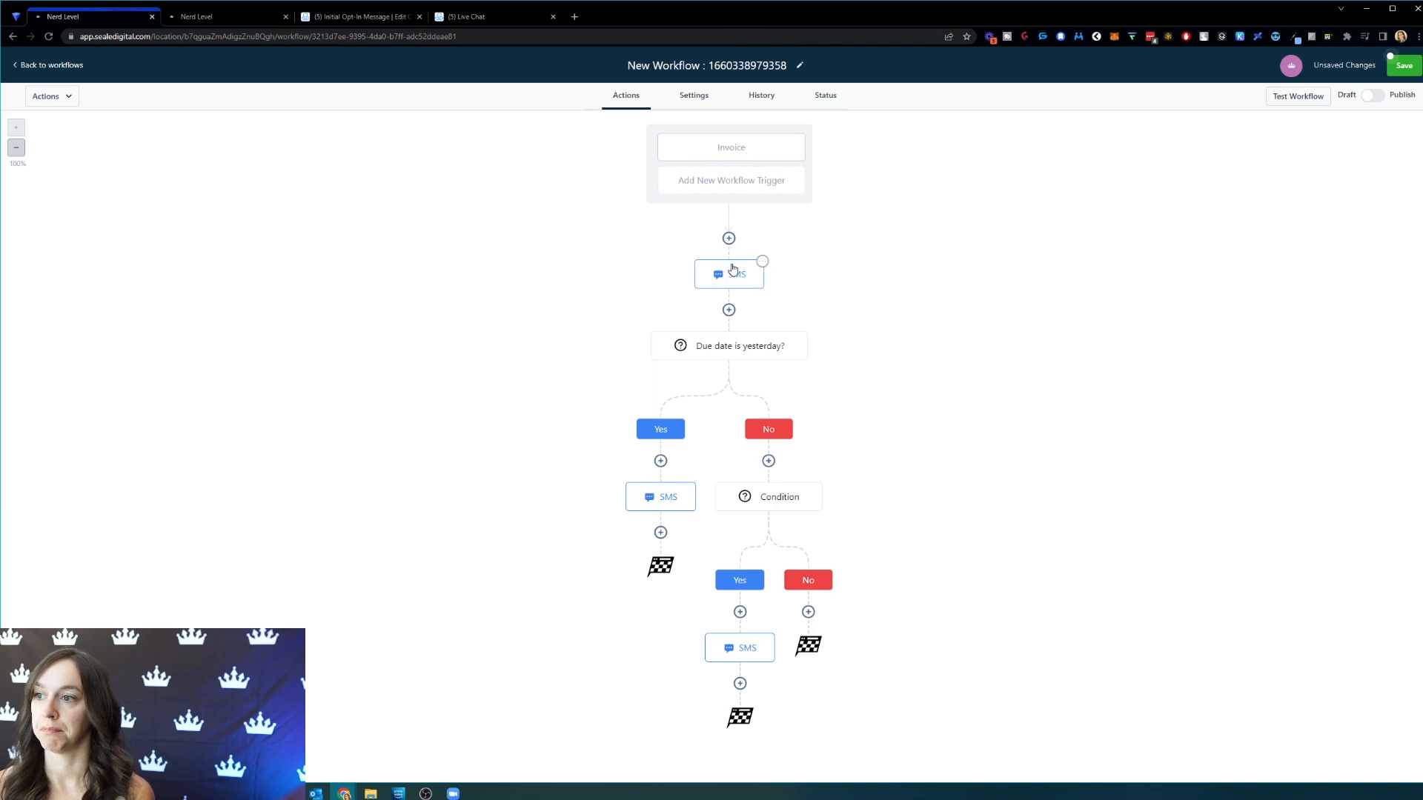
{"action": "mouse_move", "coordinate": [758, 274]}
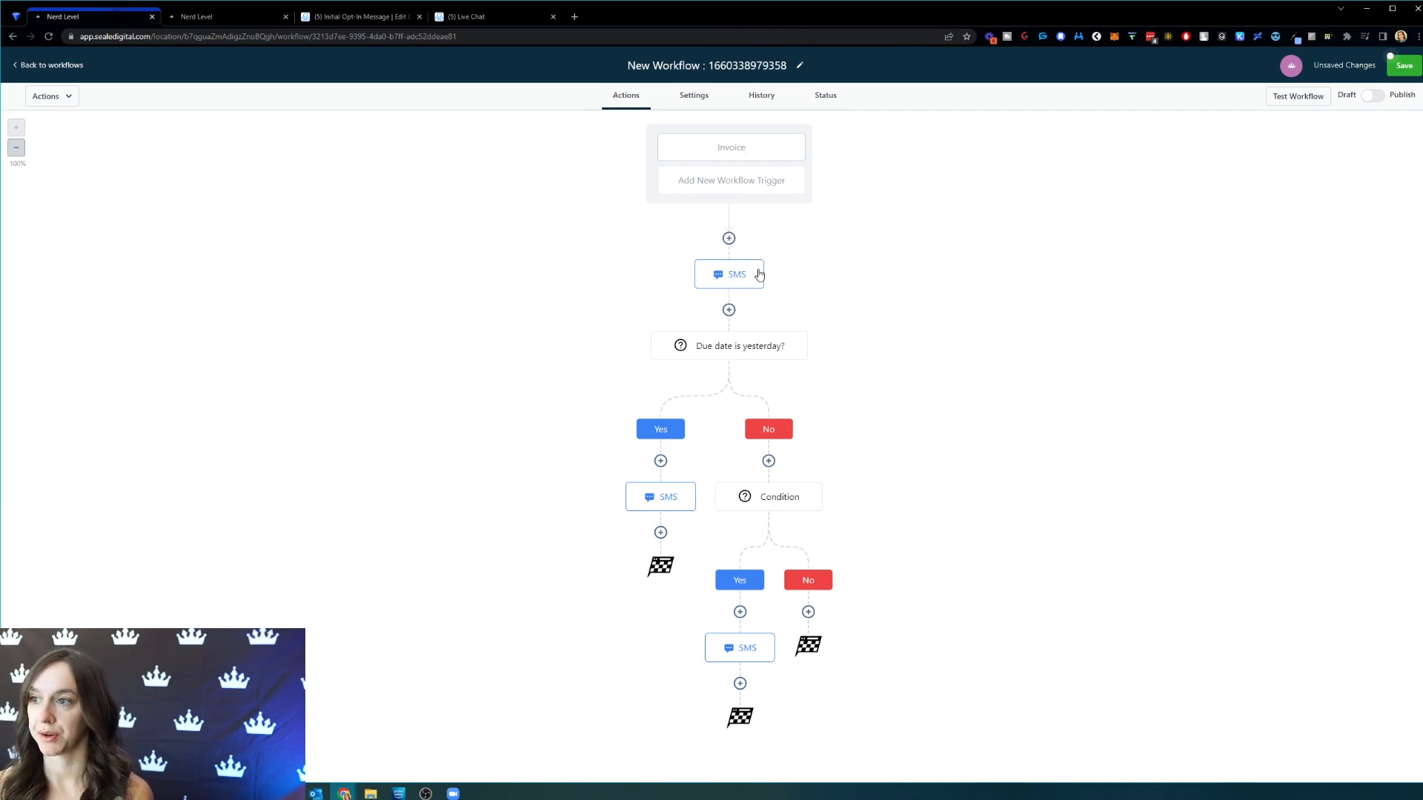
{"action": "mouse_move", "coordinate": [741, 158]}
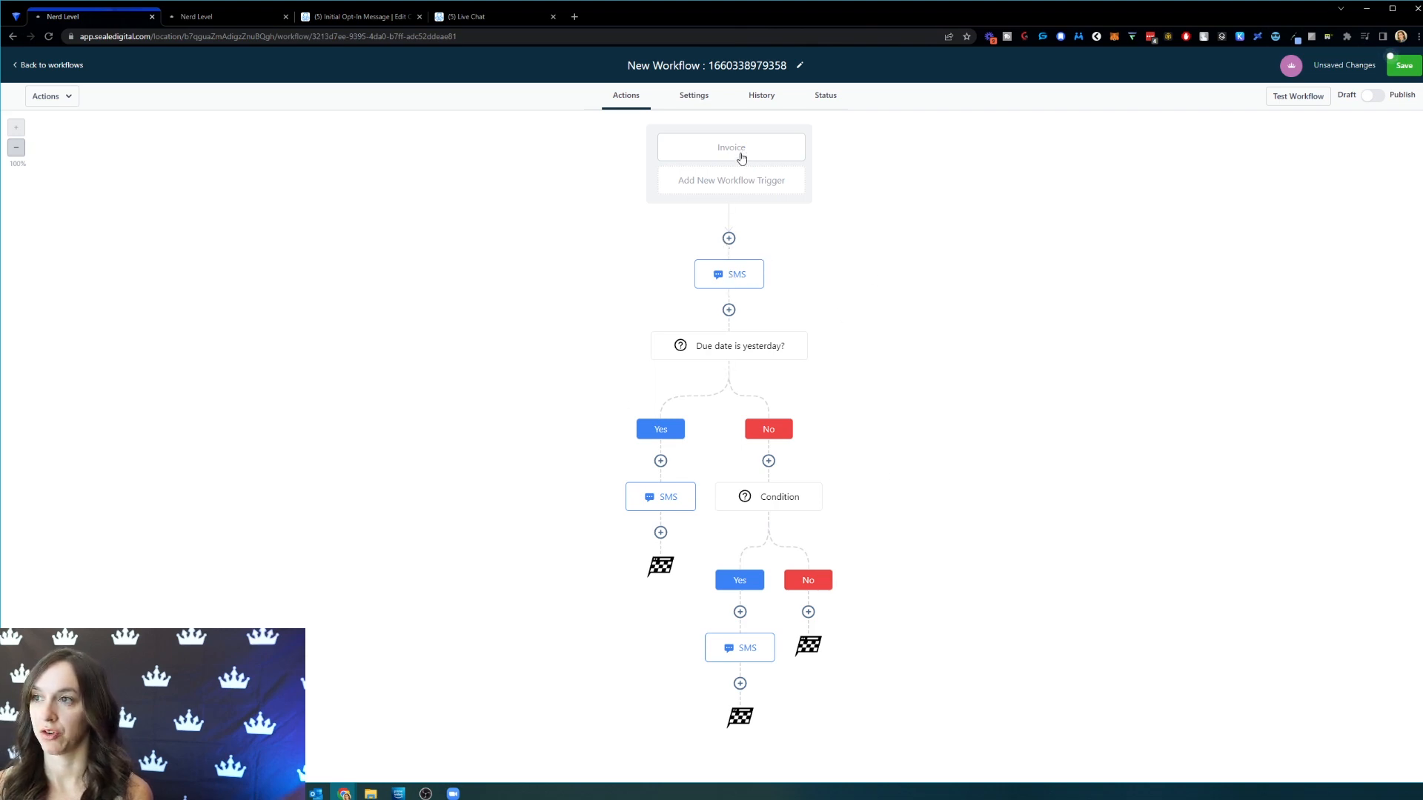
- Rename the workflow to 'Invoice Workflow'
{"action": "left_click", "coordinate": [799, 65]}
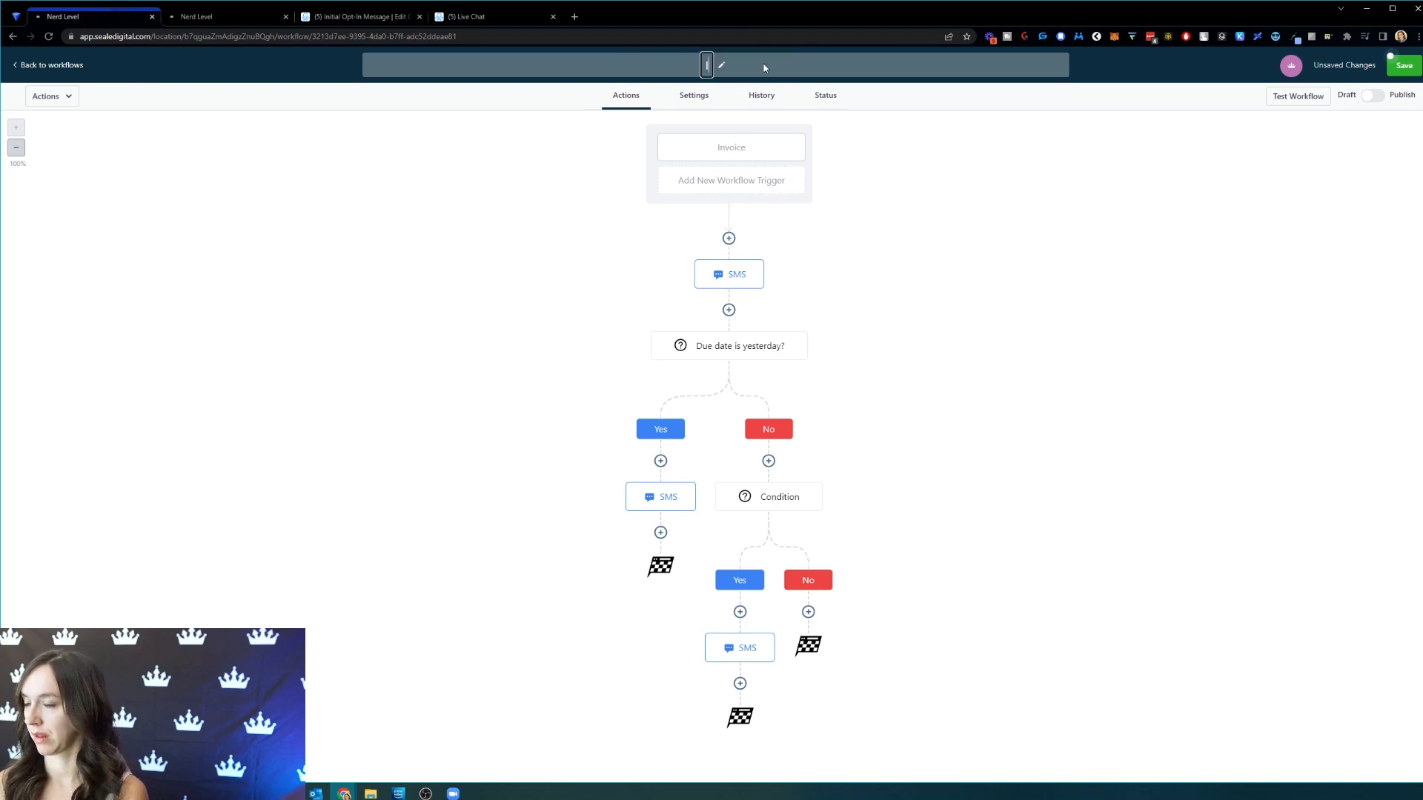
{"action": "type", "text": "Invoice Workflow"}
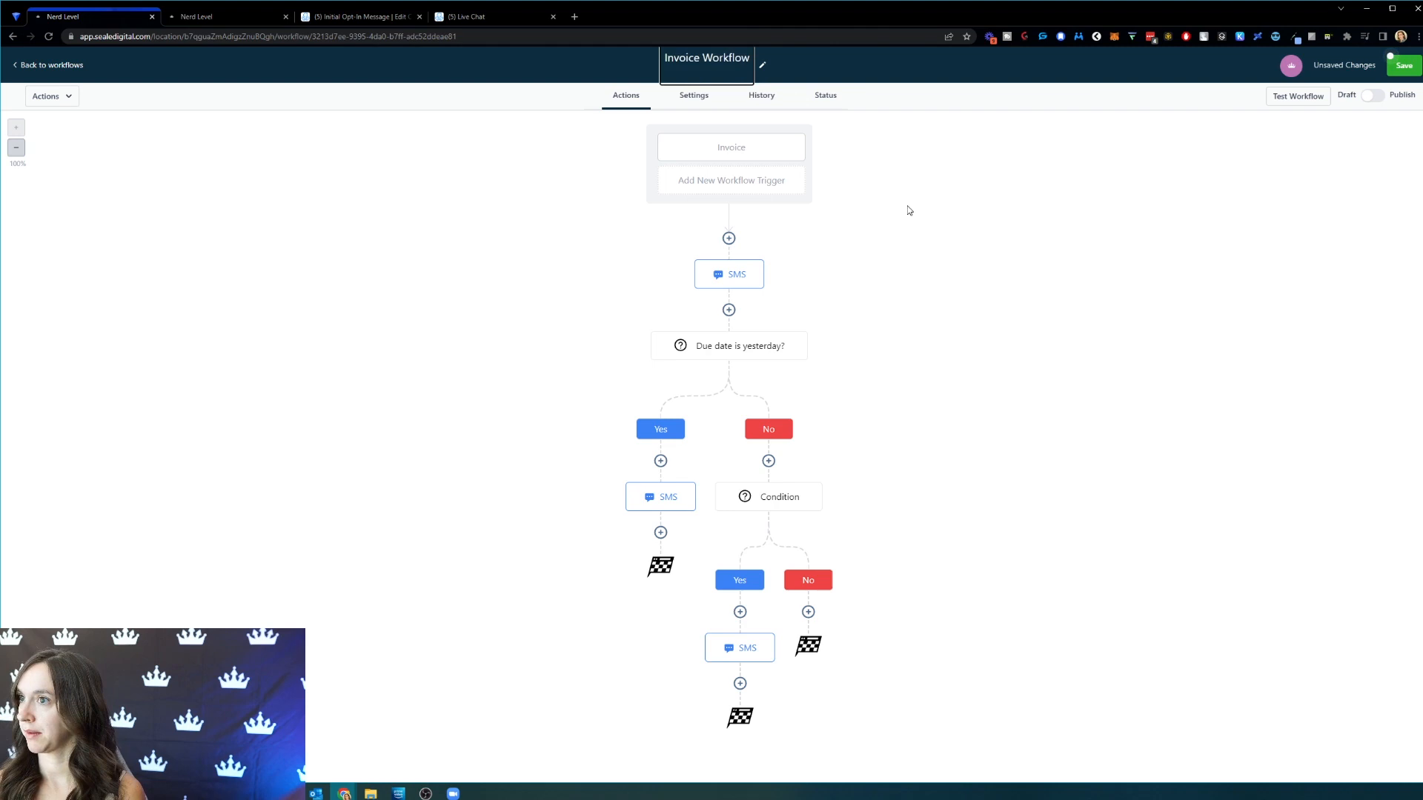
{"action": "left_click", "coordinate": [1402, 64]}
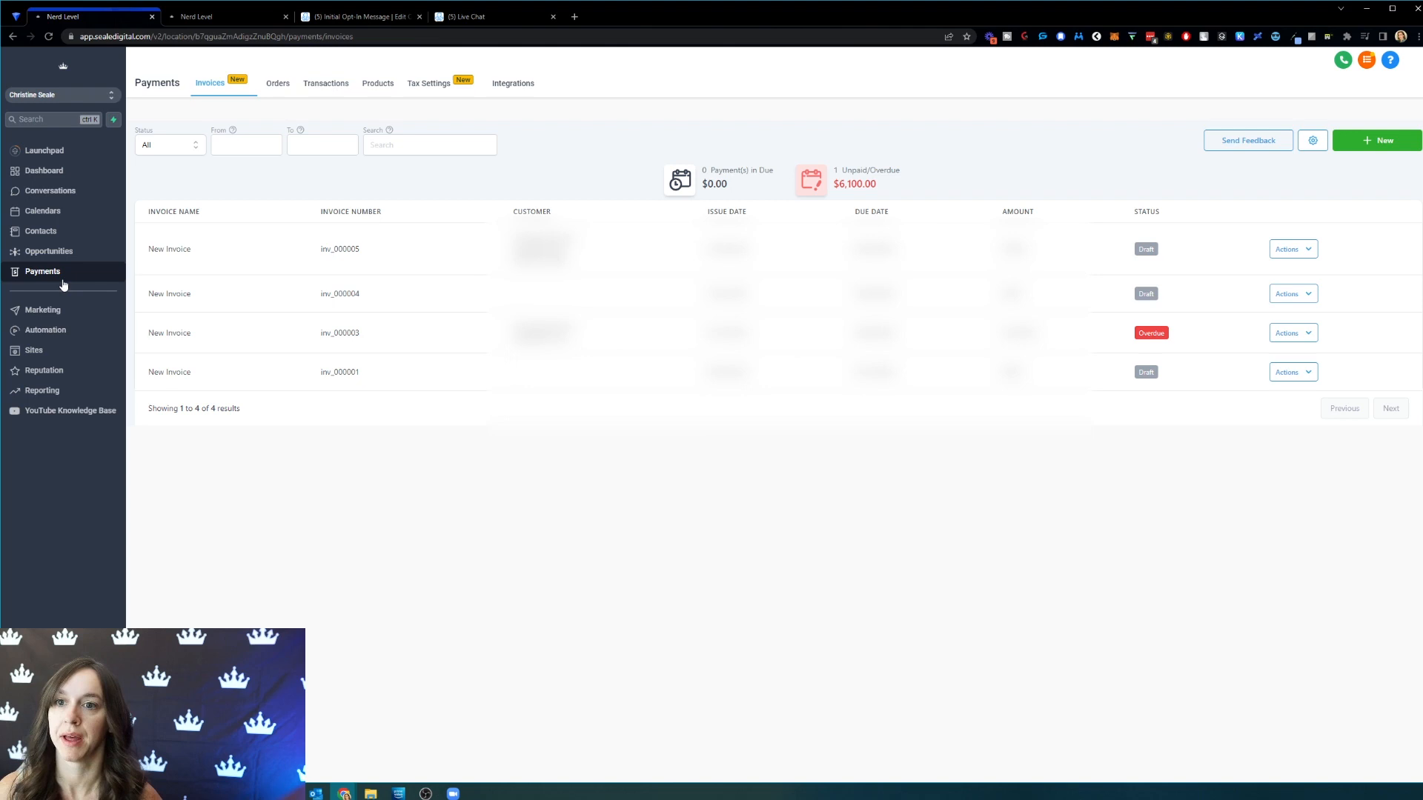
{"action": "mouse_move", "coordinate": [261, 73]}
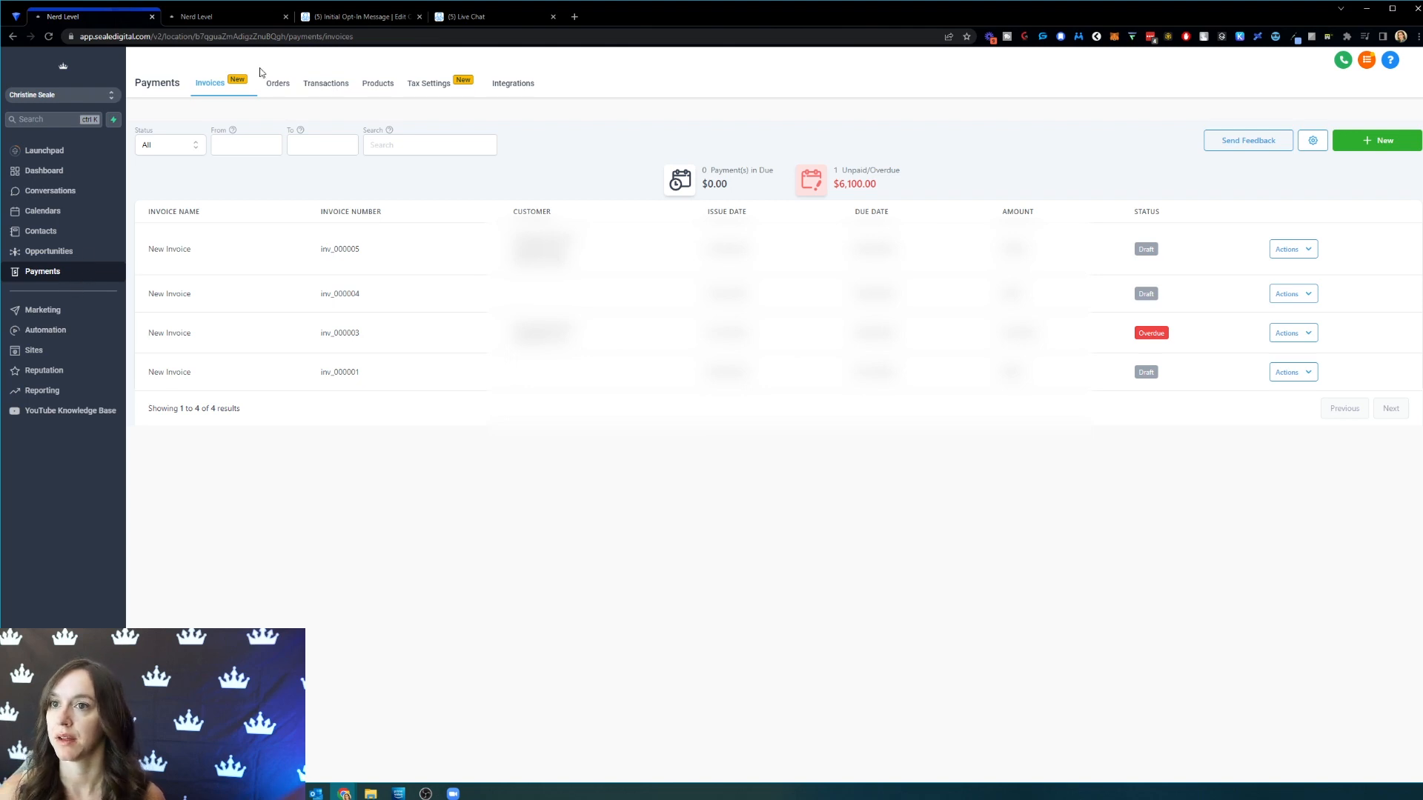
{"action": "mouse_move", "coordinate": [690, 117]}
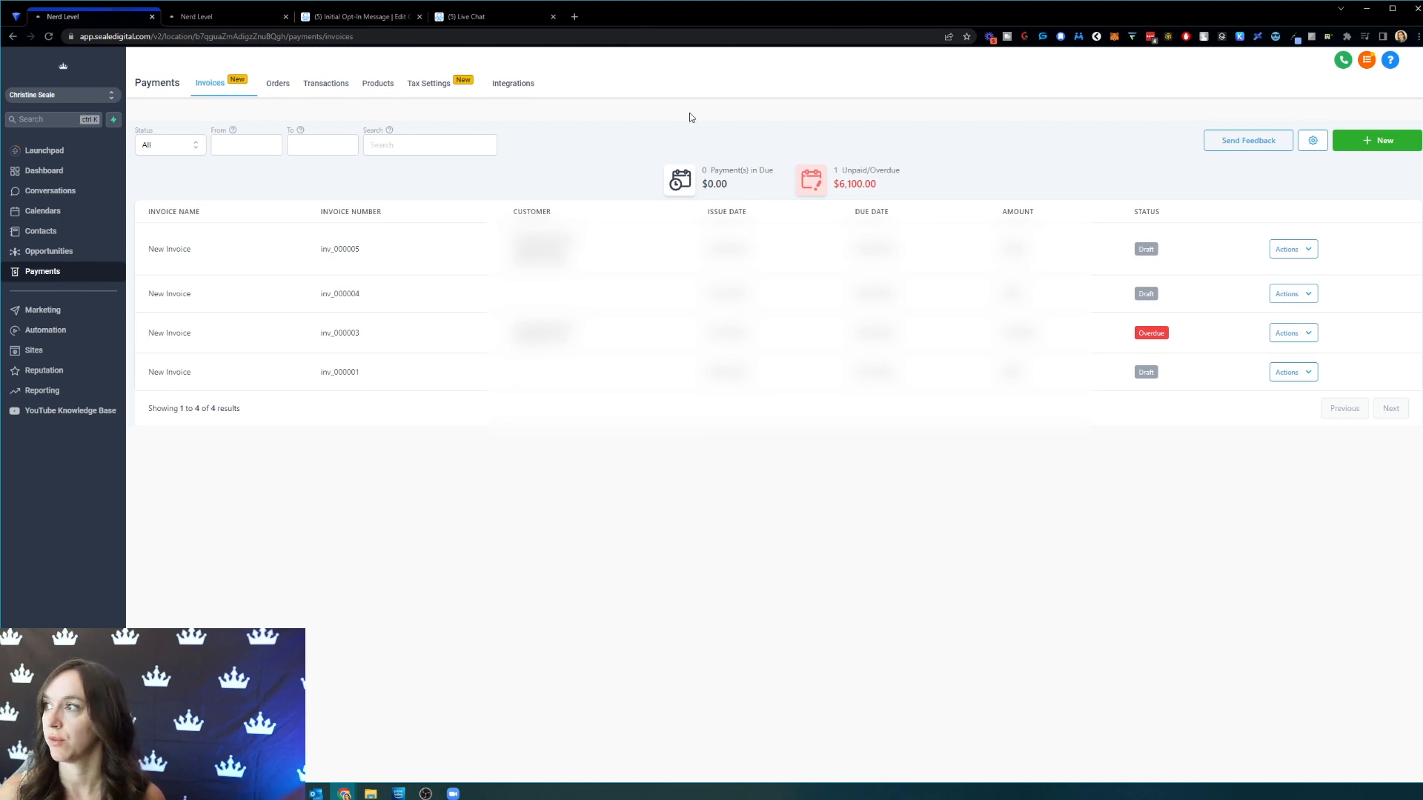
- Start a new blank invoice (number 000006) from the Payments invoices list
{"action": "left_click", "coordinate": [1380, 139]}
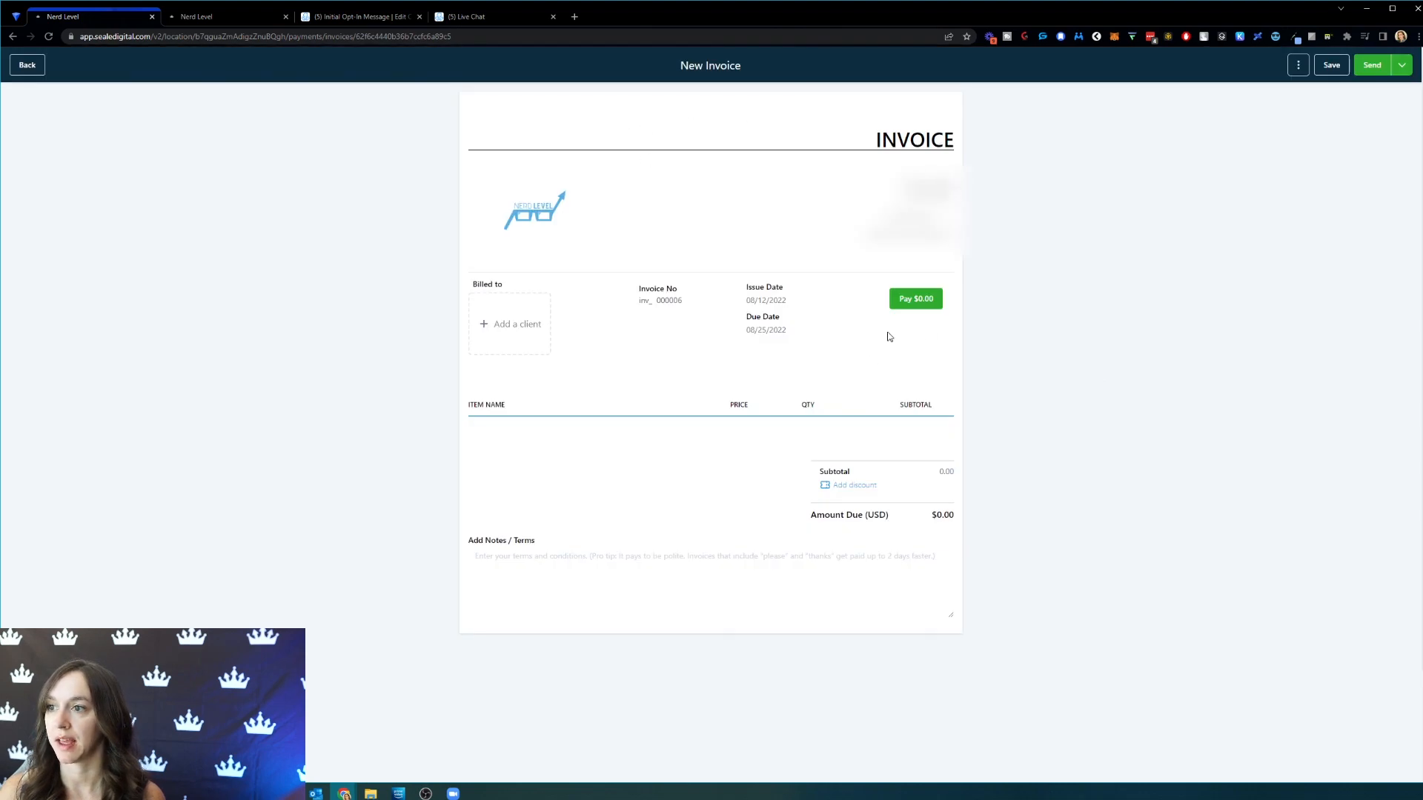
{"action": "mouse_move", "coordinate": [817, 460]}
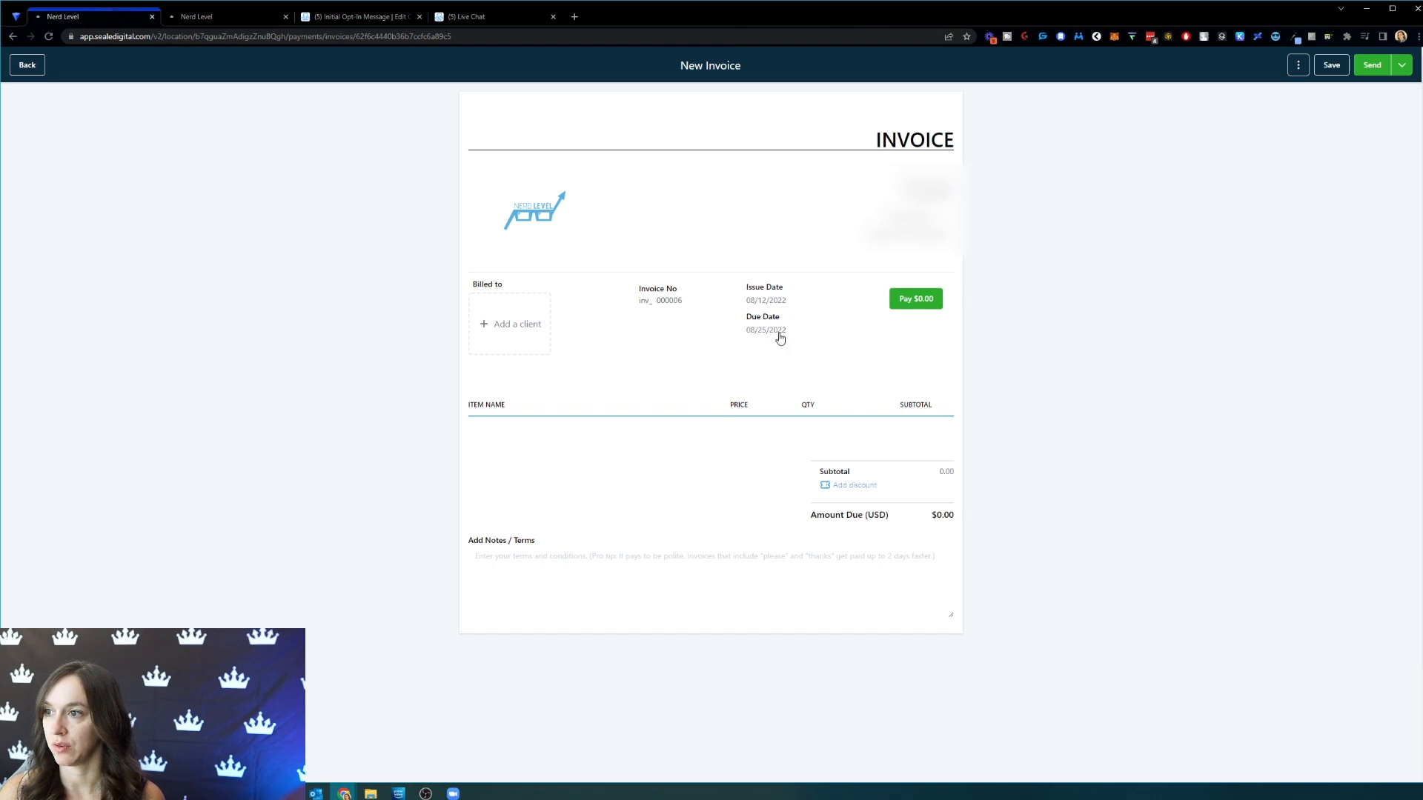
- Set the invoice due date to August 13, 2022 and dismiss the add-item form without a line item
{"action": "left_click", "coordinate": [767, 329]}
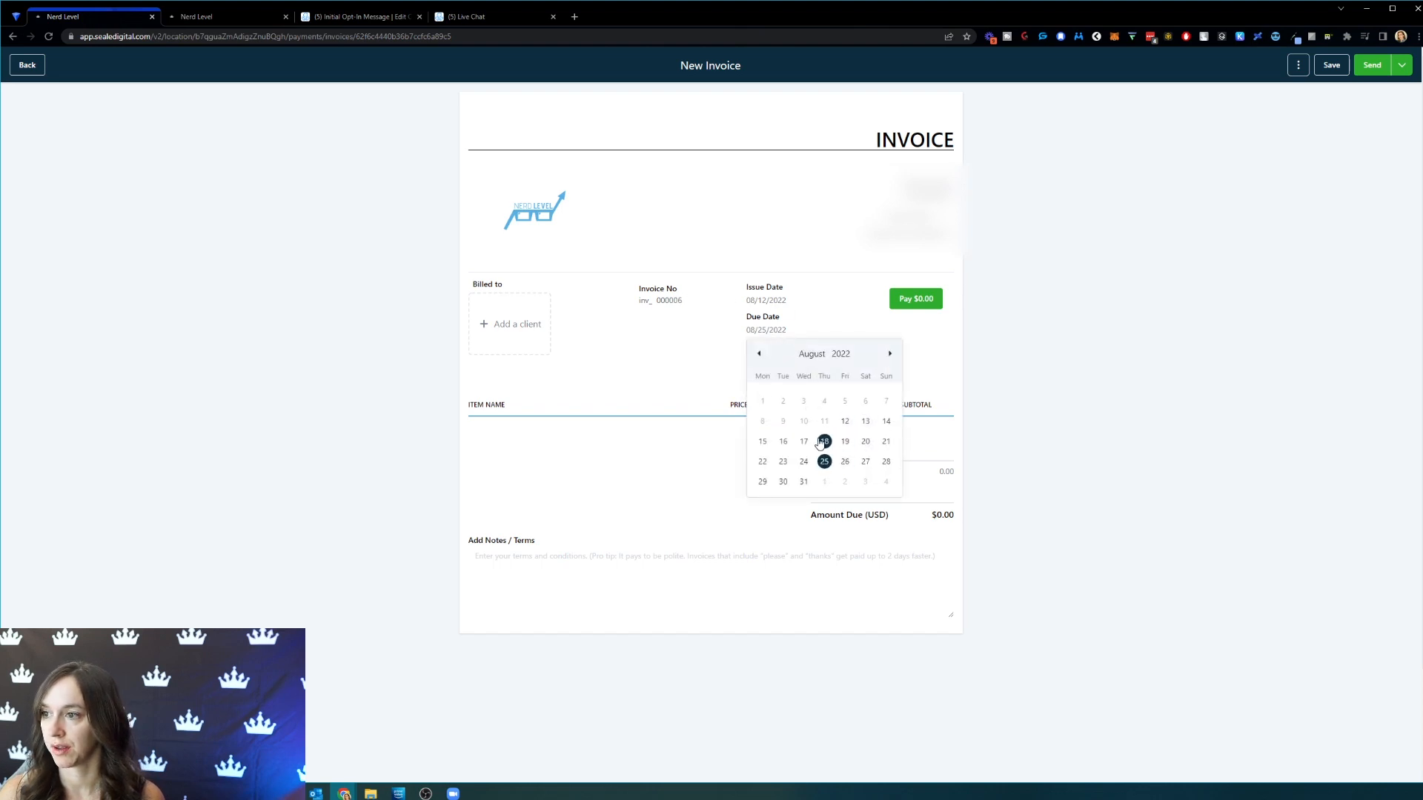
{"action": "mouse_move", "coordinate": [980, 444]}
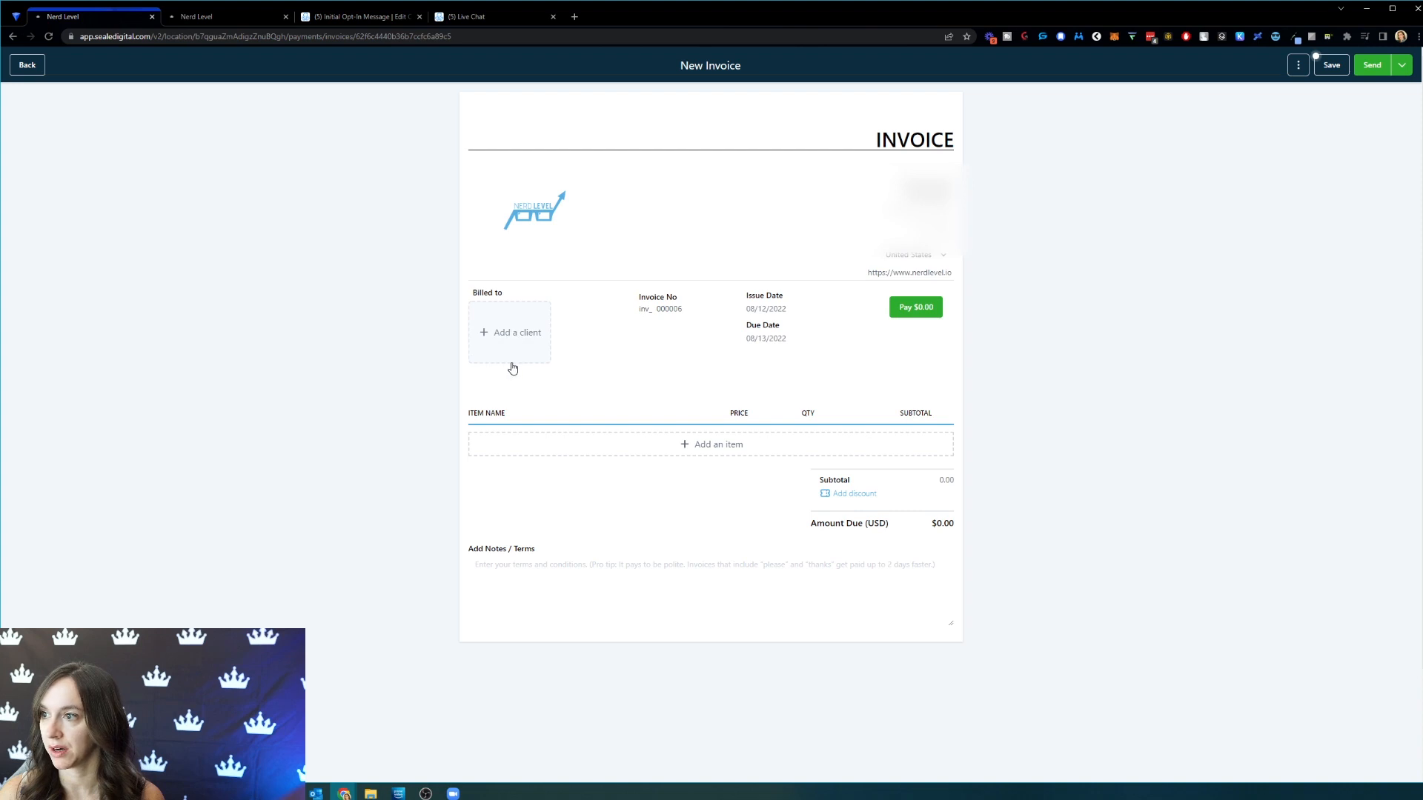
{"action": "left_click", "coordinate": [710, 444]}
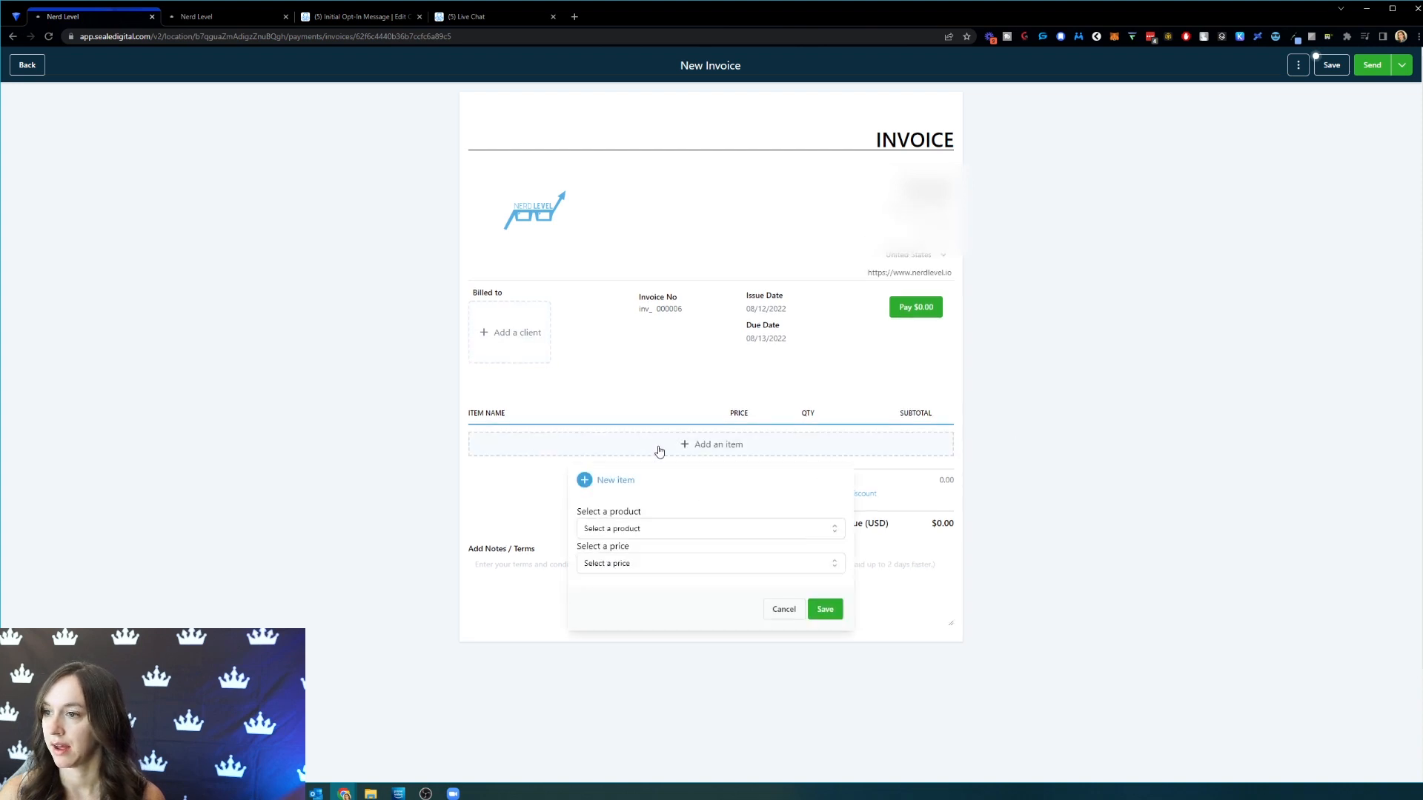
{"action": "left_click", "coordinate": [710, 528]}
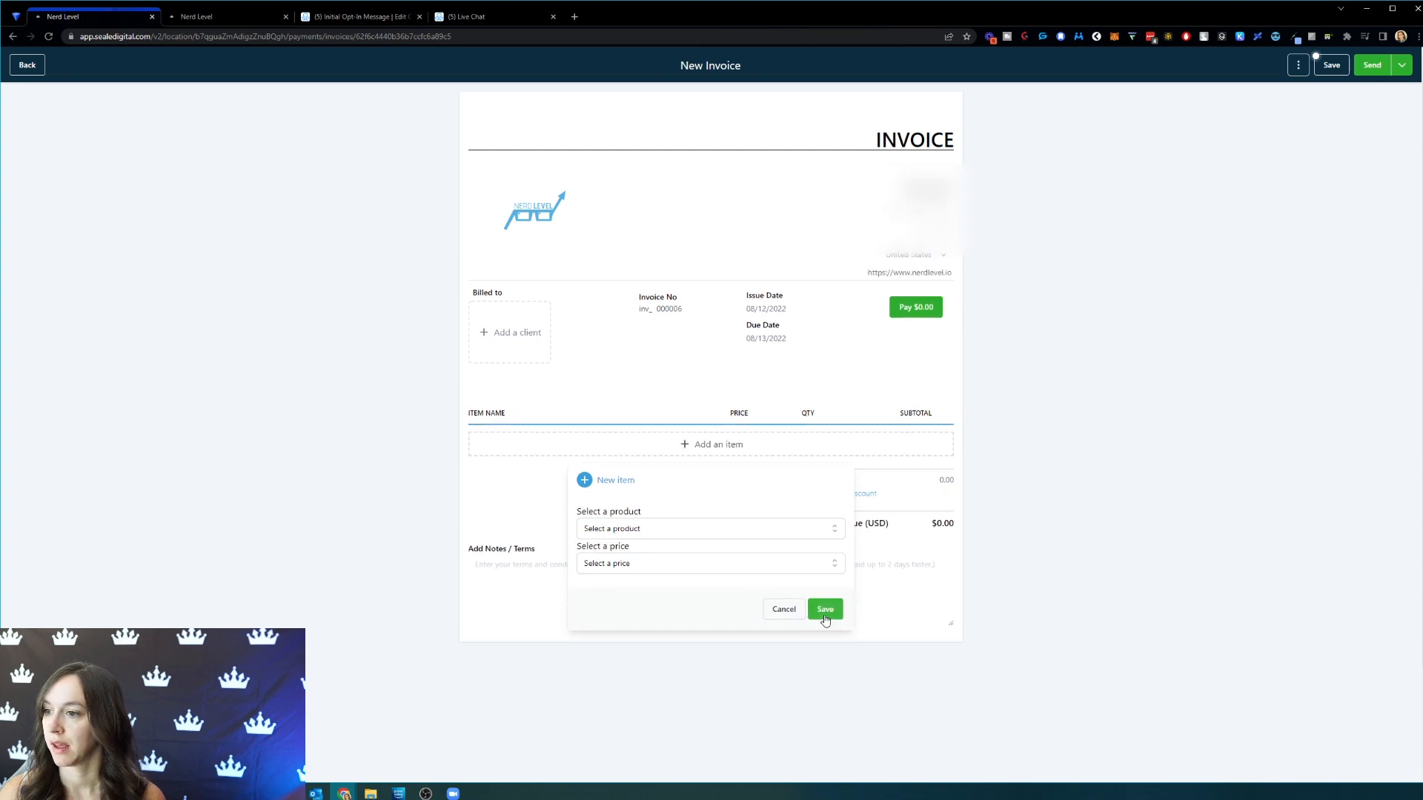
{"action": "left_click", "coordinate": [782, 609]}
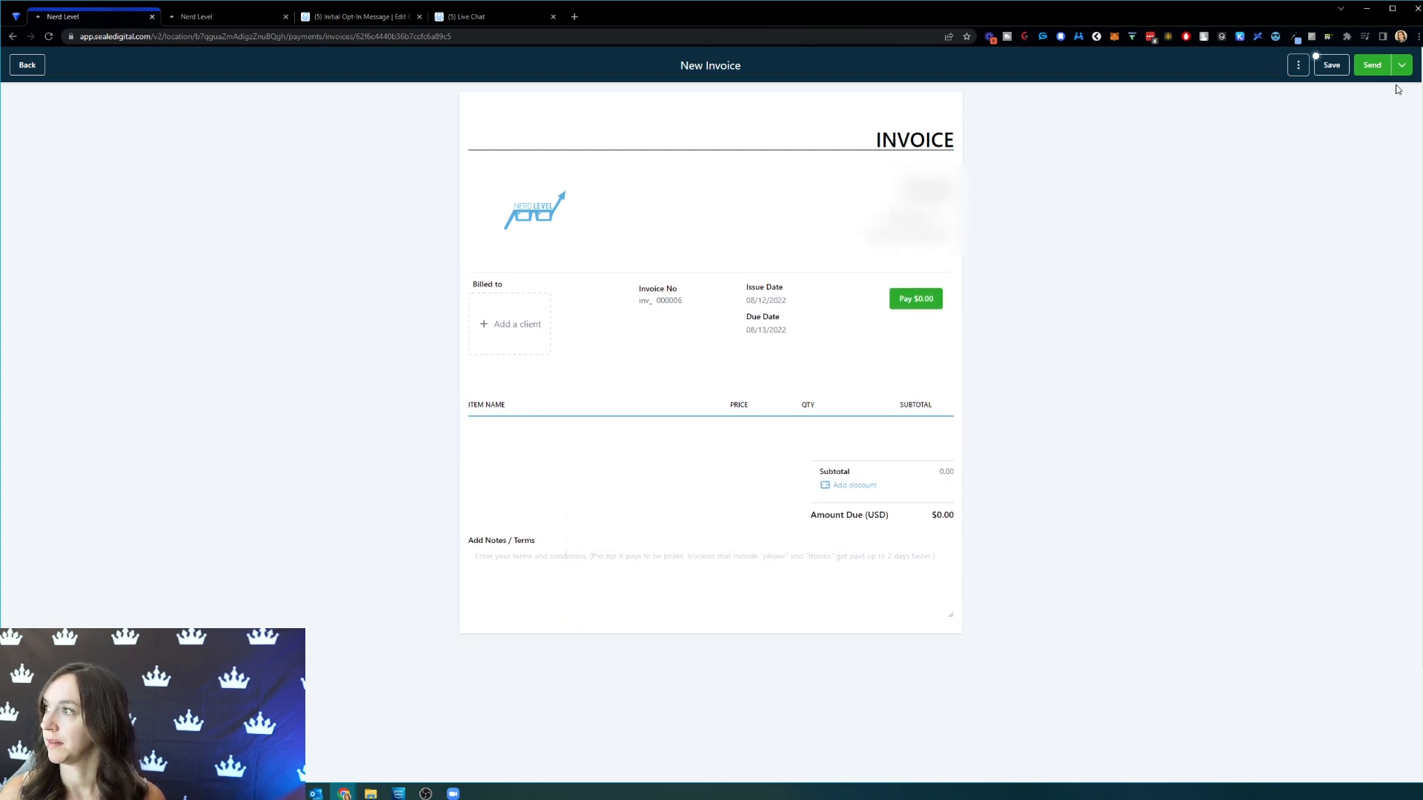
{"action": "mouse_move", "coordinate": [276, 148]}
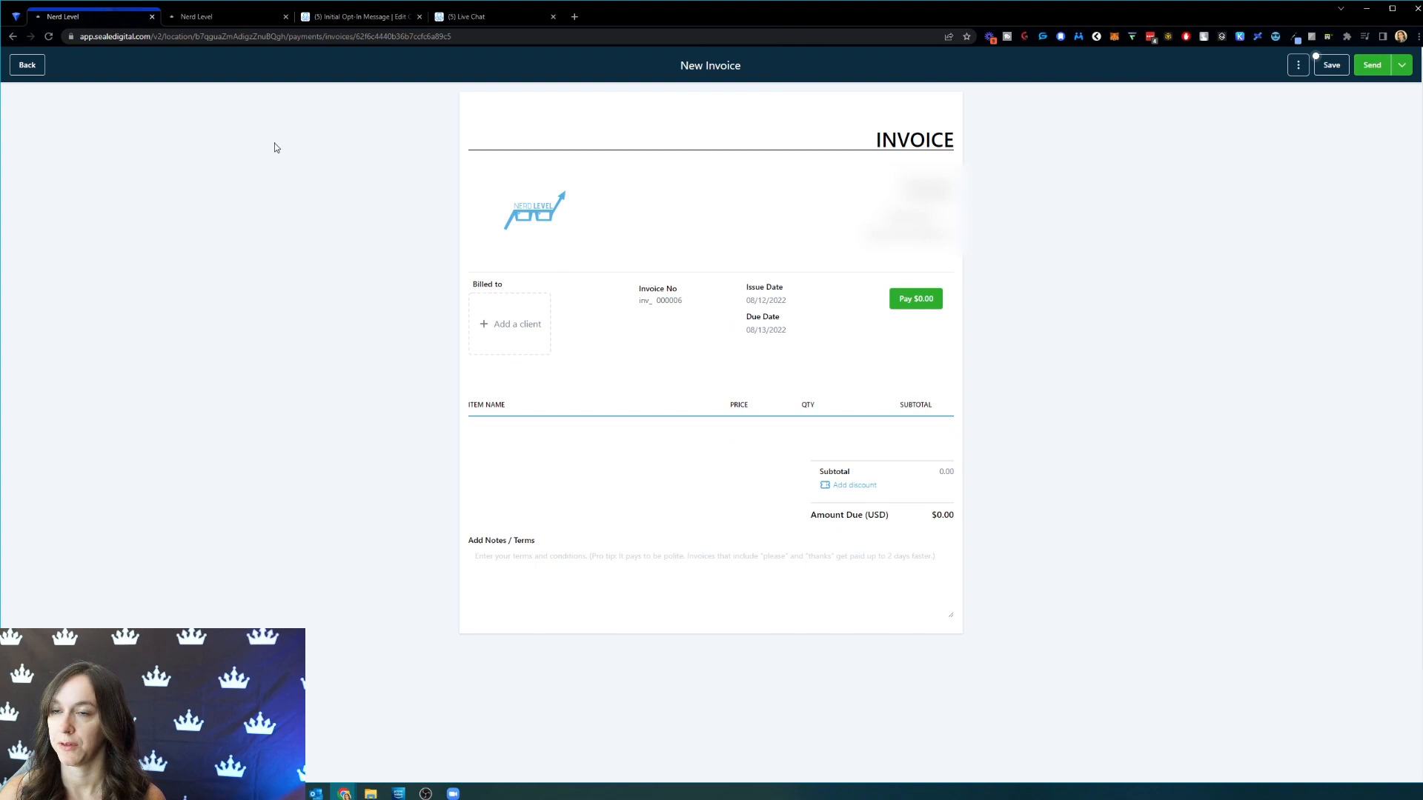
{"action": "mouse_move", "coordinate": [295, 134]}
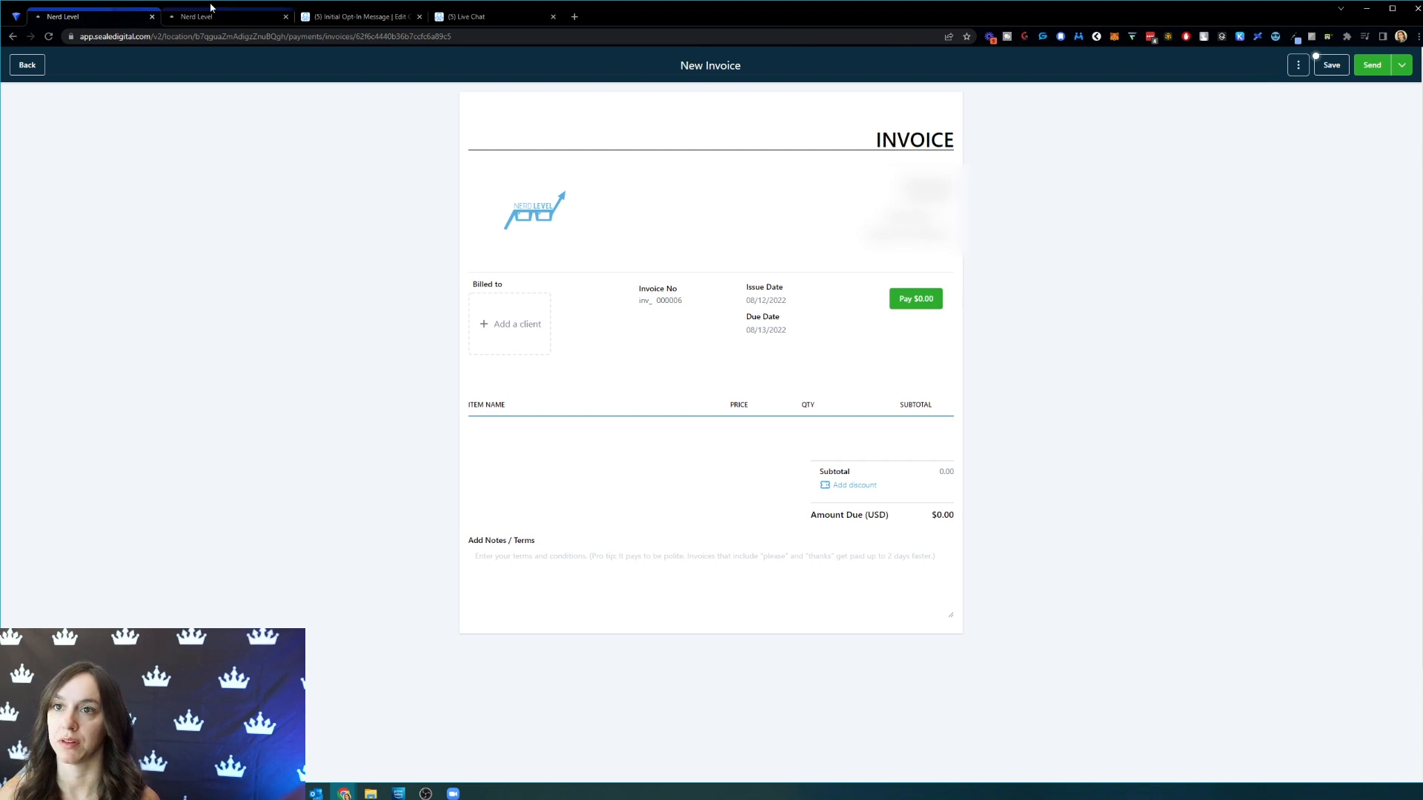
{"action": "mouse_move", "coordinate": [226, 16]}
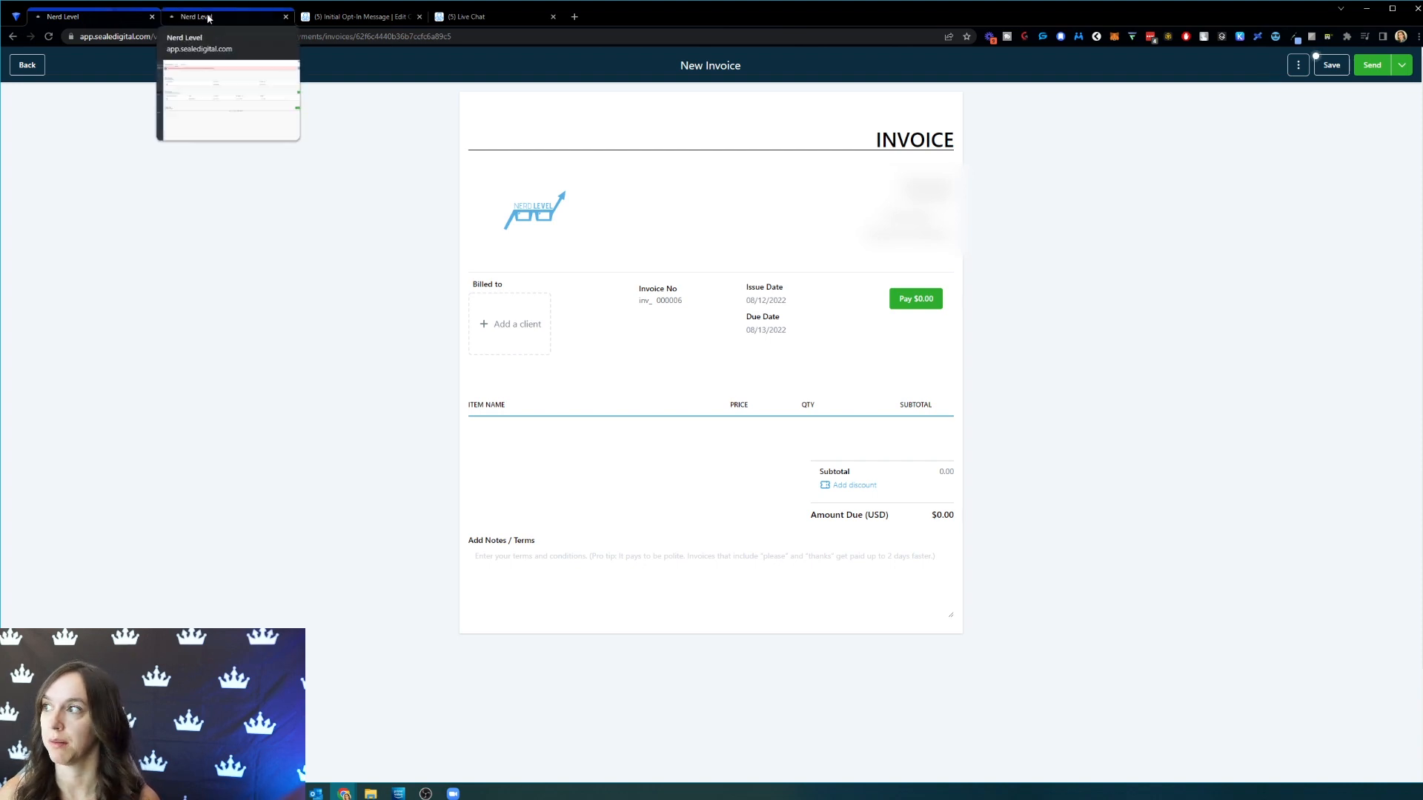
{"action": "left_click", "coordinate": [90, 16]}
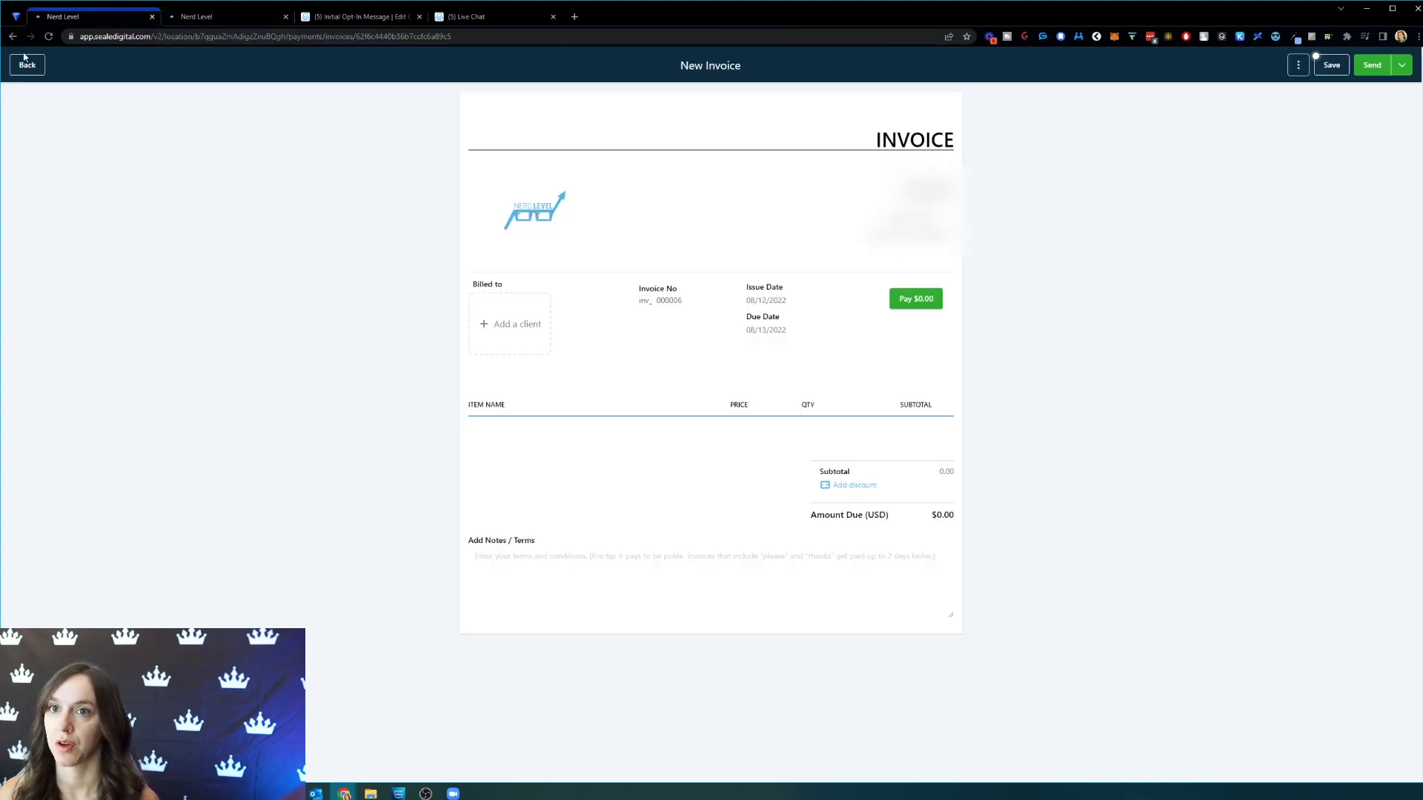
- Leave the unsaved invoice editor, confirming the 'Leave site?' prompt
{"action": "left_click", "coordinate": [27, 64]}
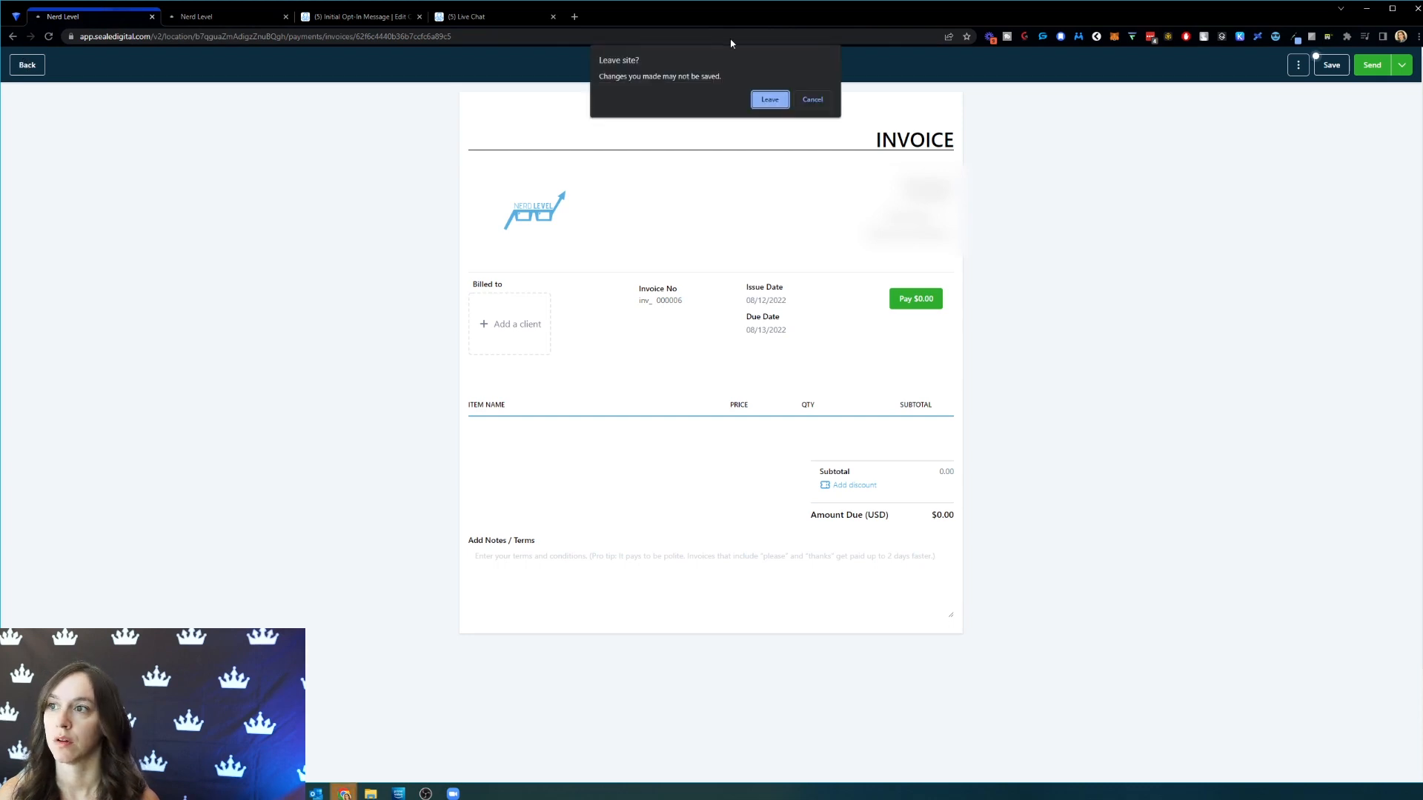
{"action": "left_click", "coordinate": [768, 100]}
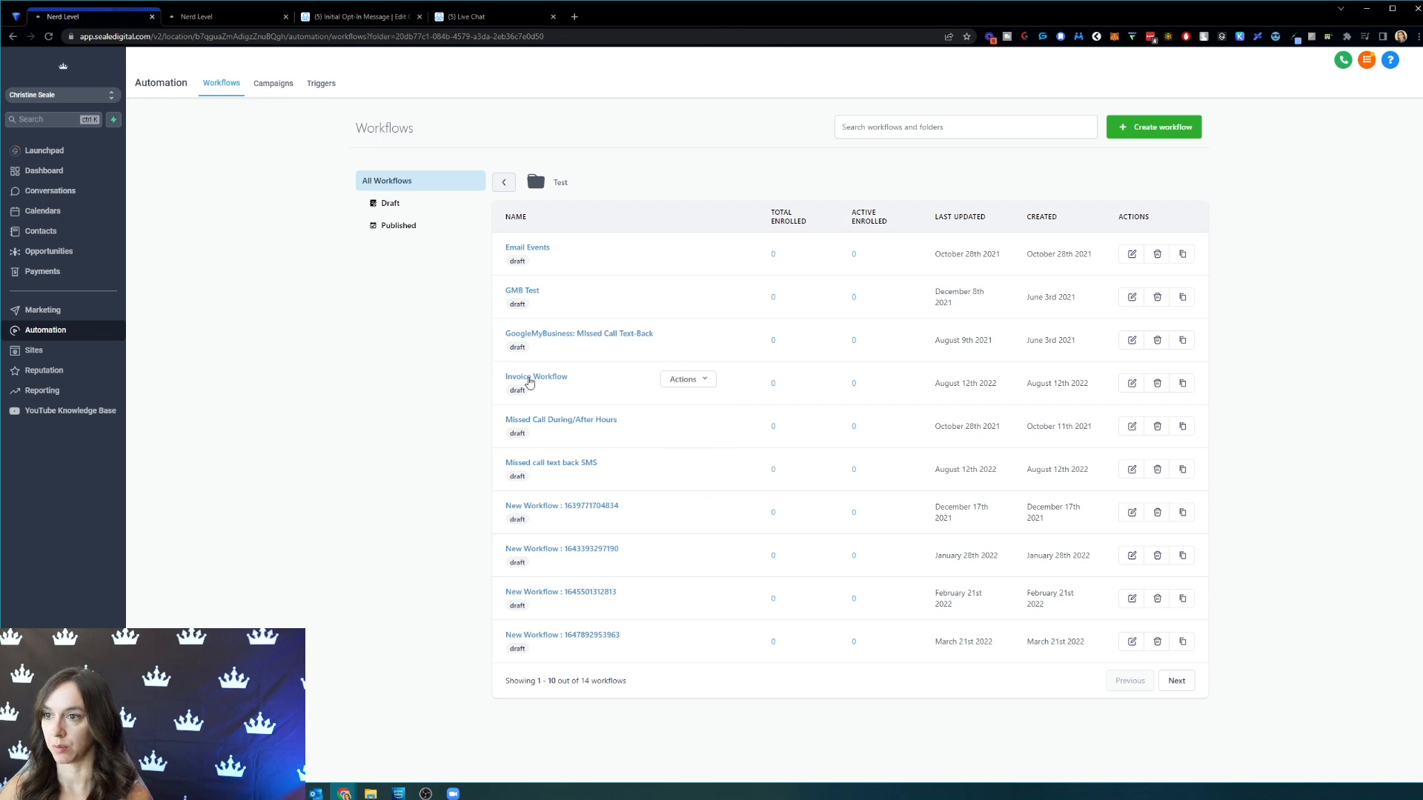
- Review Invoice Workflow's History and Status views, both showing no records
{"action": "left_click", "coordinate": [535, 376]}
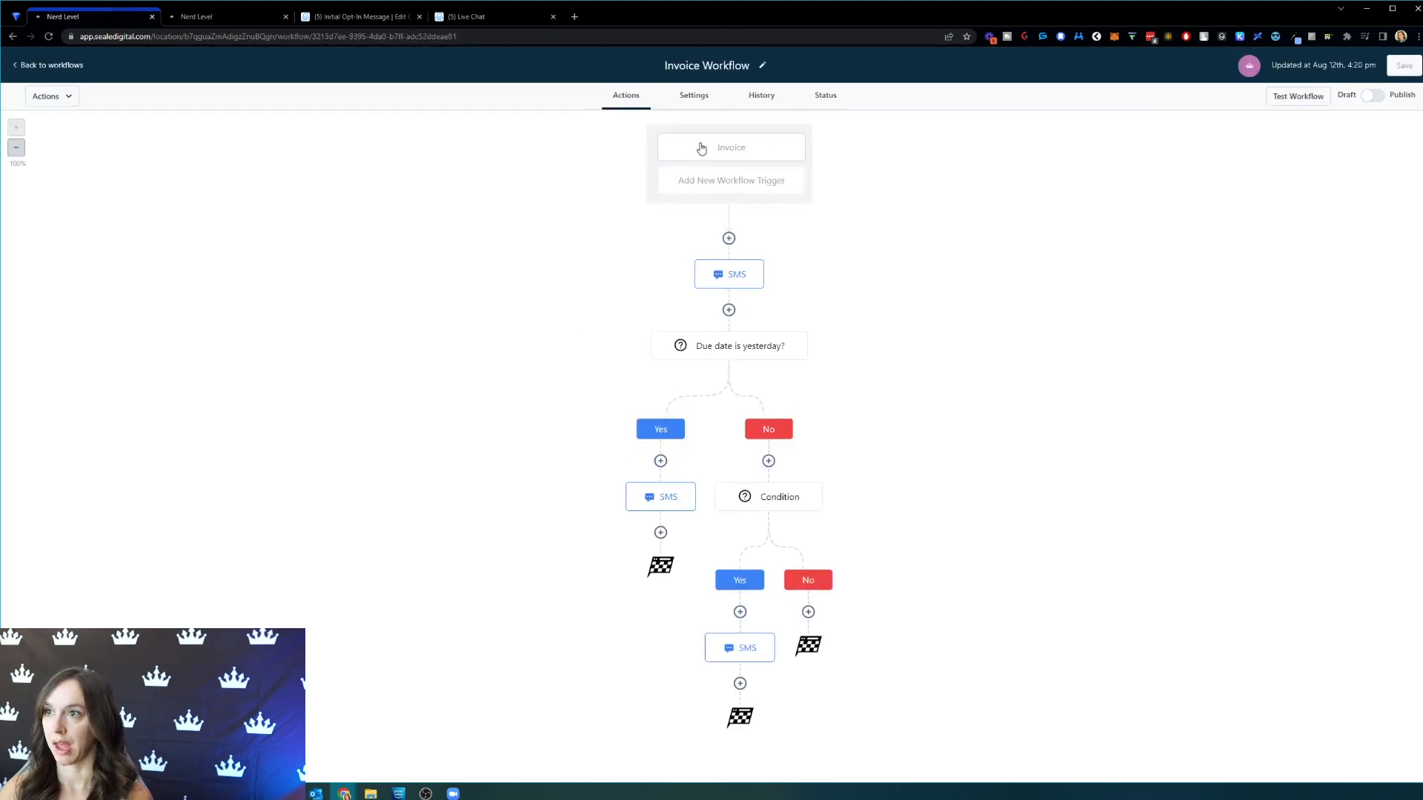
{"action": "left_click", "coordinate": [761, 95]}
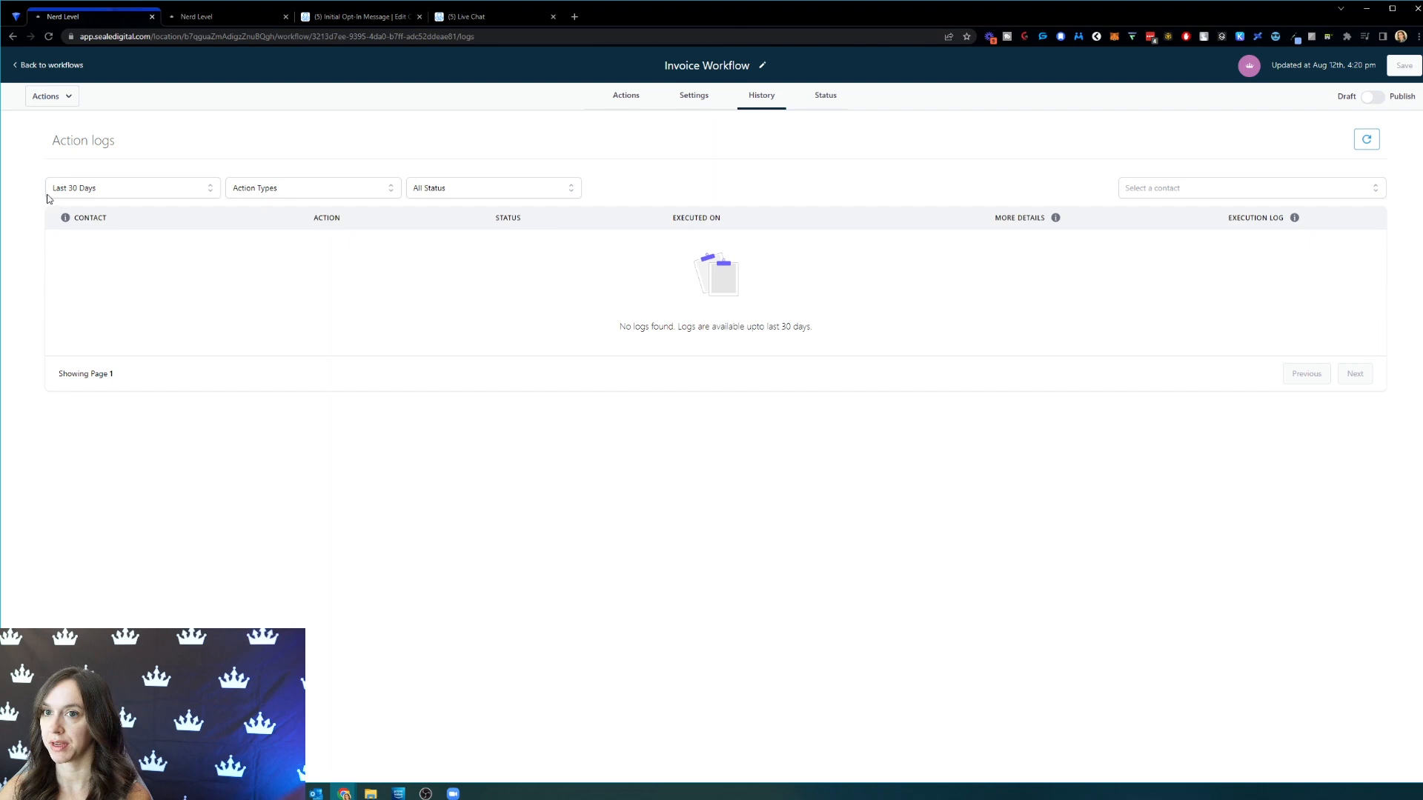
{"action": "mouse_move", "coordinate": [218, 238]}
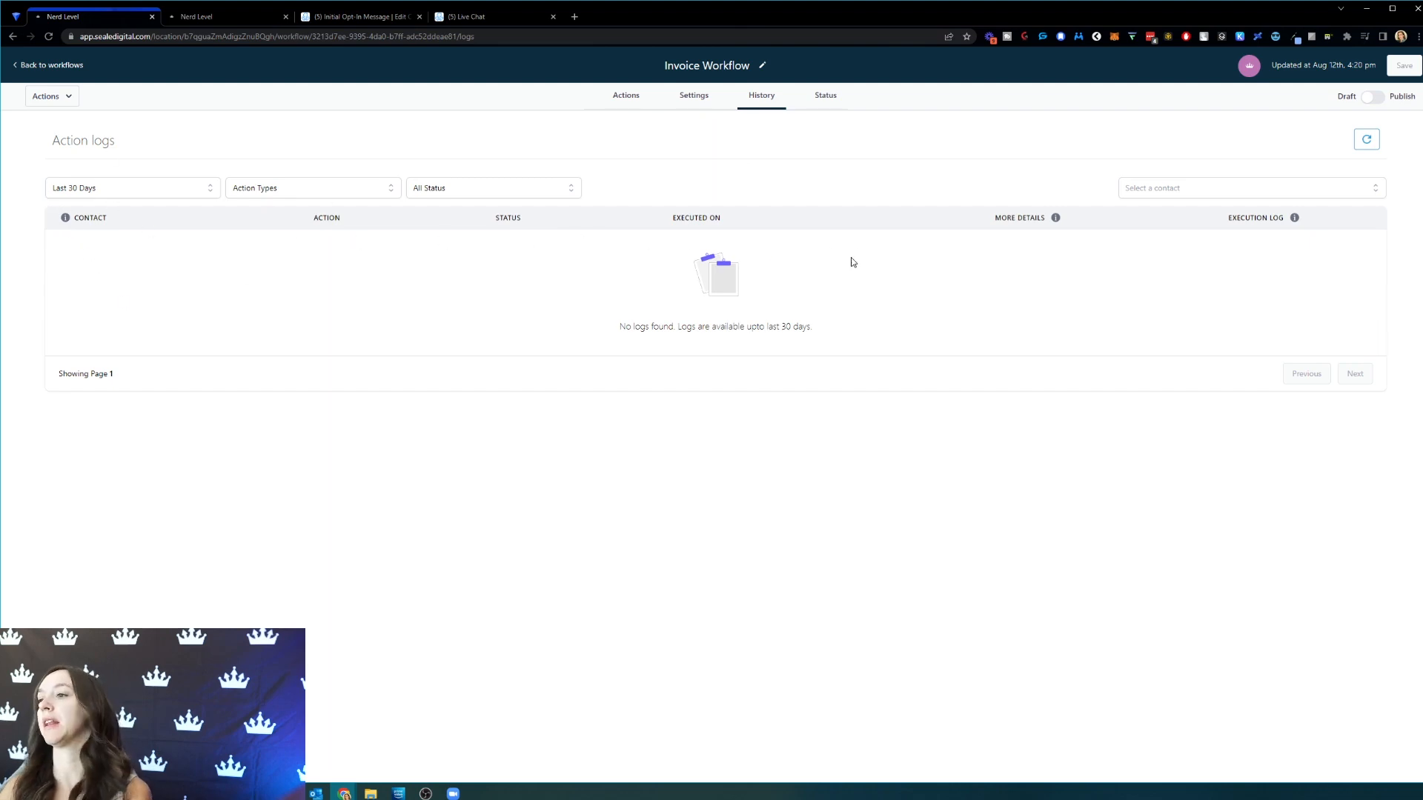
{"action": "left_click", "coordinate": [824, 95]}
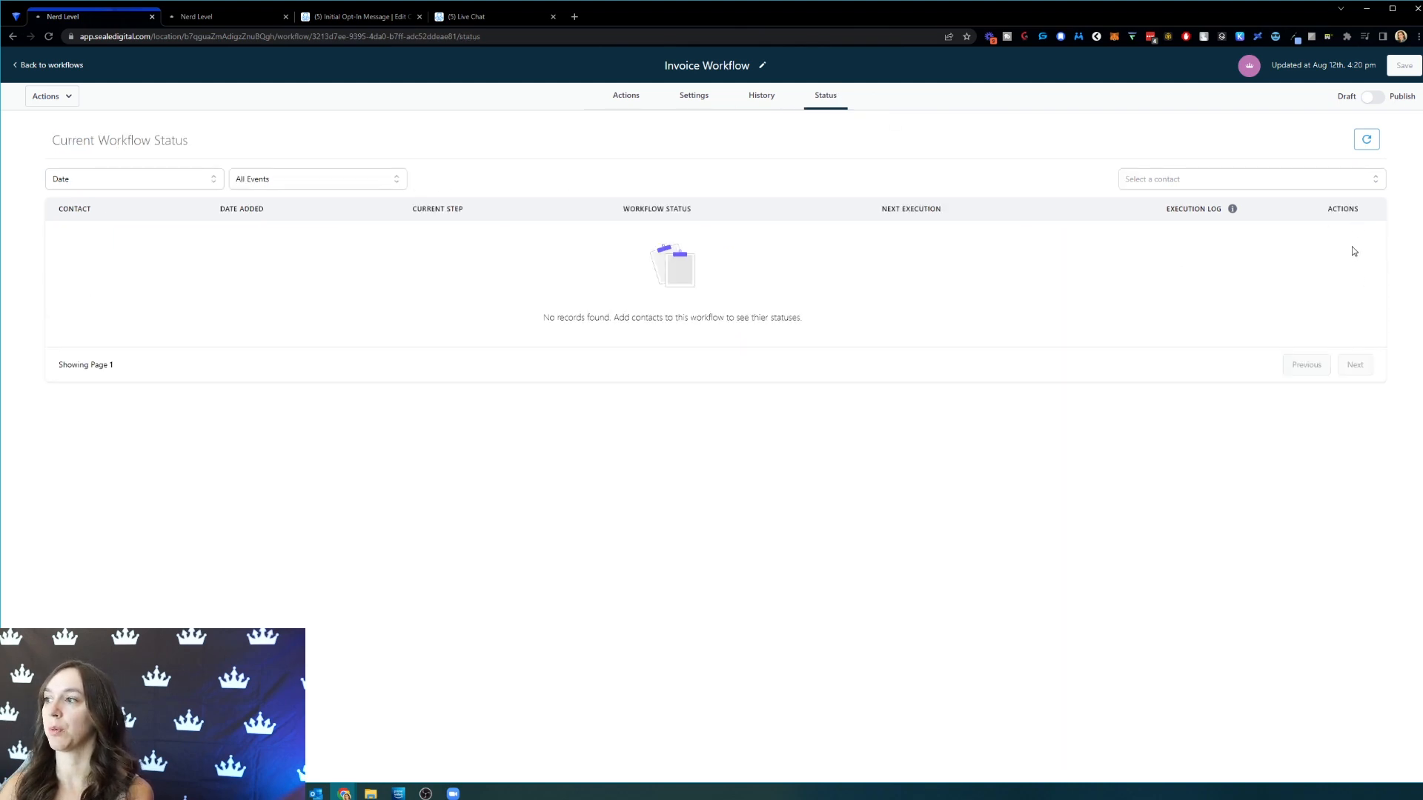
{"action": "mouse_move", "coordinate": [1359, 242]}
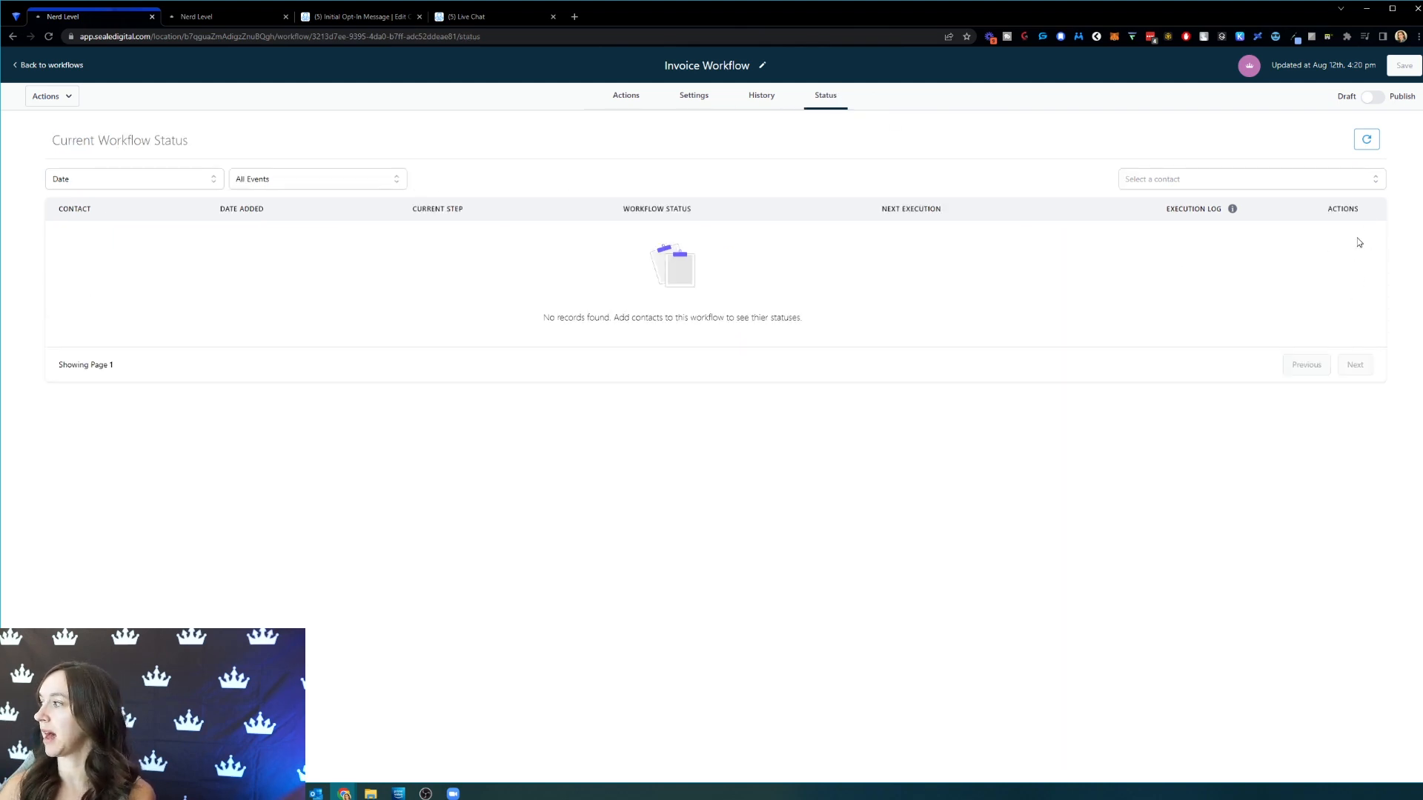
{"action": "mouse_move", "coordinate": [1376, 252]}
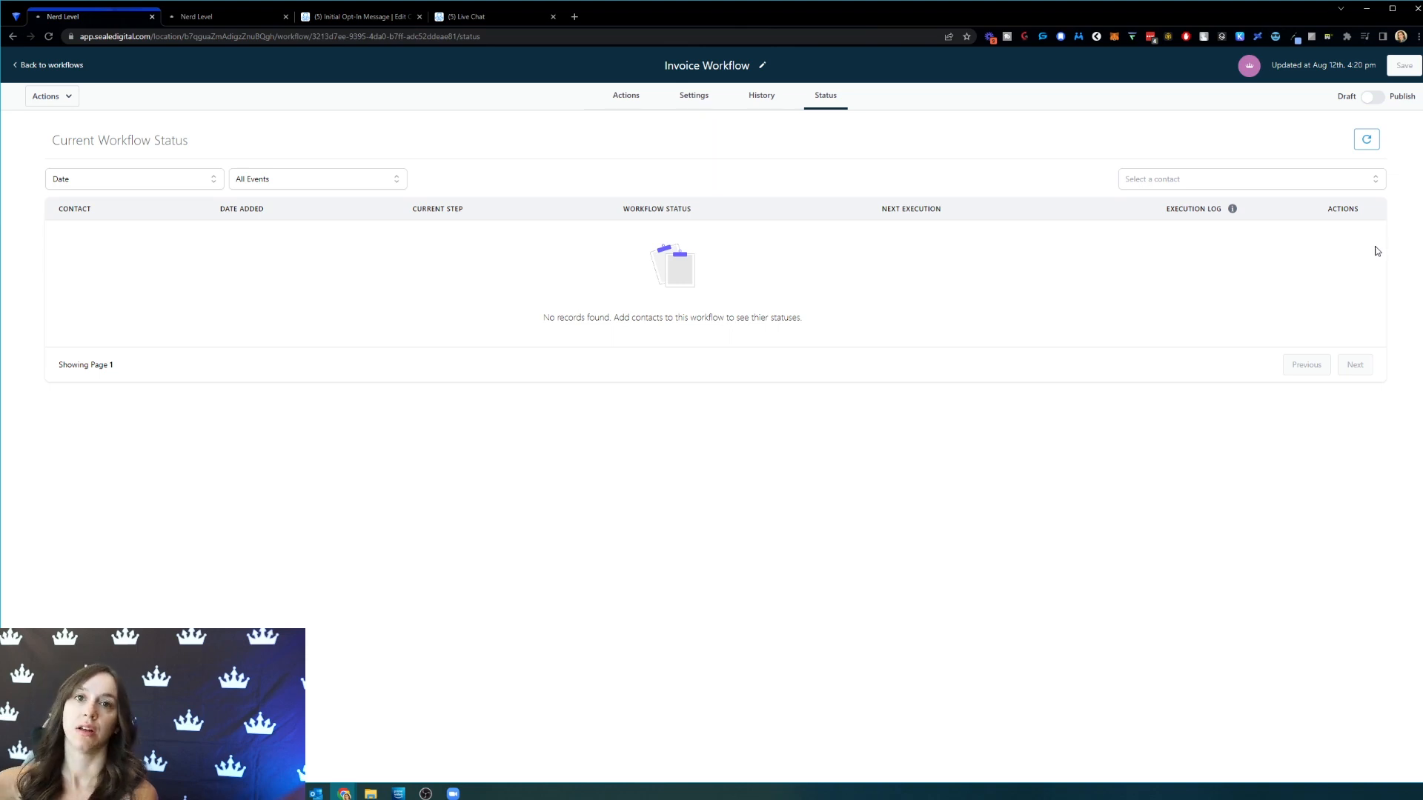